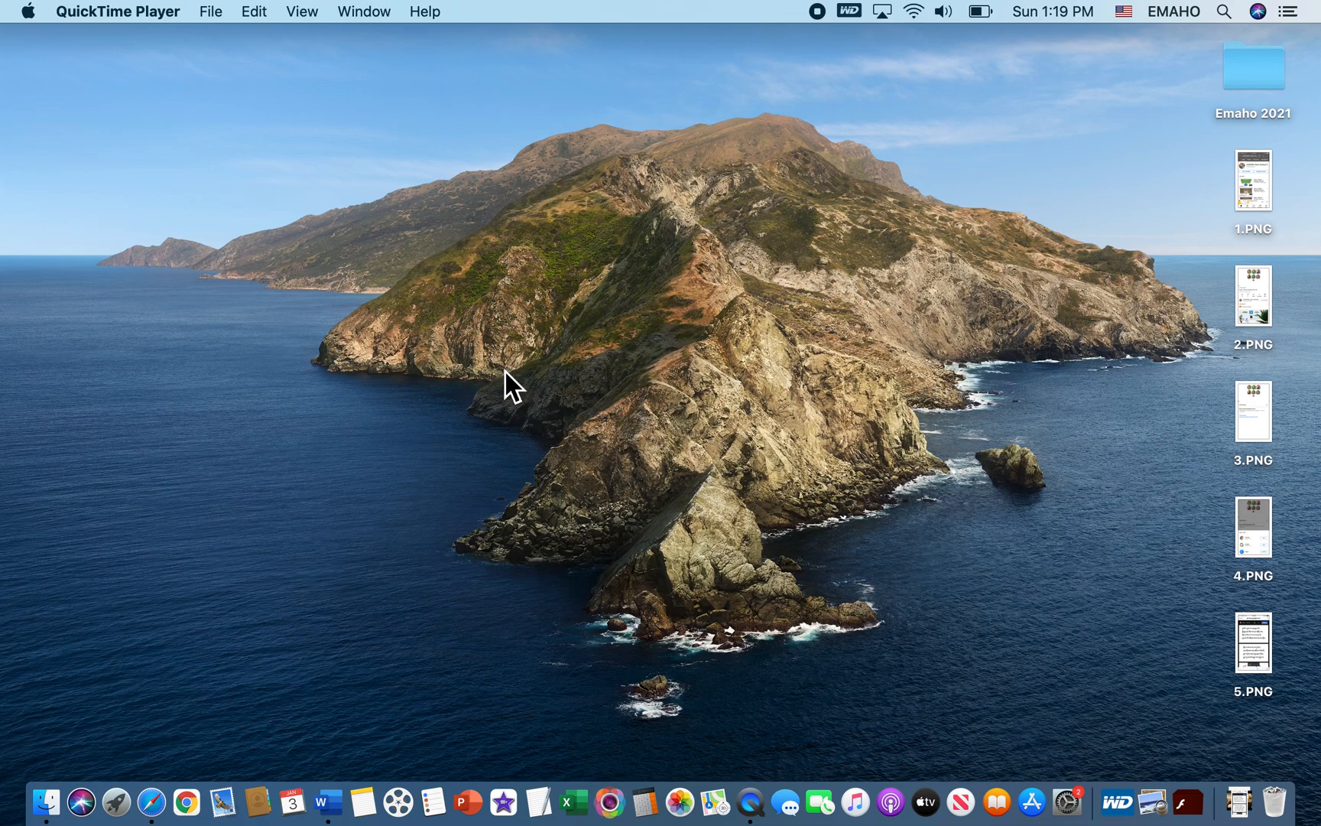
mouse_move(1029, 96)
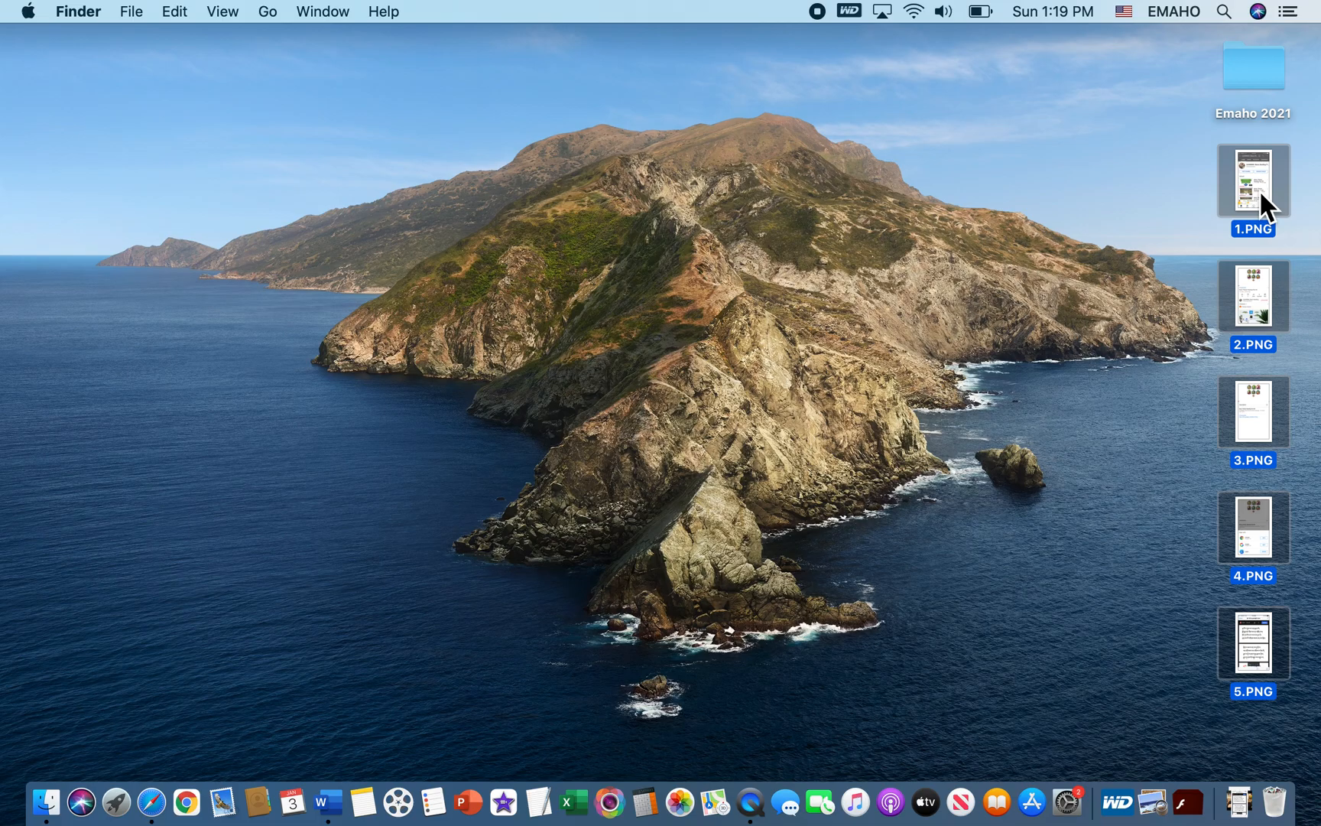
Step: Open the five PNG screenshots together as one Preview window starting at 1.PNG
double_click(1252, 179)
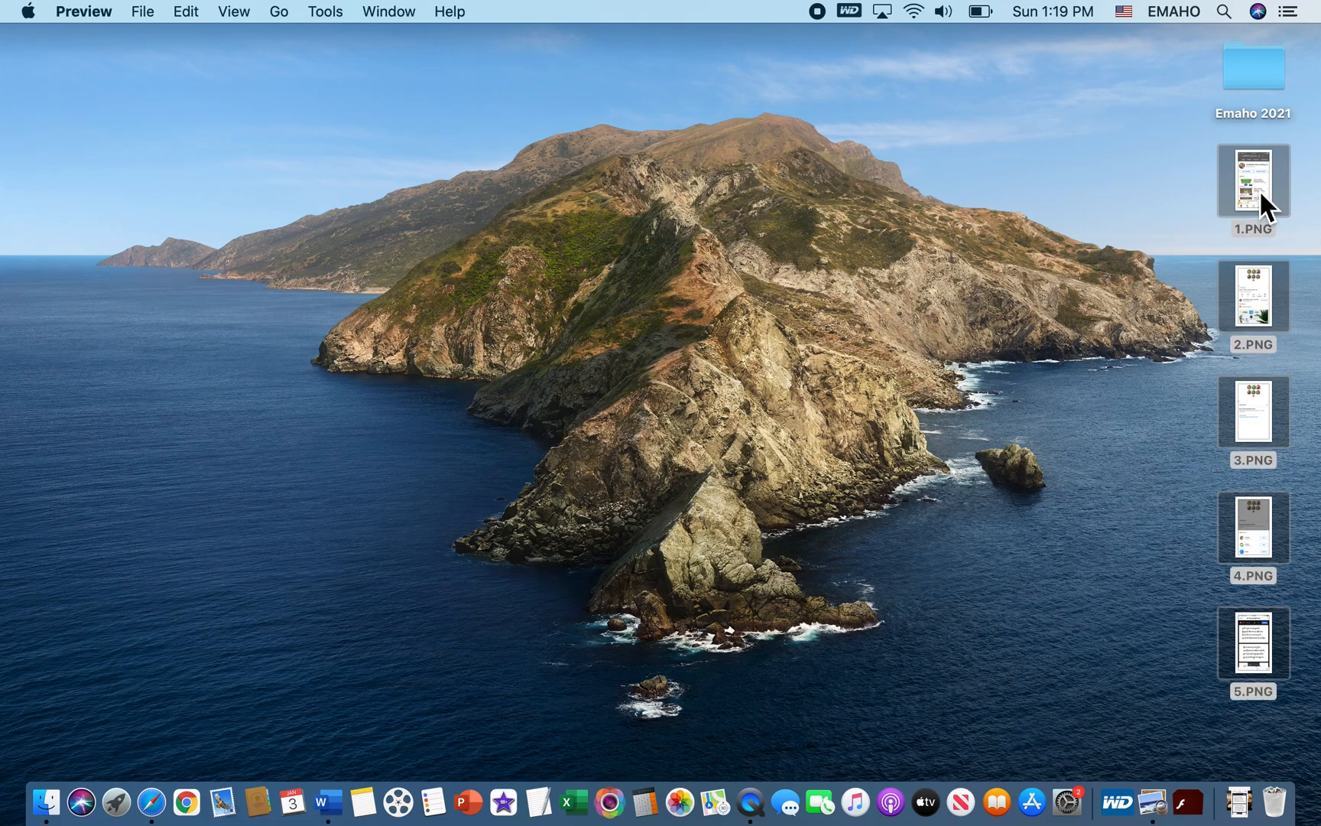
double_click(1252, 177)
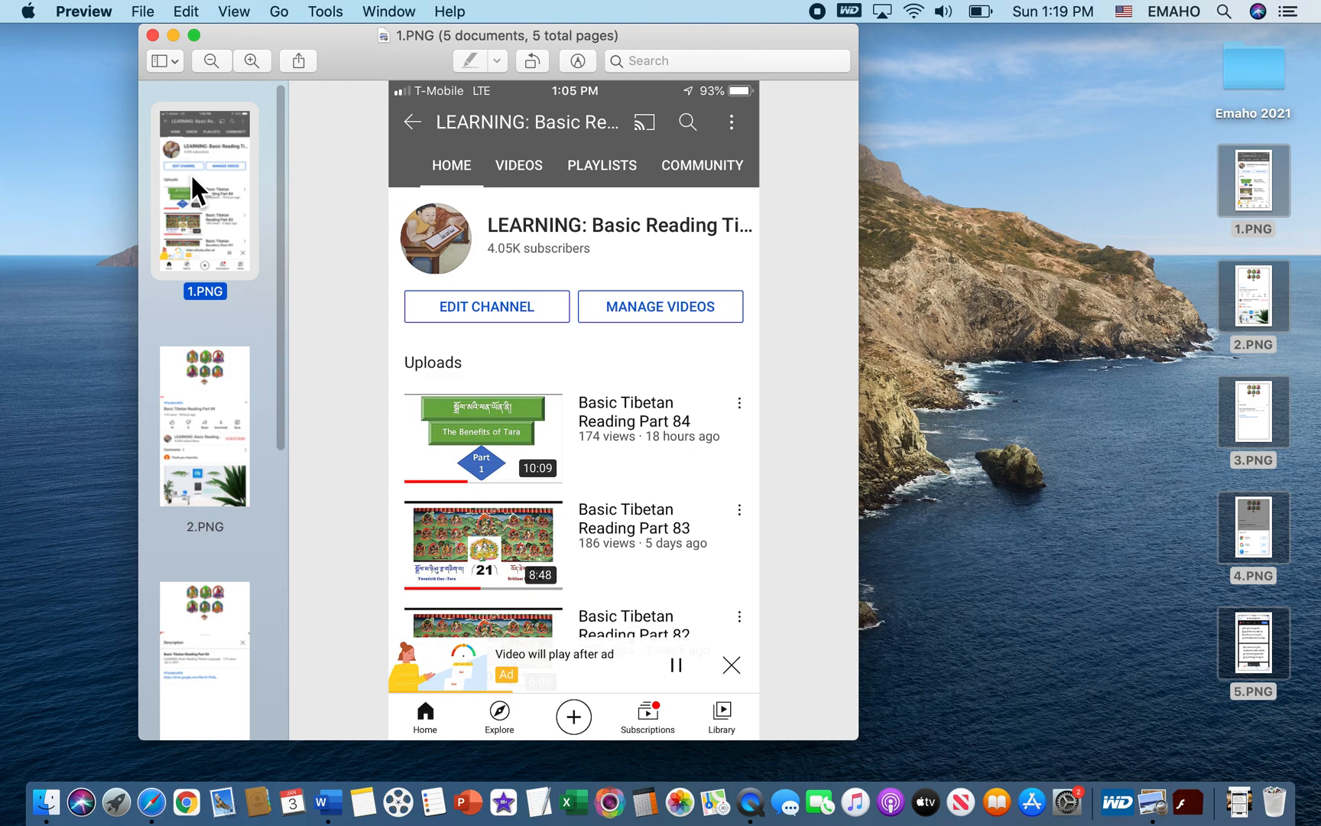
mouse_move(229, 191)
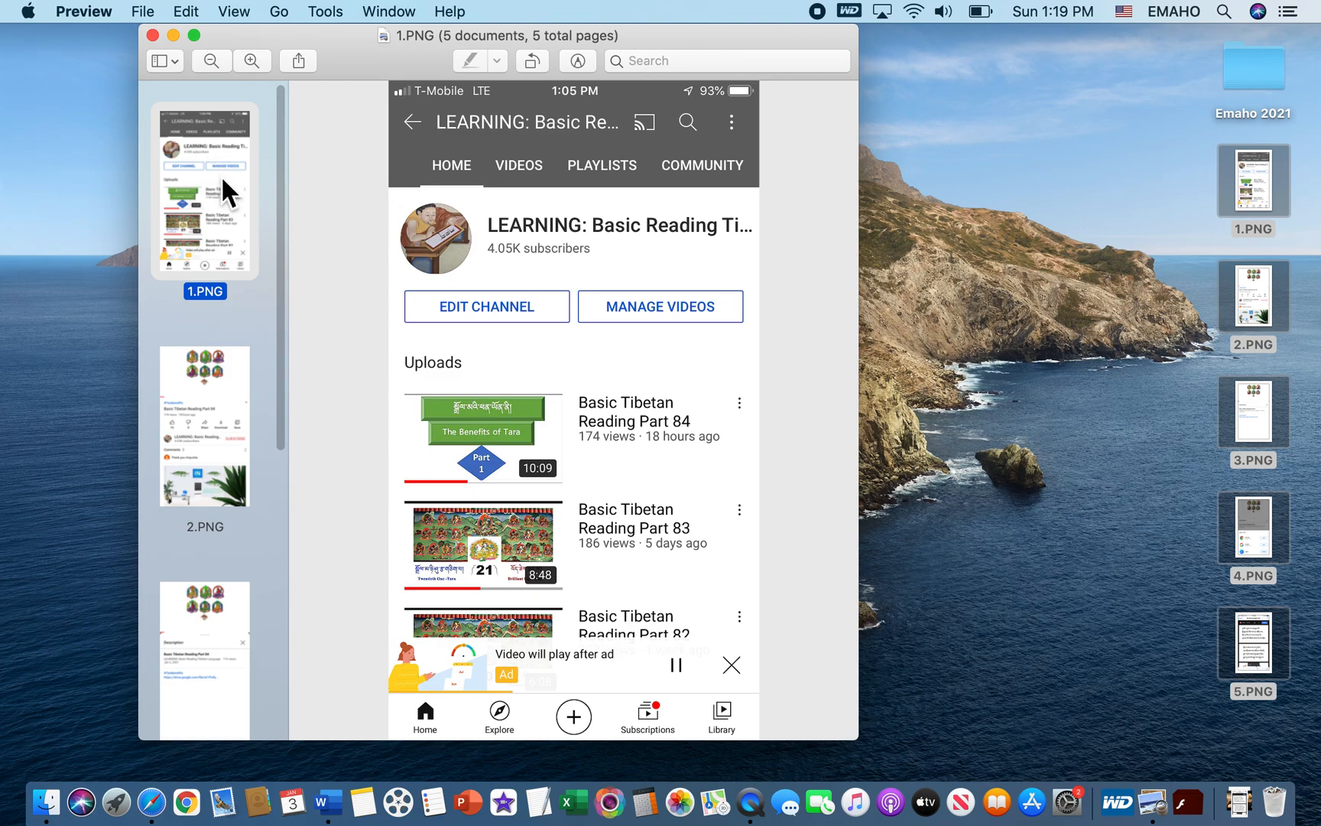
mouse_move(216, 183)
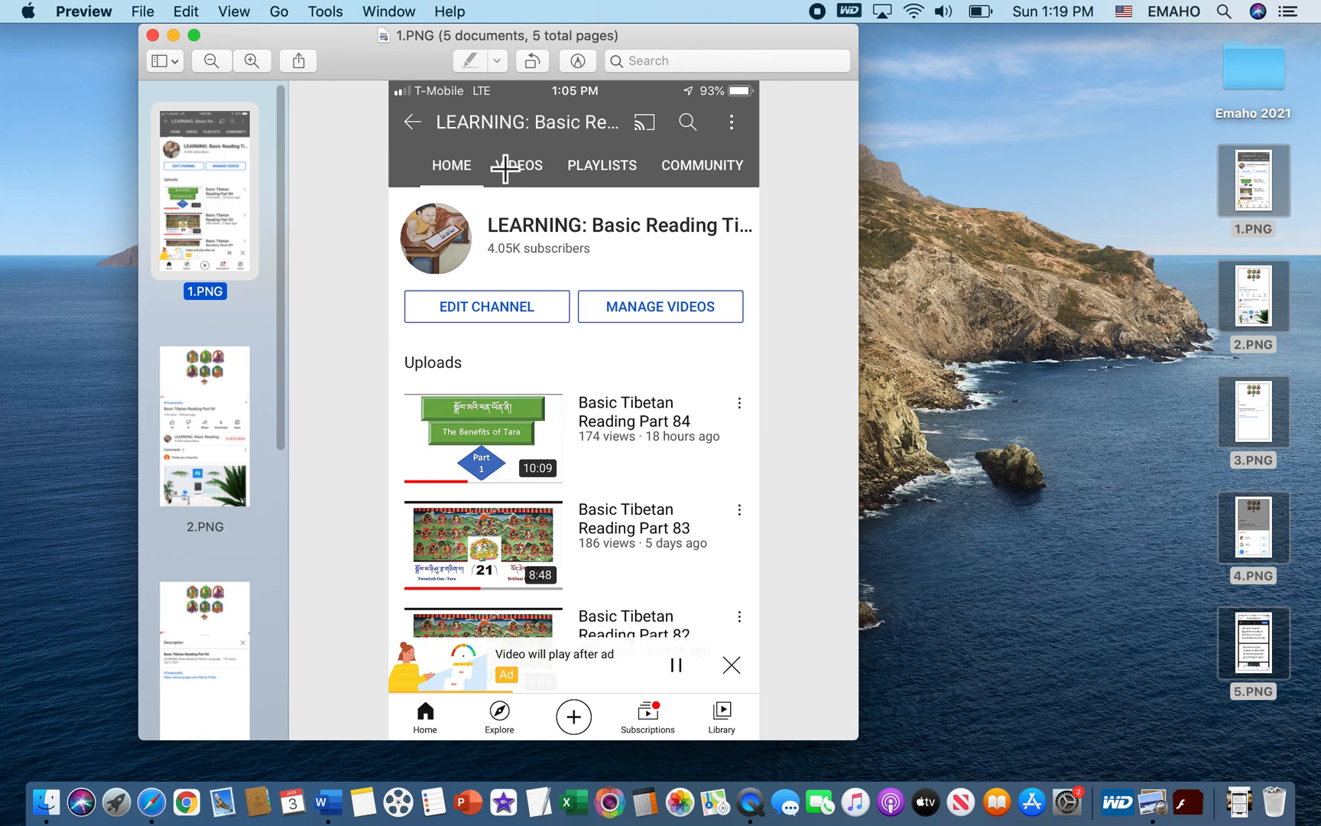
mouse_move(538, 171)
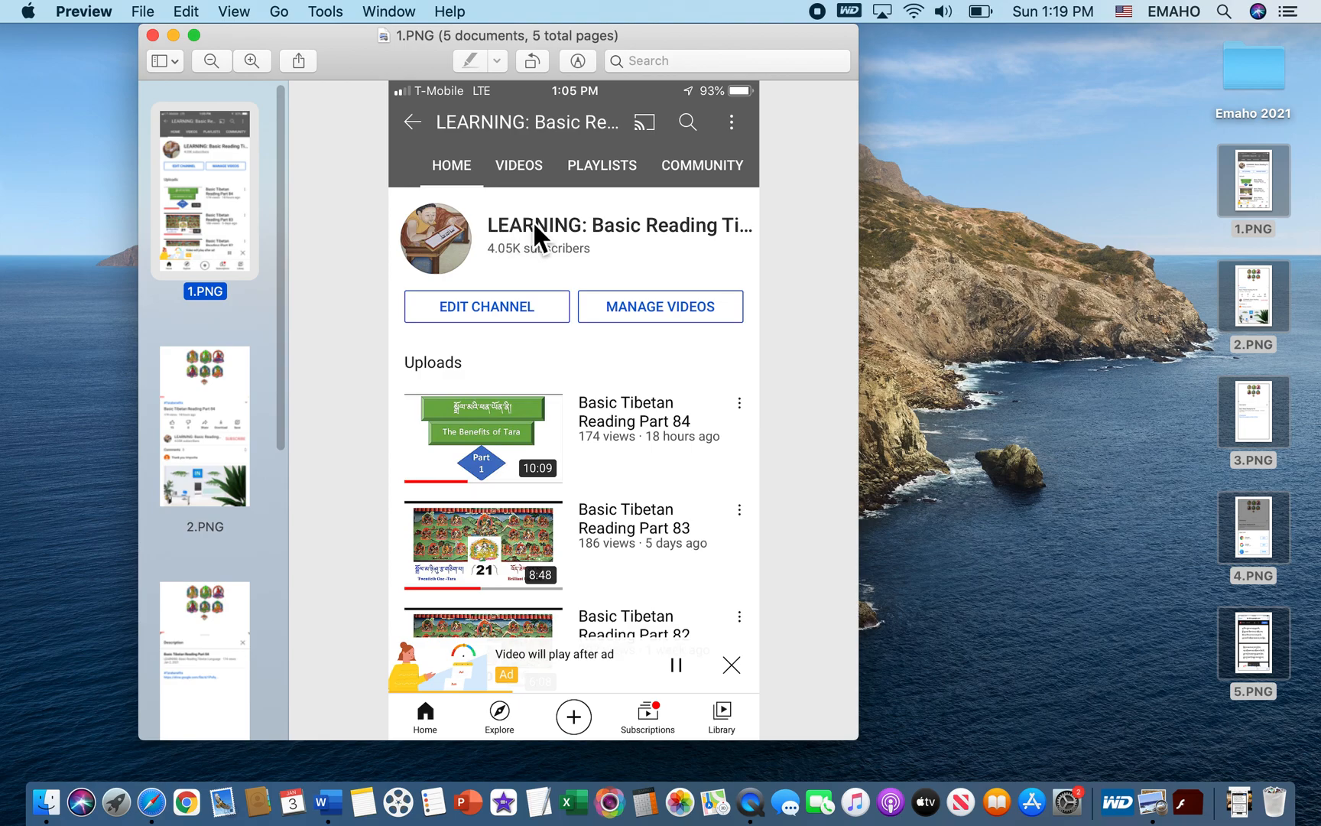
mouse_move(798, 261)
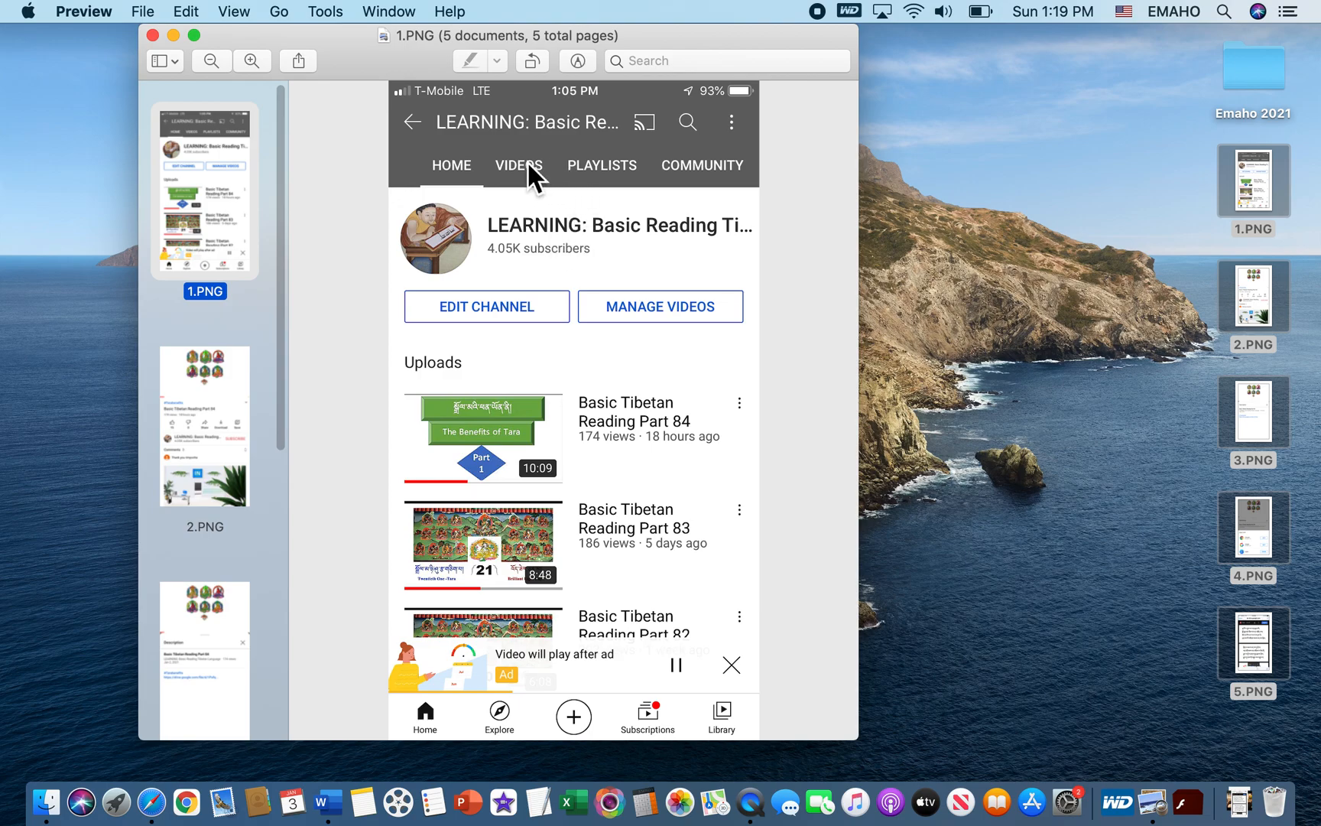
mouse_move(512, 228)
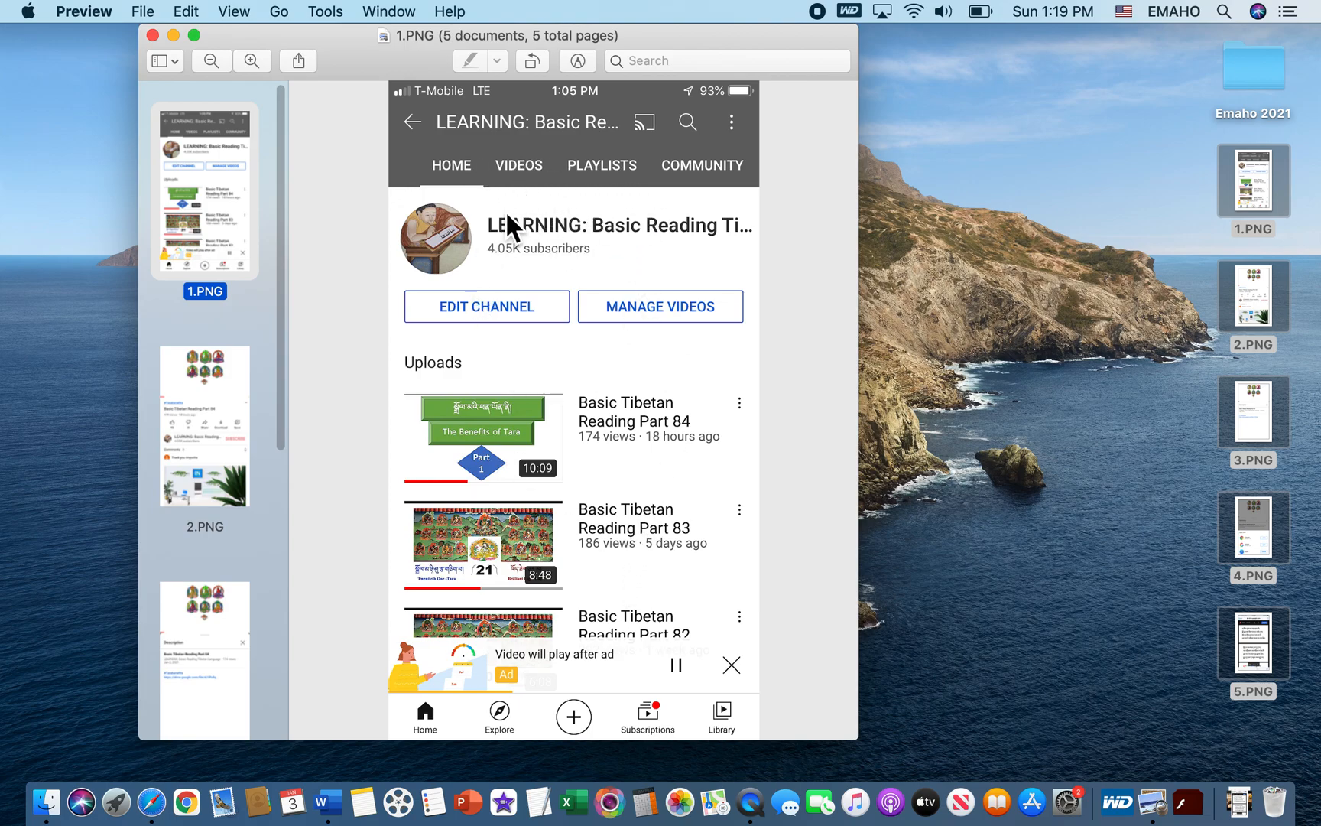
mouse_move(600, 457)
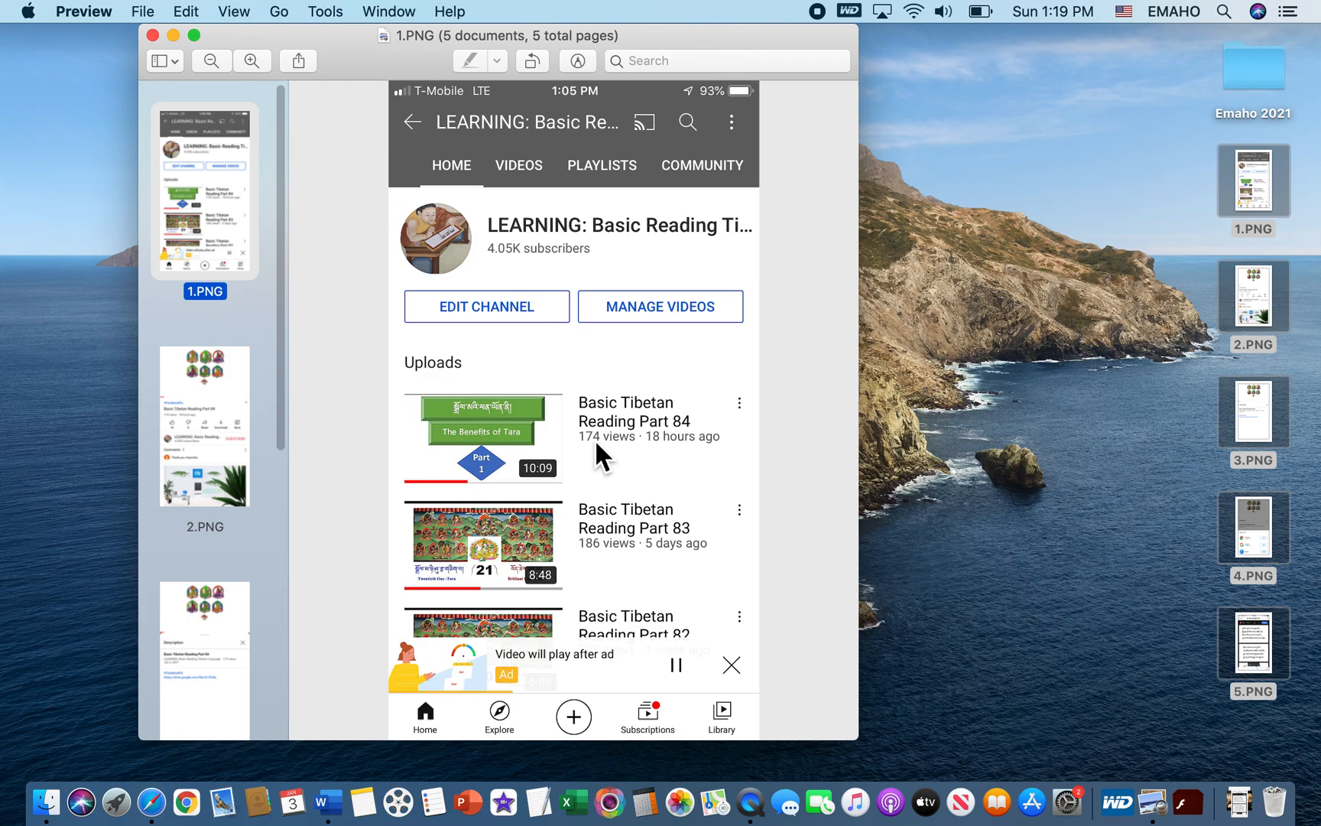
mouse_move(577, 422)
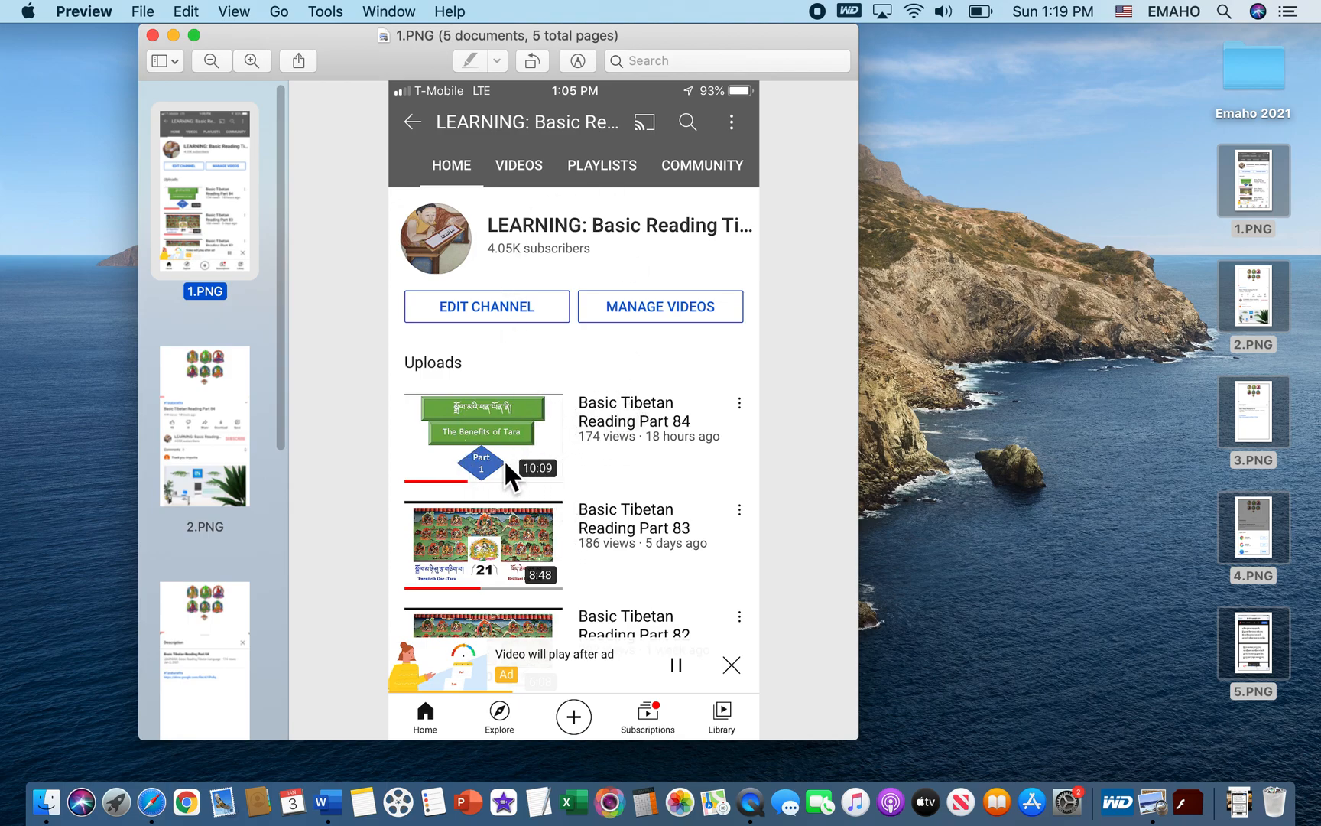
mouse_move(512, 445)
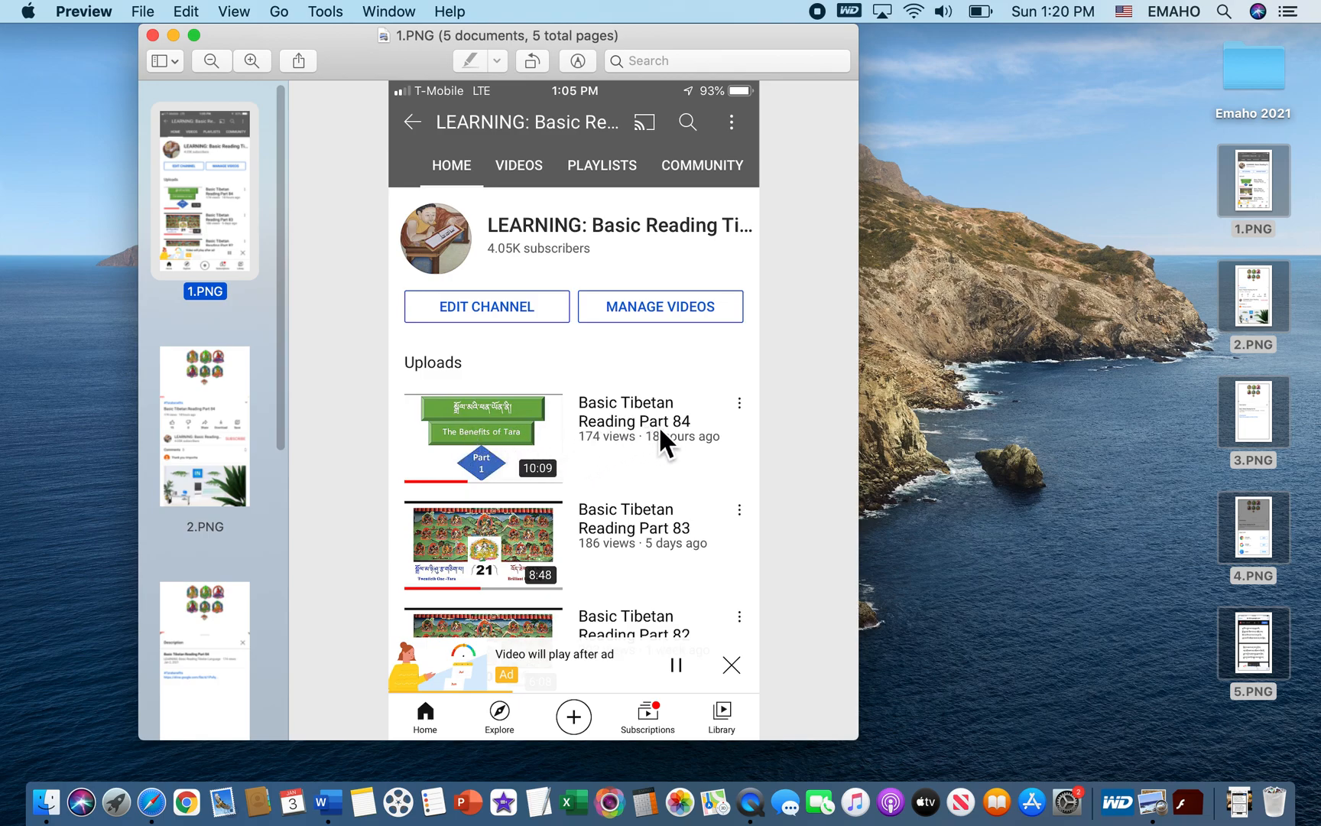
mouse_move(674, 444)
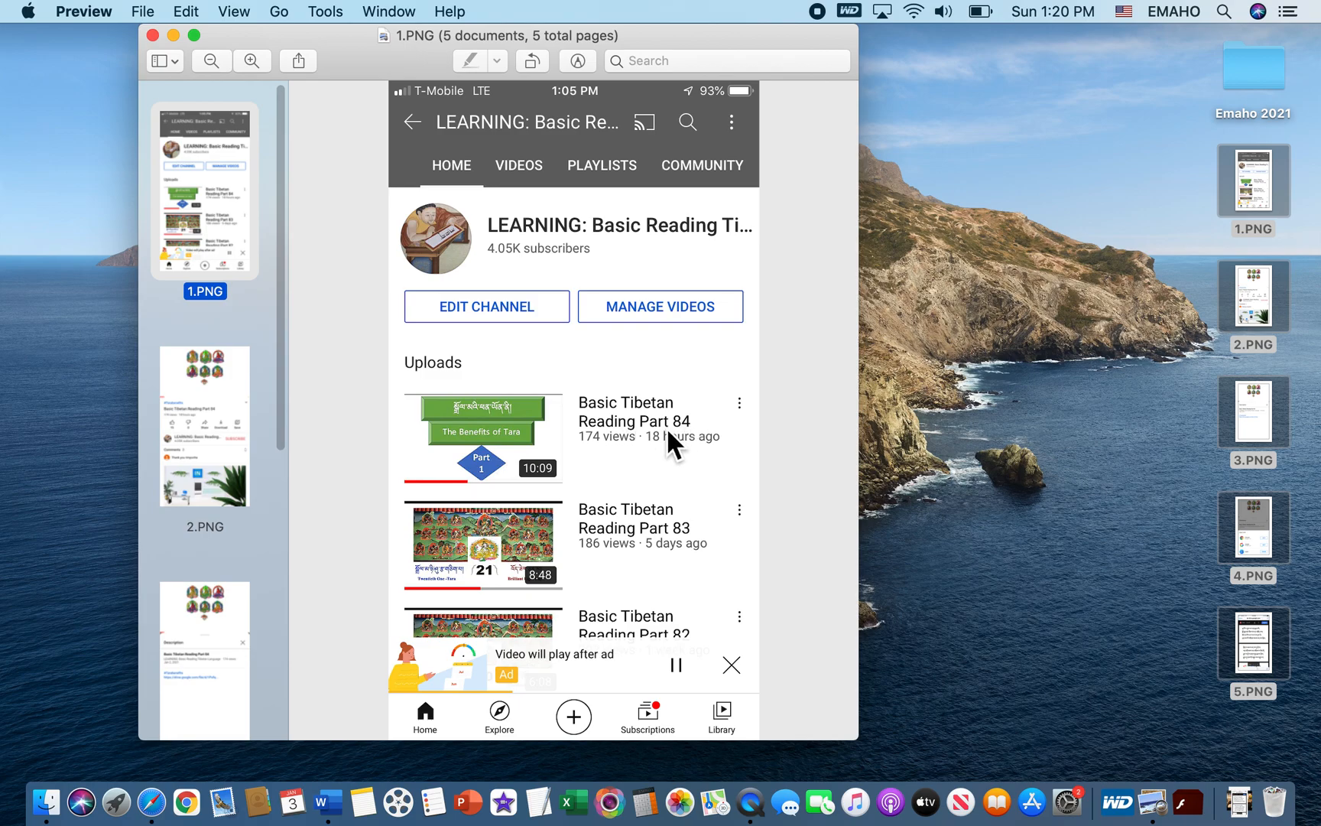
mouse_move(217, 457)
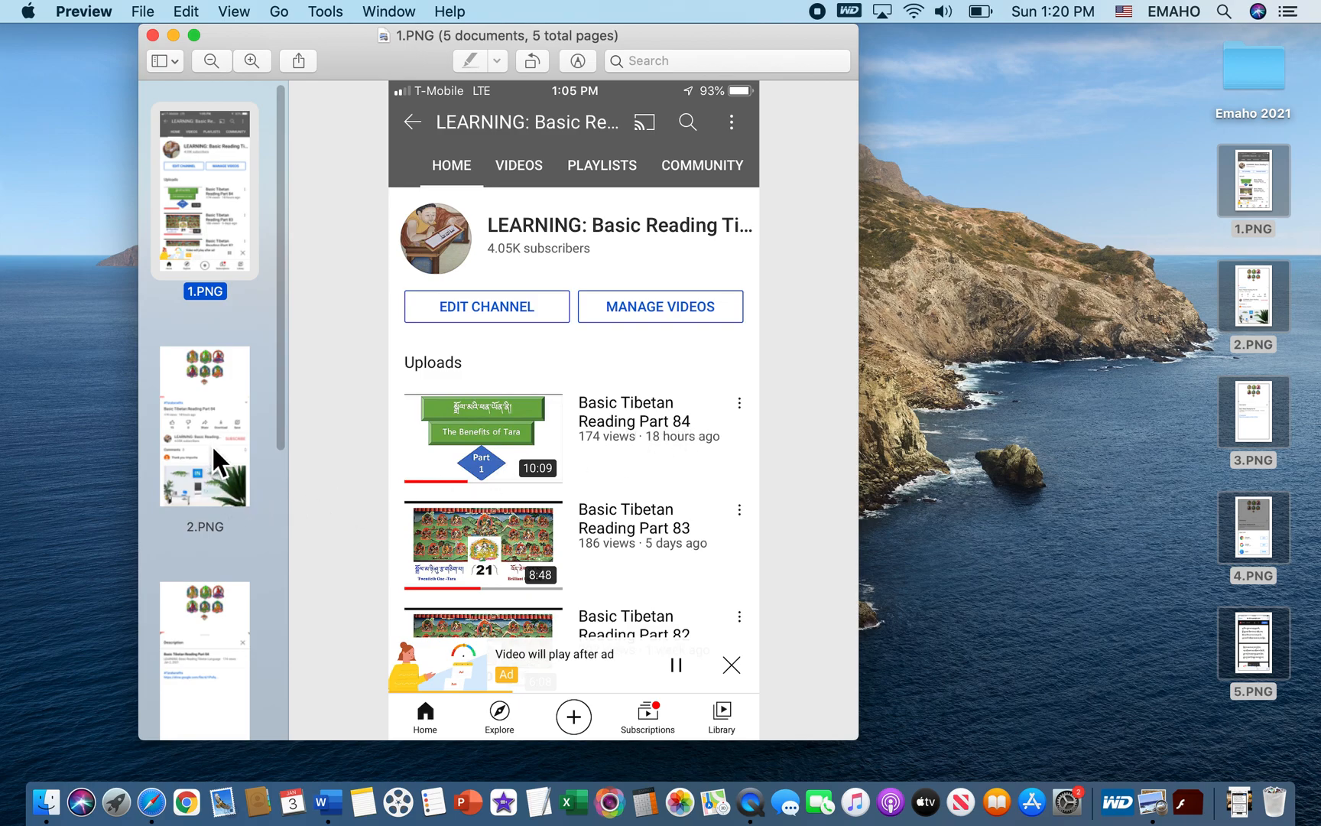
Step: Show 2.PNG with the Basic Tibetan Reading Part 84 title, views and action row
left_click(204, 426)
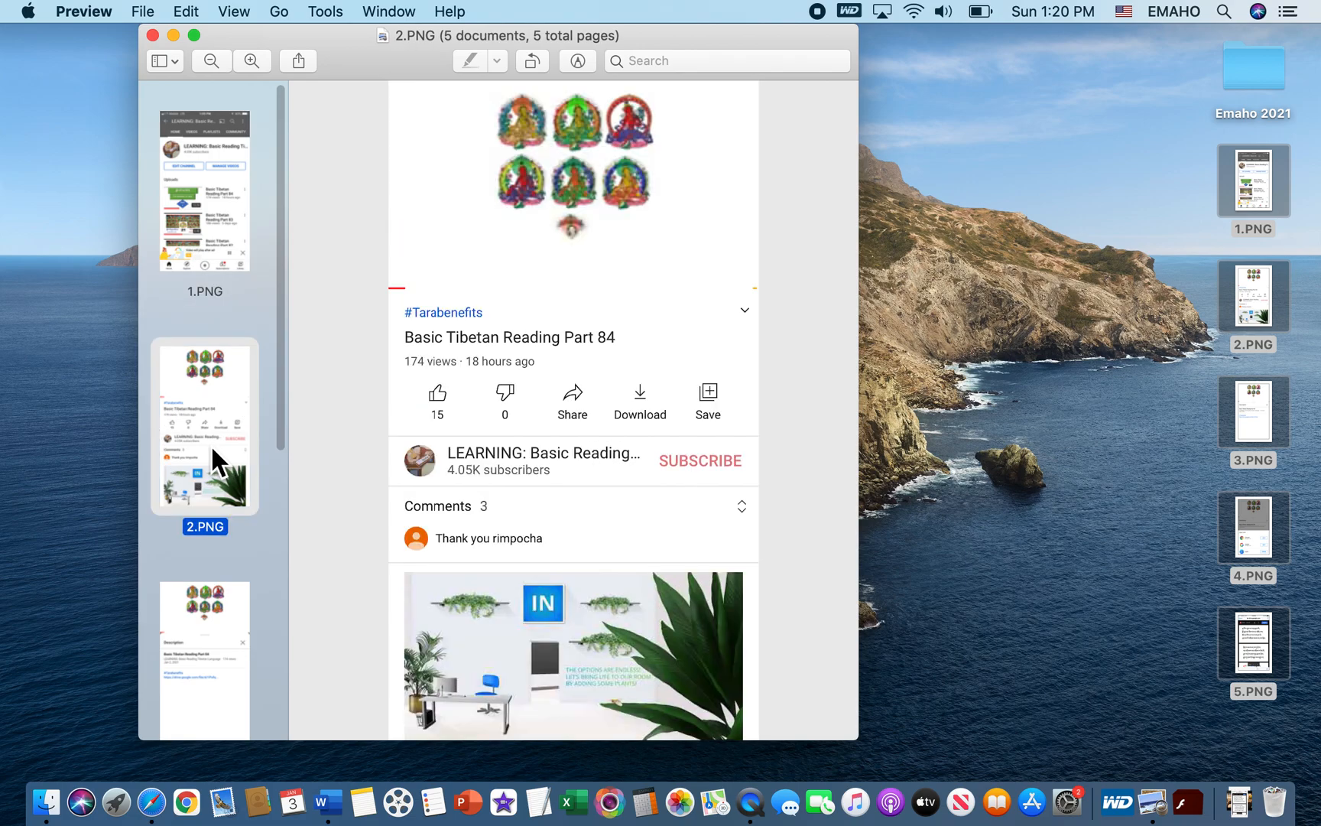
mouse_move(604, 413)
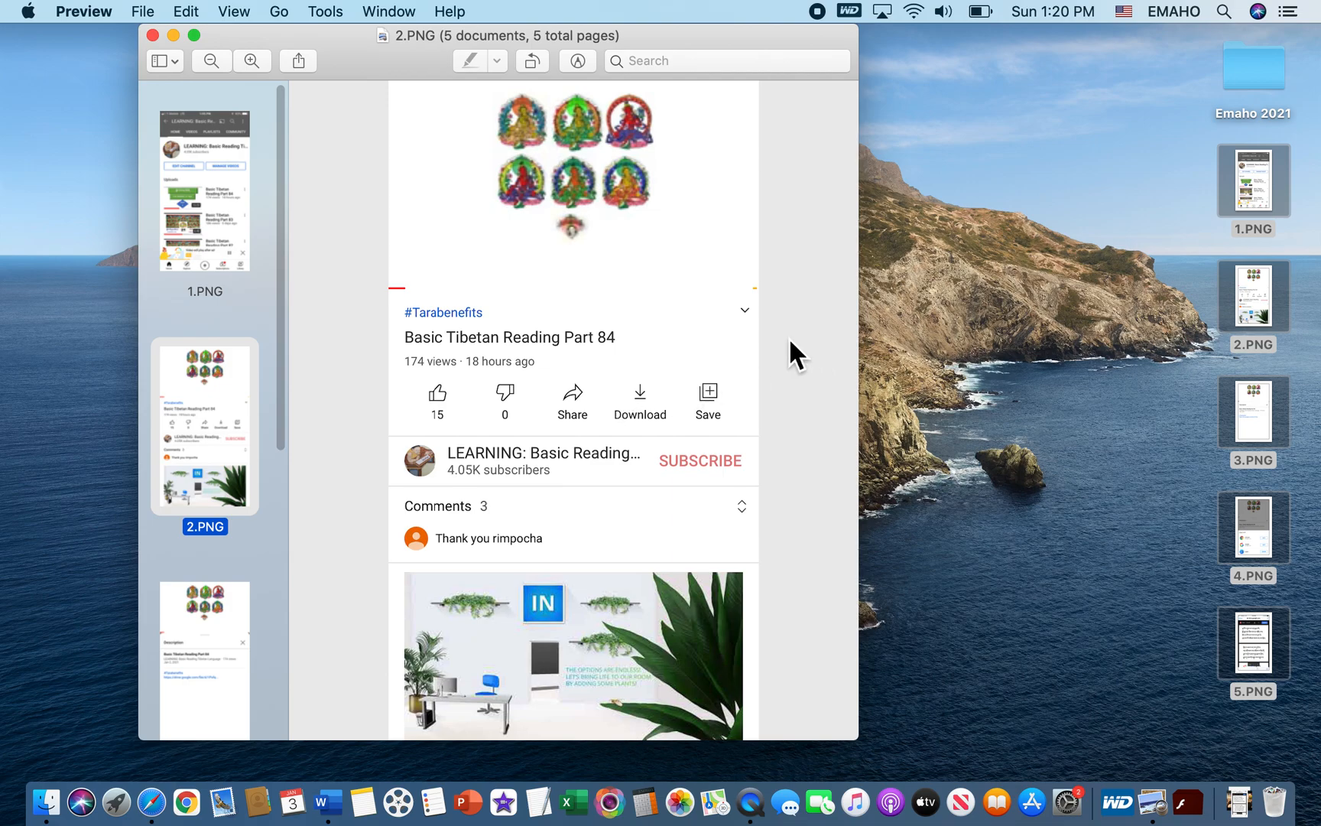
mouse_move(768, 325)
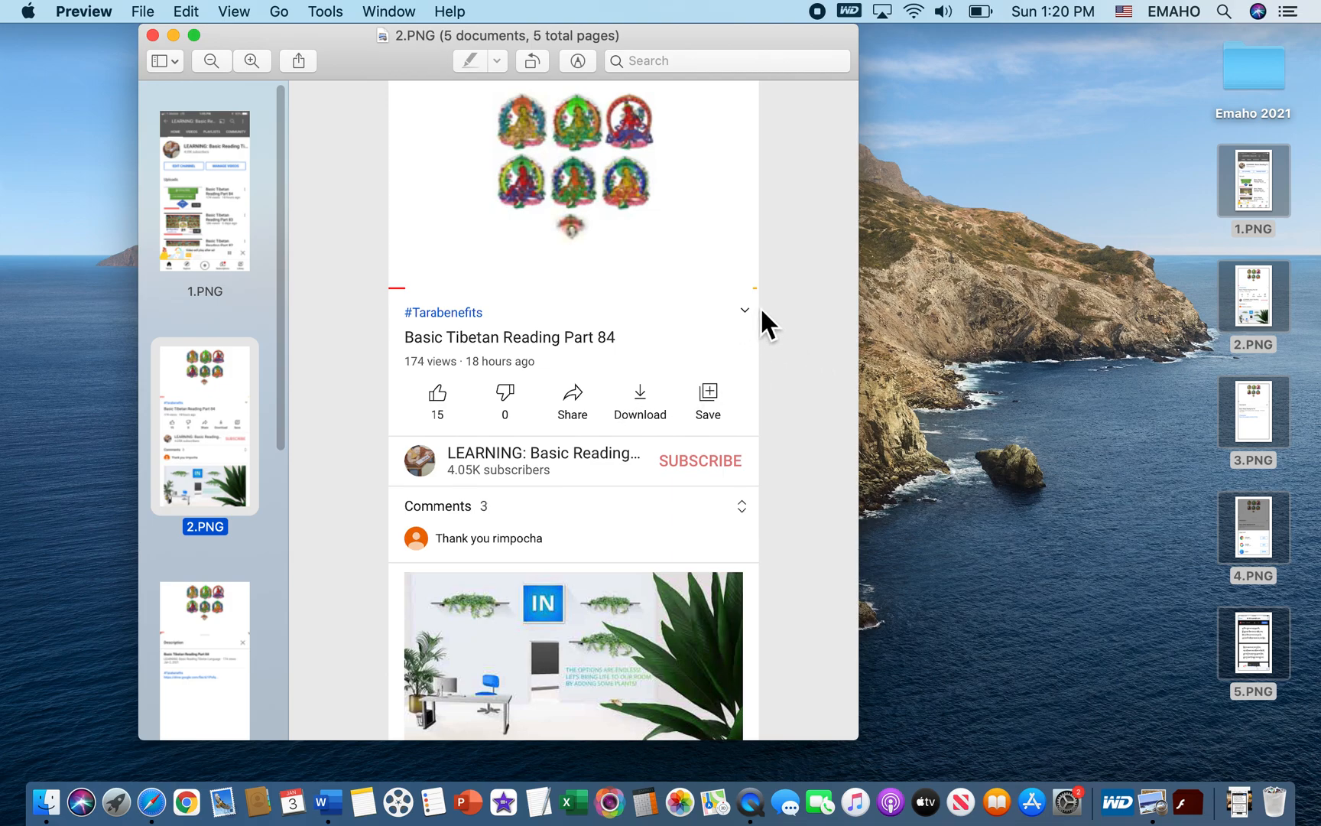
mouse_move(594, 357)
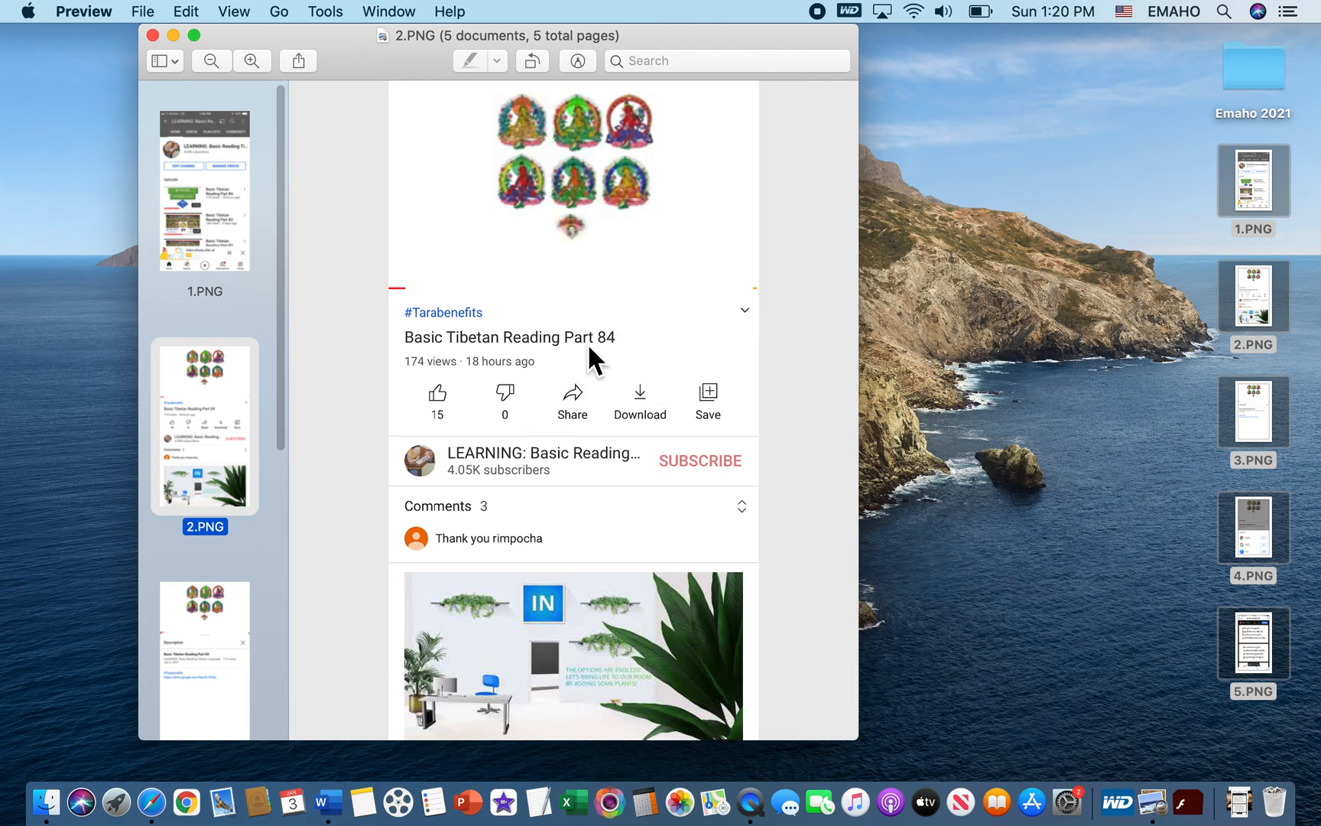
mouse_move(608, 370)
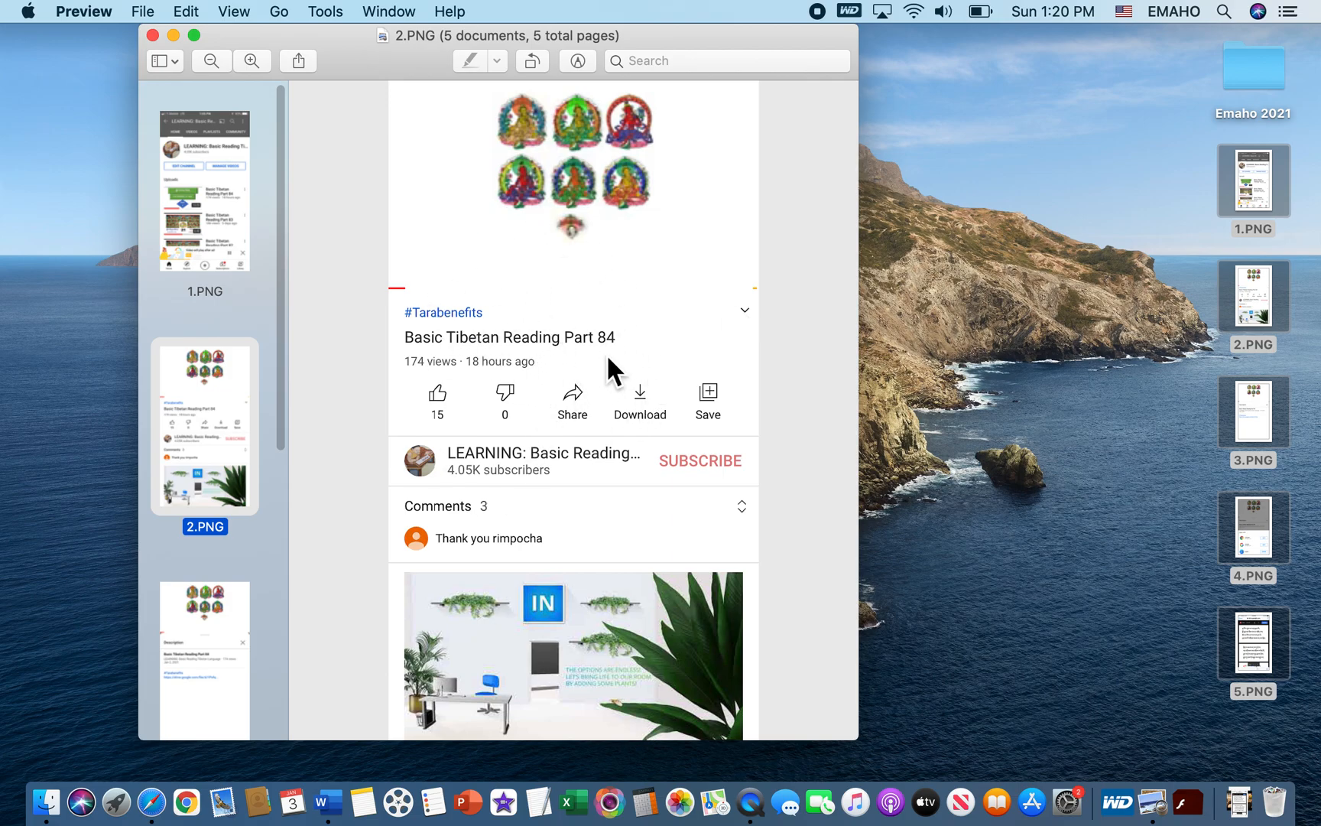
mouse_move(690, 328)
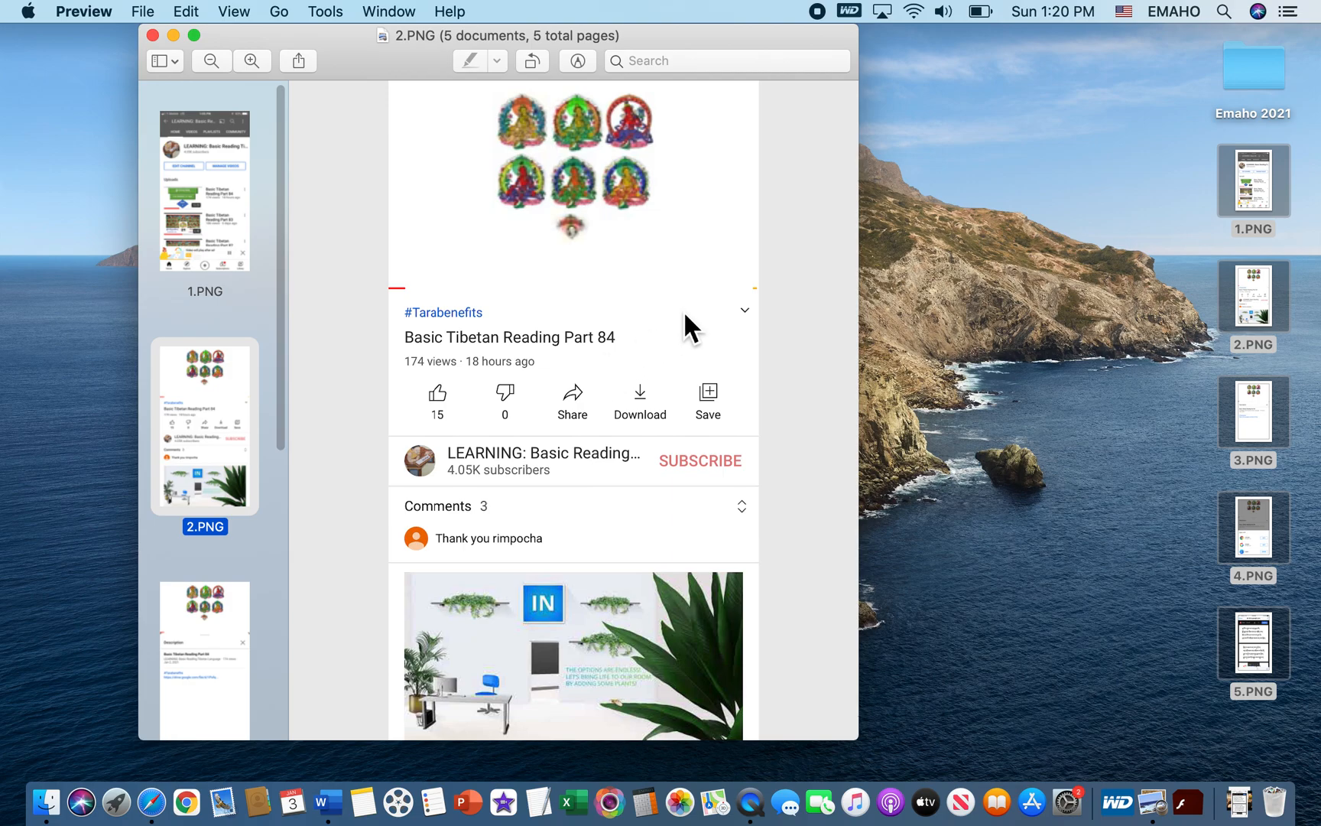
scroll("down", 3)
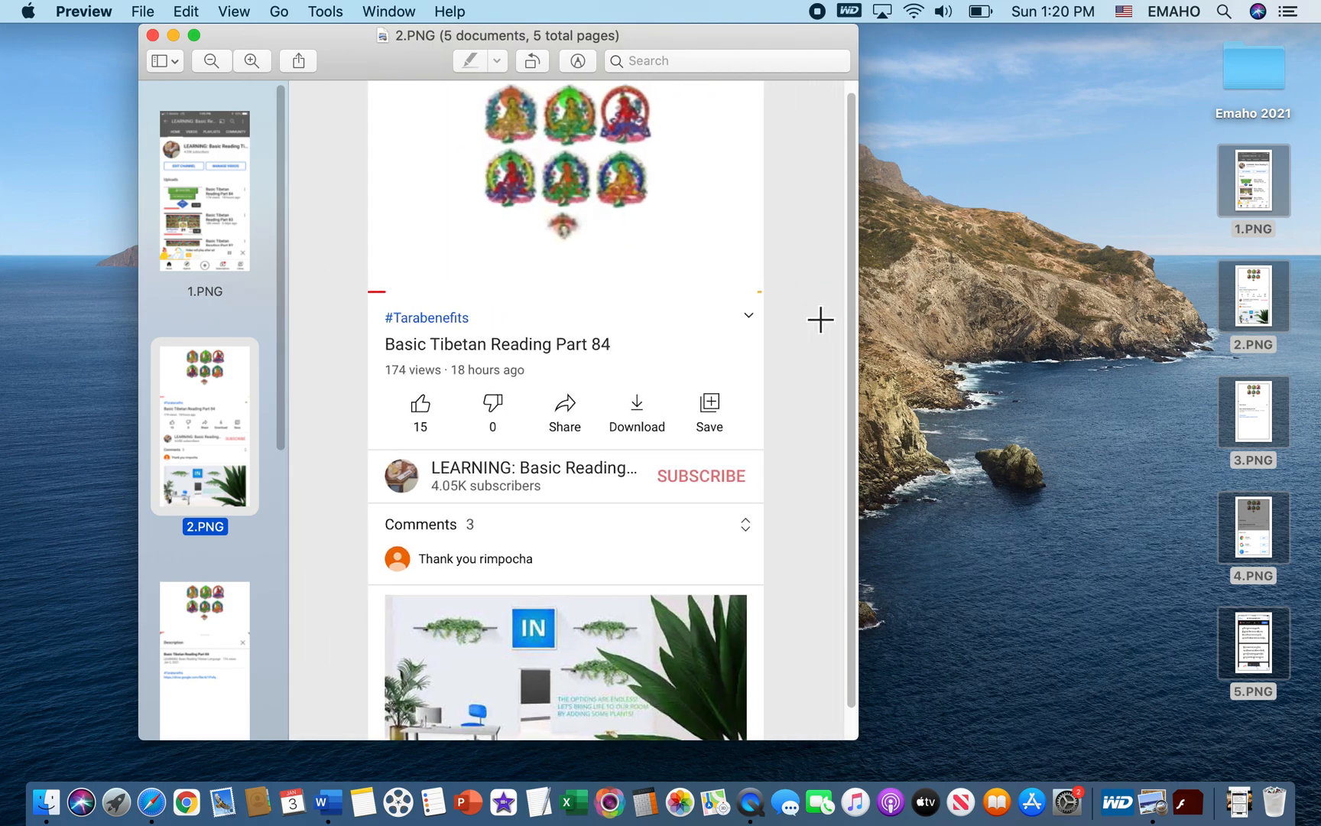
mouse_move(782, 343)
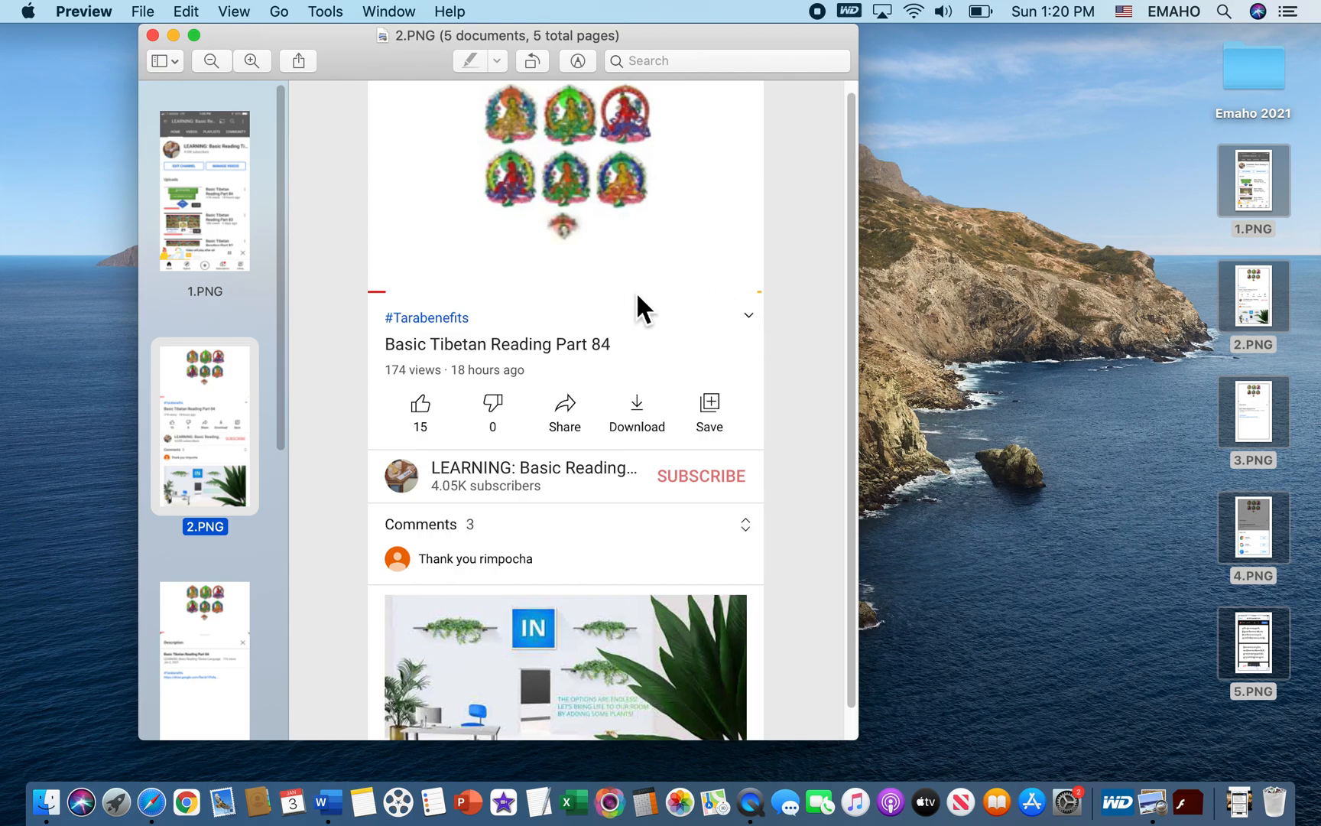
mouse_move(730, 369)
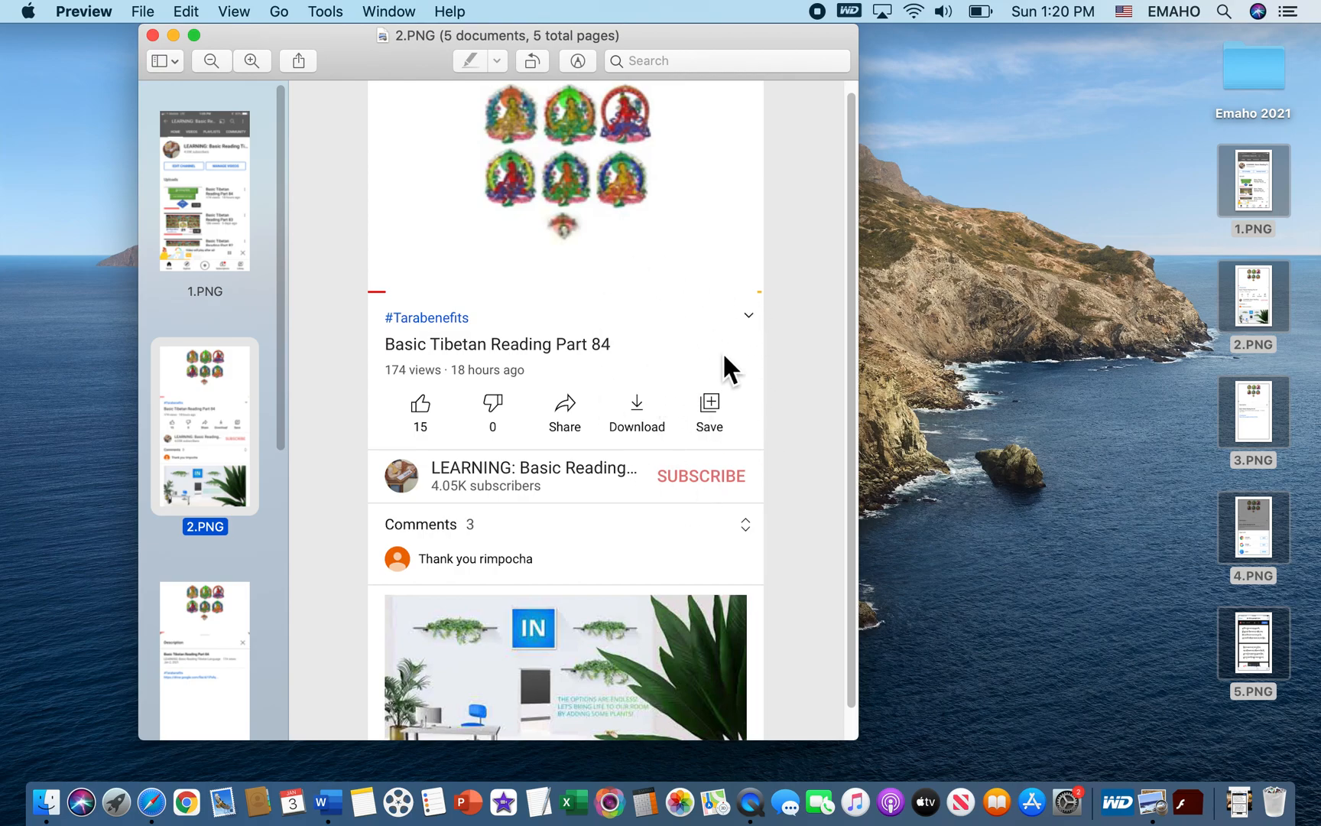
mouse_move(726, 358)
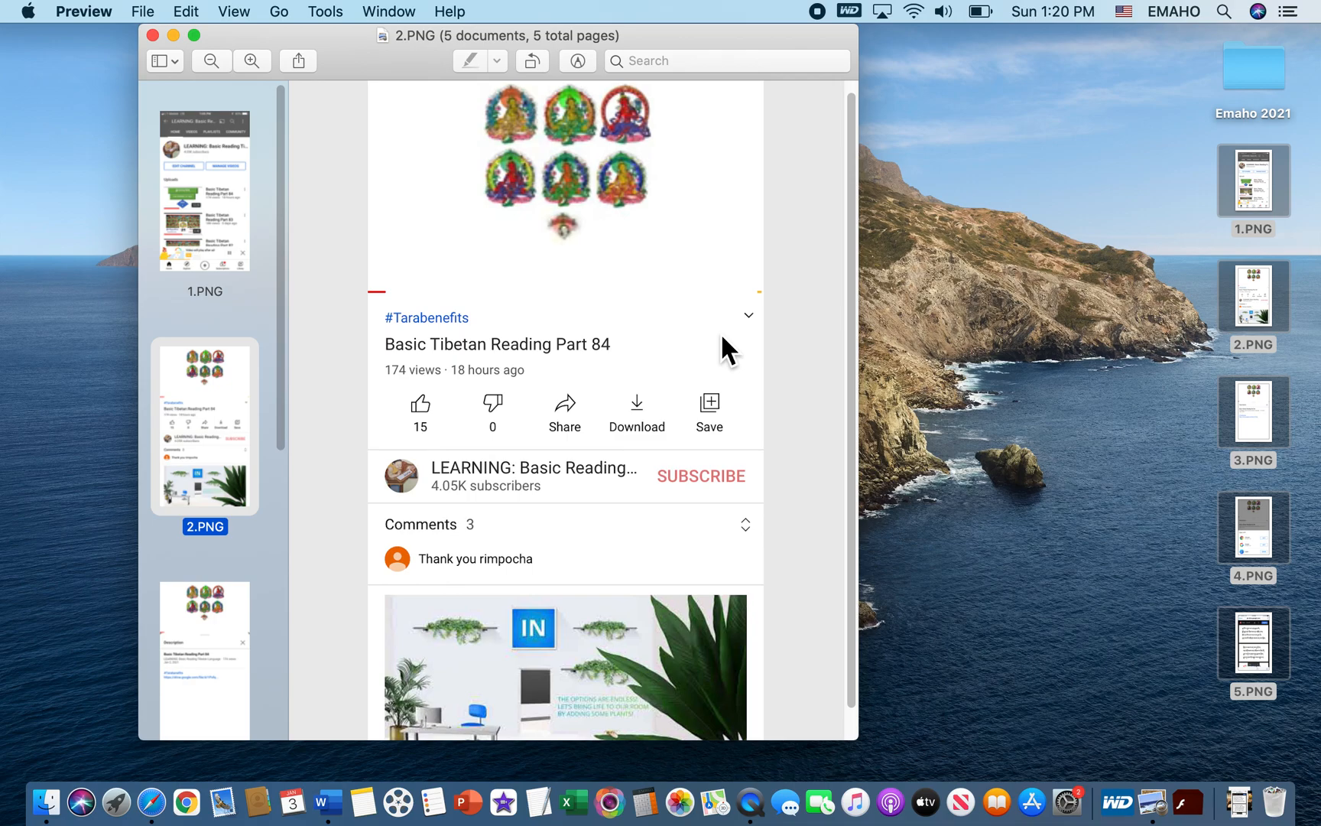
mouse_move(762, 333)
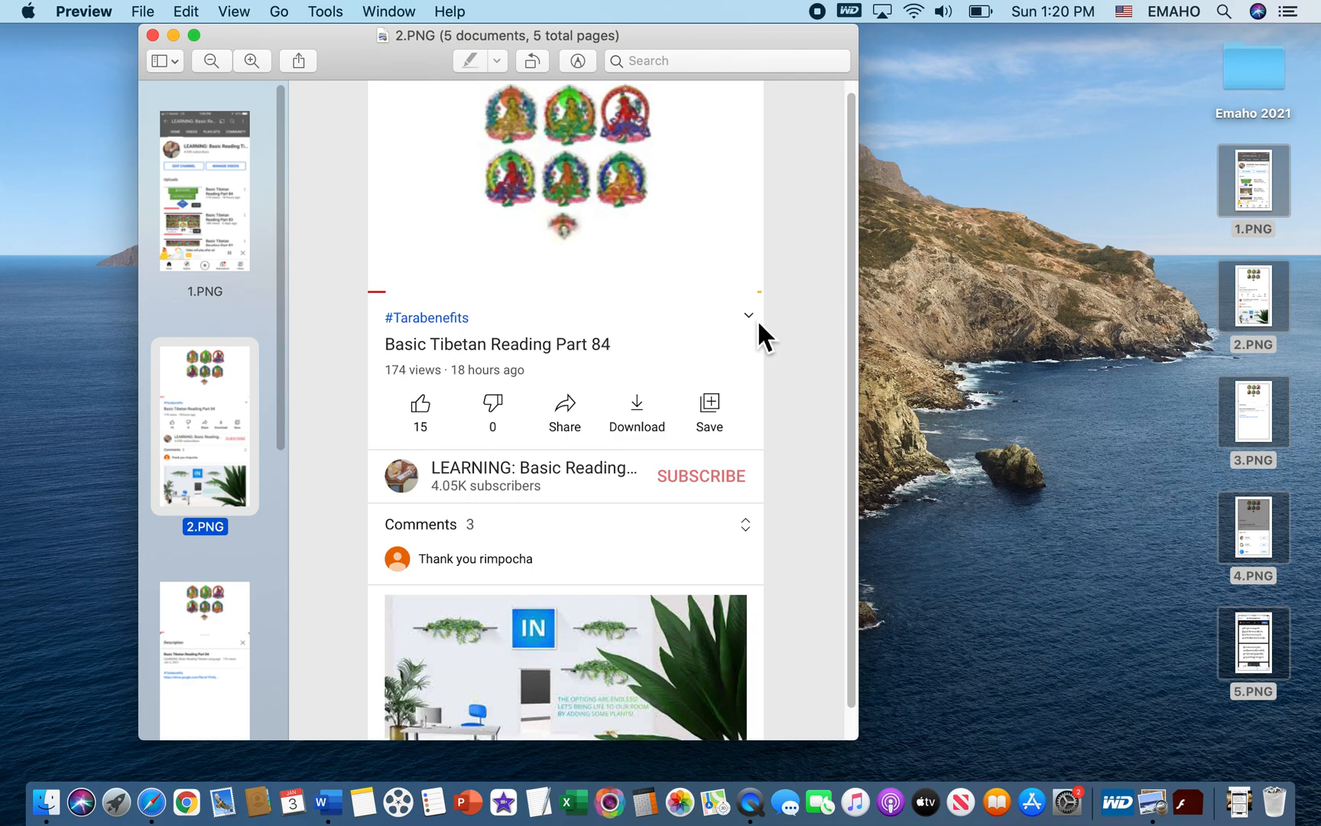
mouse_move(754, 345)
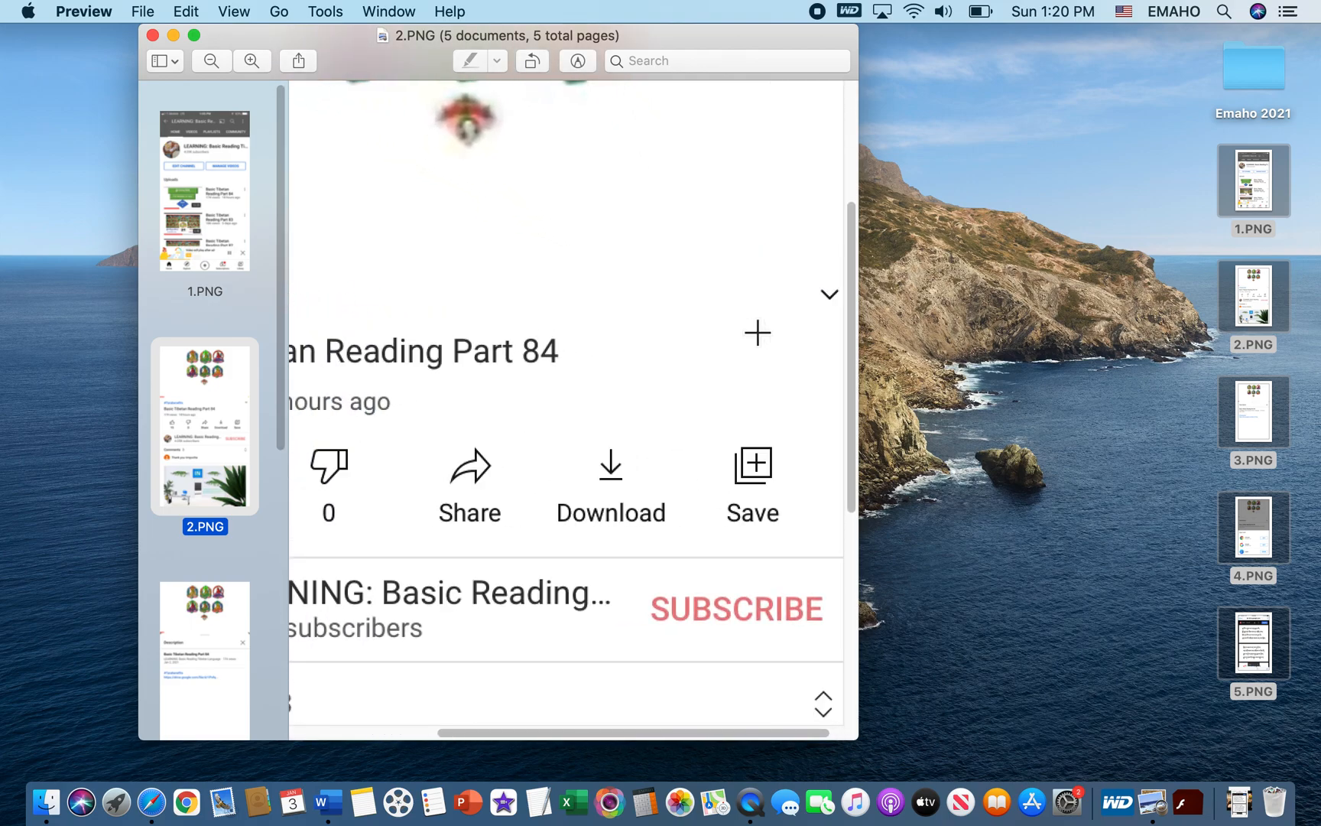
Step: Scroll 2.PNG down to the subscriber count and the three-comment section
scroll("down", 3)
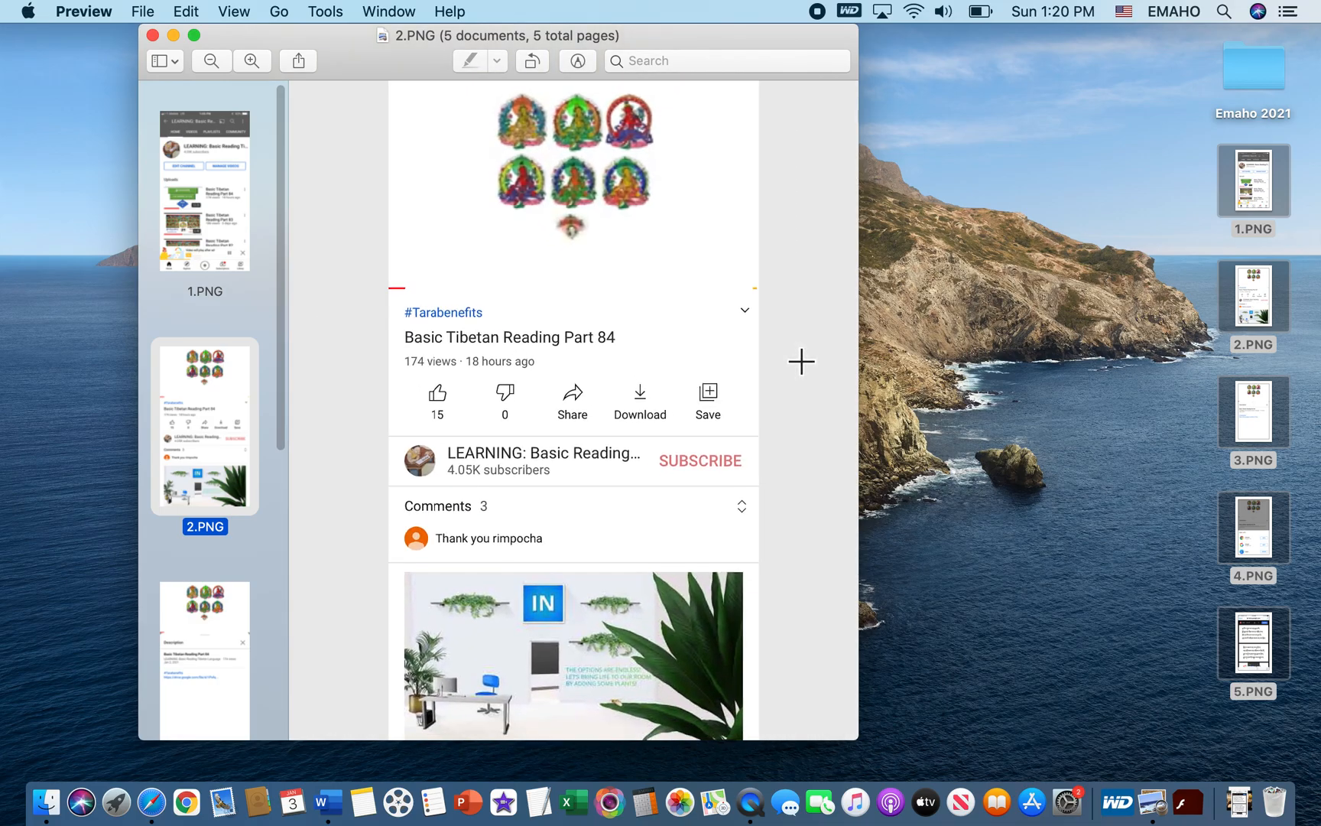
mouse_move(760, 327)
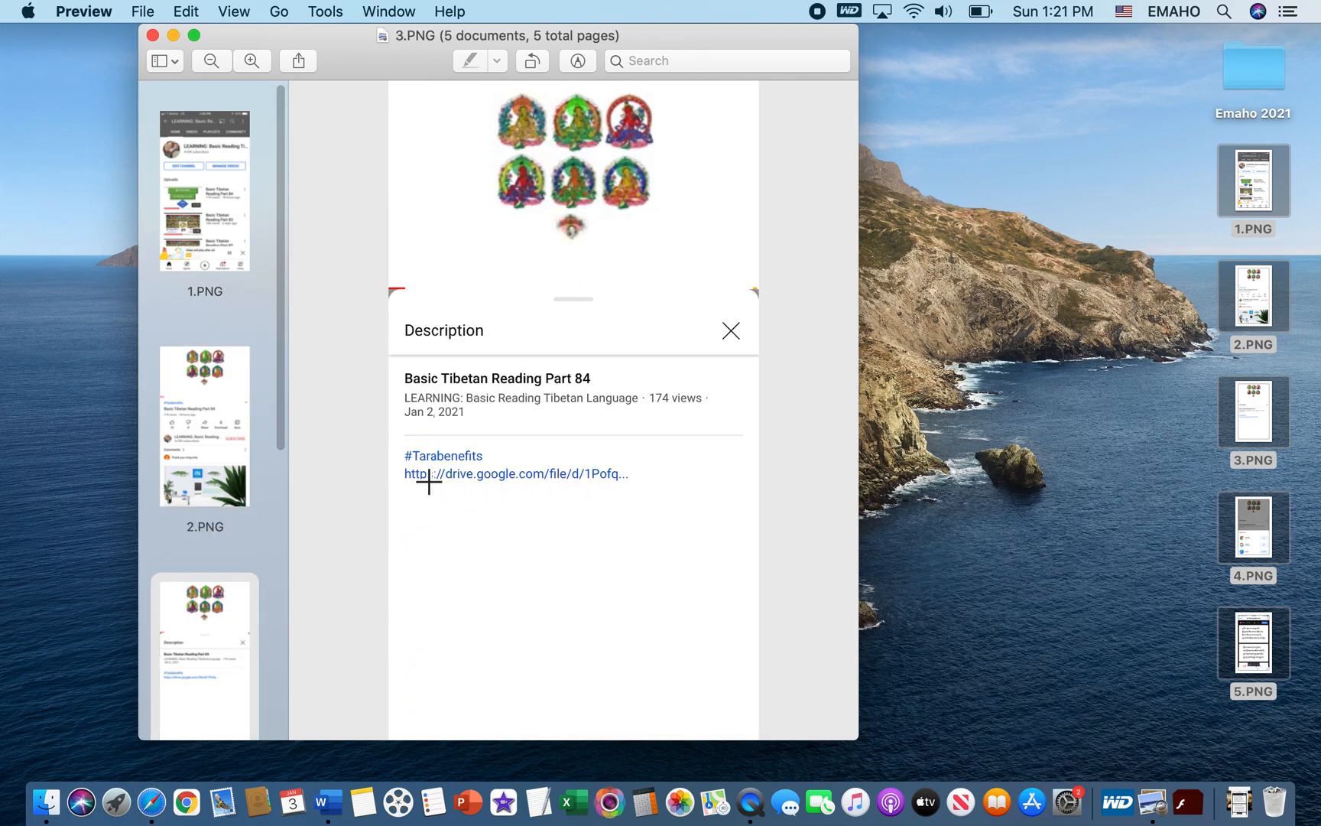
mouse_move(645, 492)
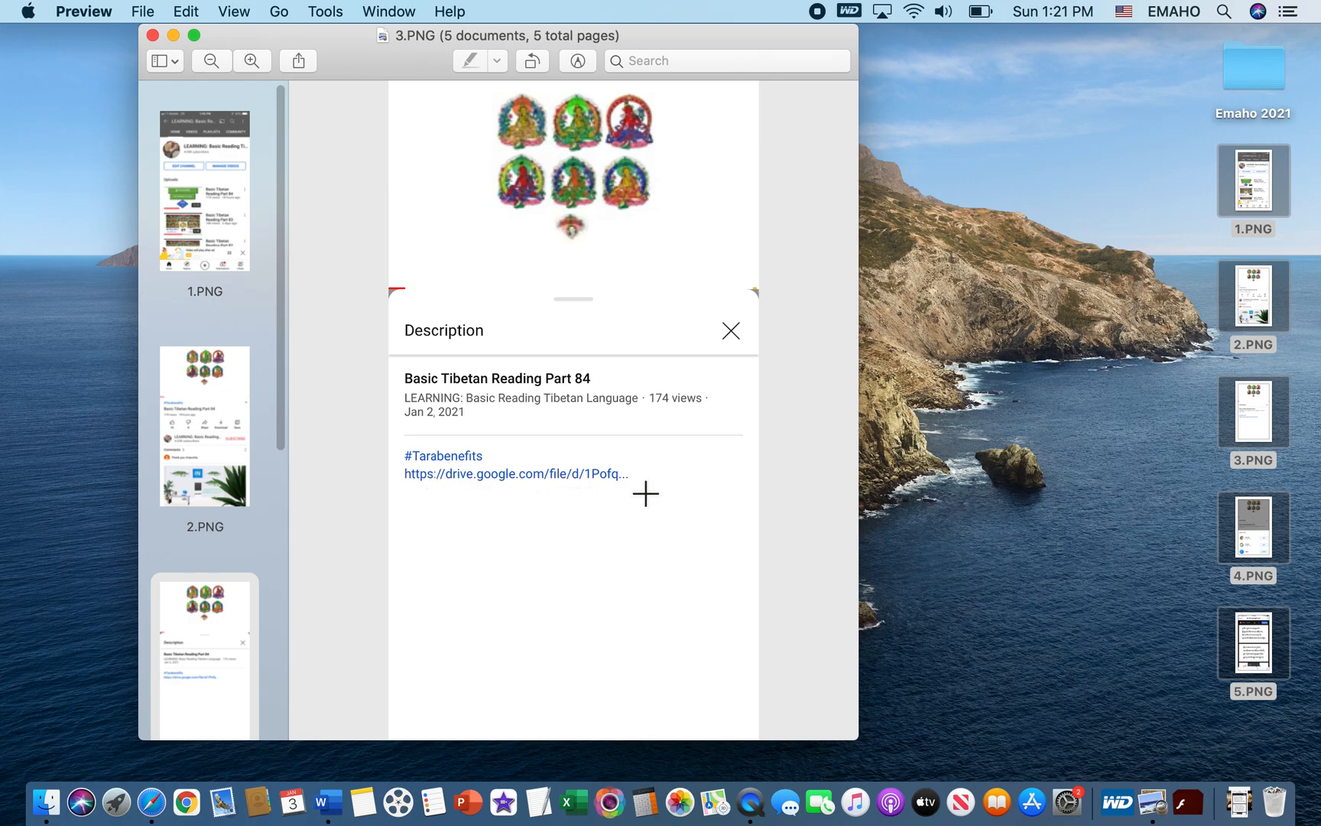
mouse_move(627, 511)
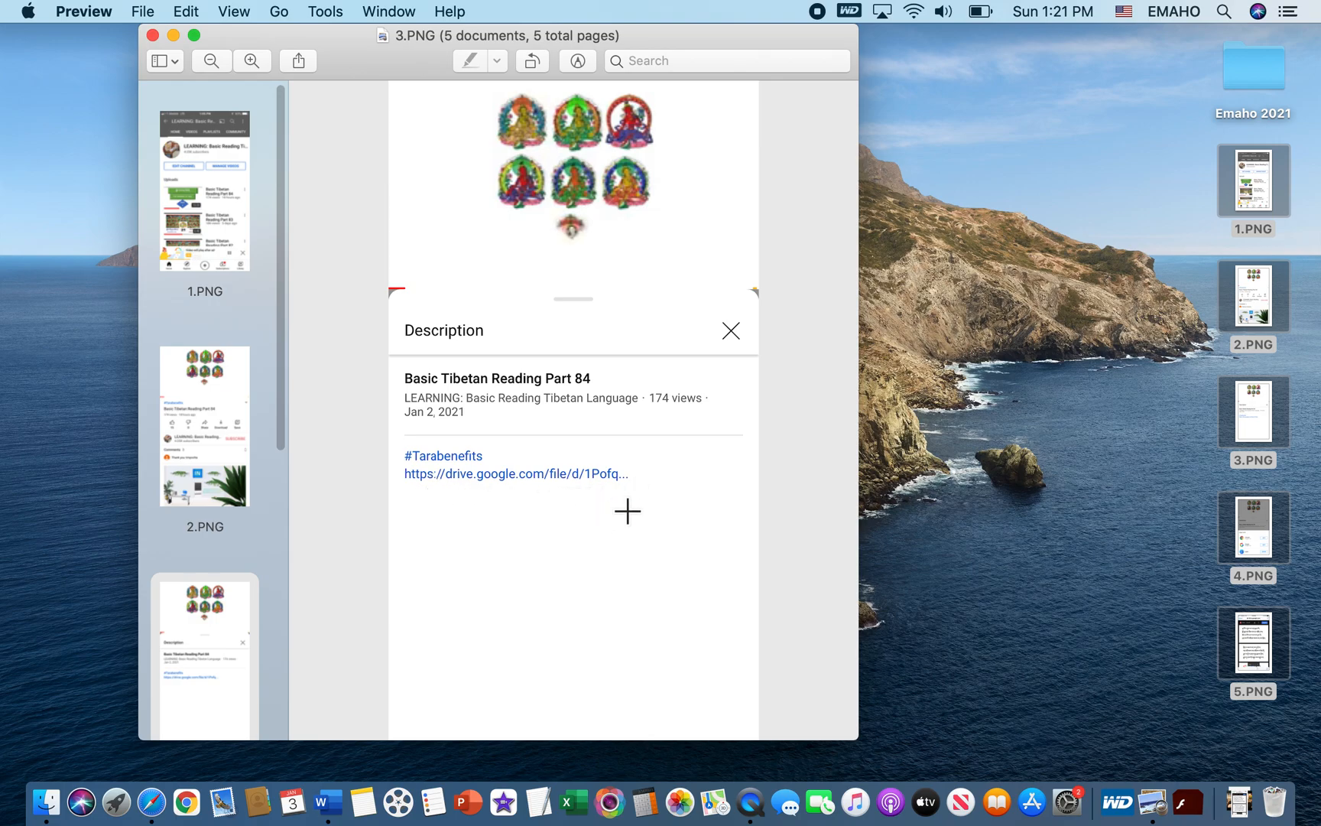
mouse_move(208, 639)
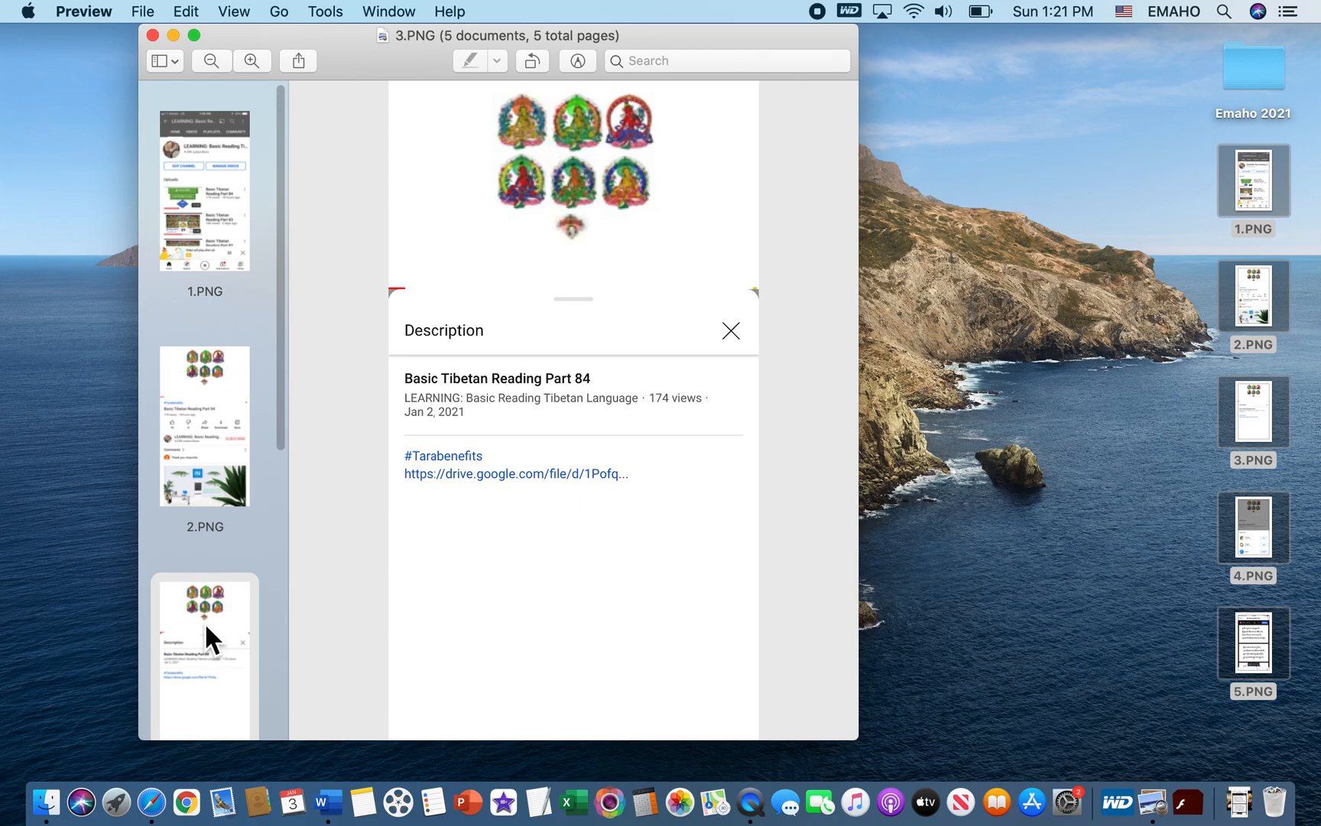
Step: Show 4.PNG with the Open with sheet, then 5.PNG with the Drive PDF
left_click(204, 622)
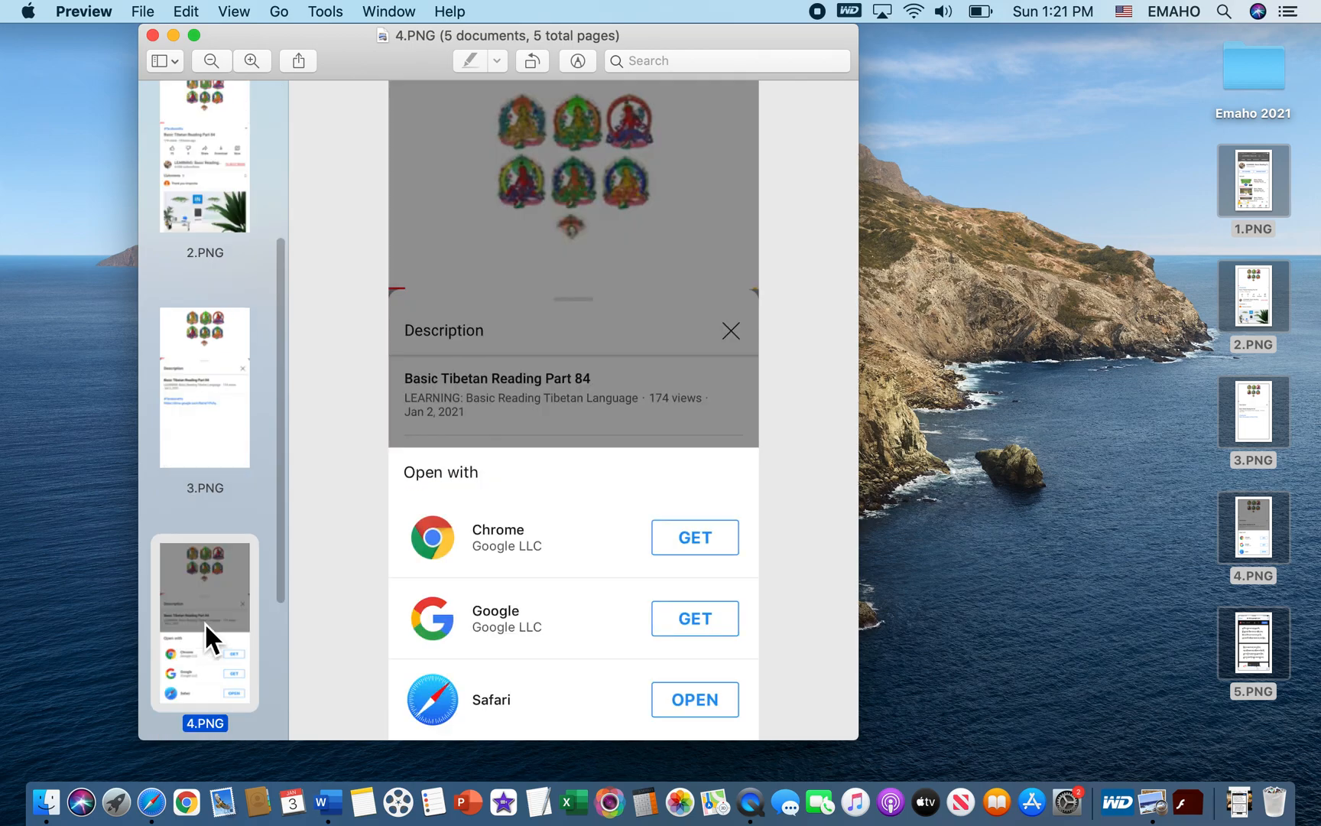
mouse_move(556, 688)
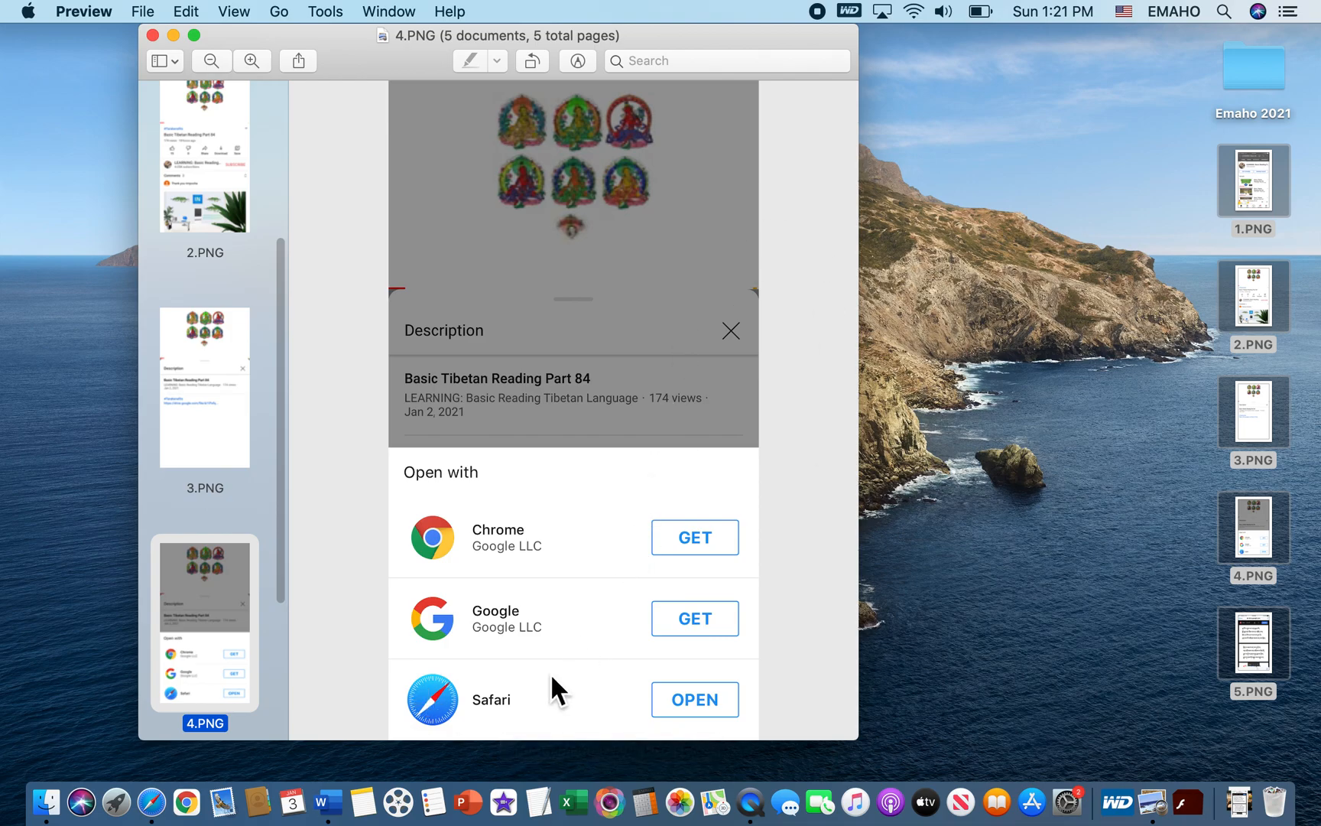
mouse_move(484, 744)
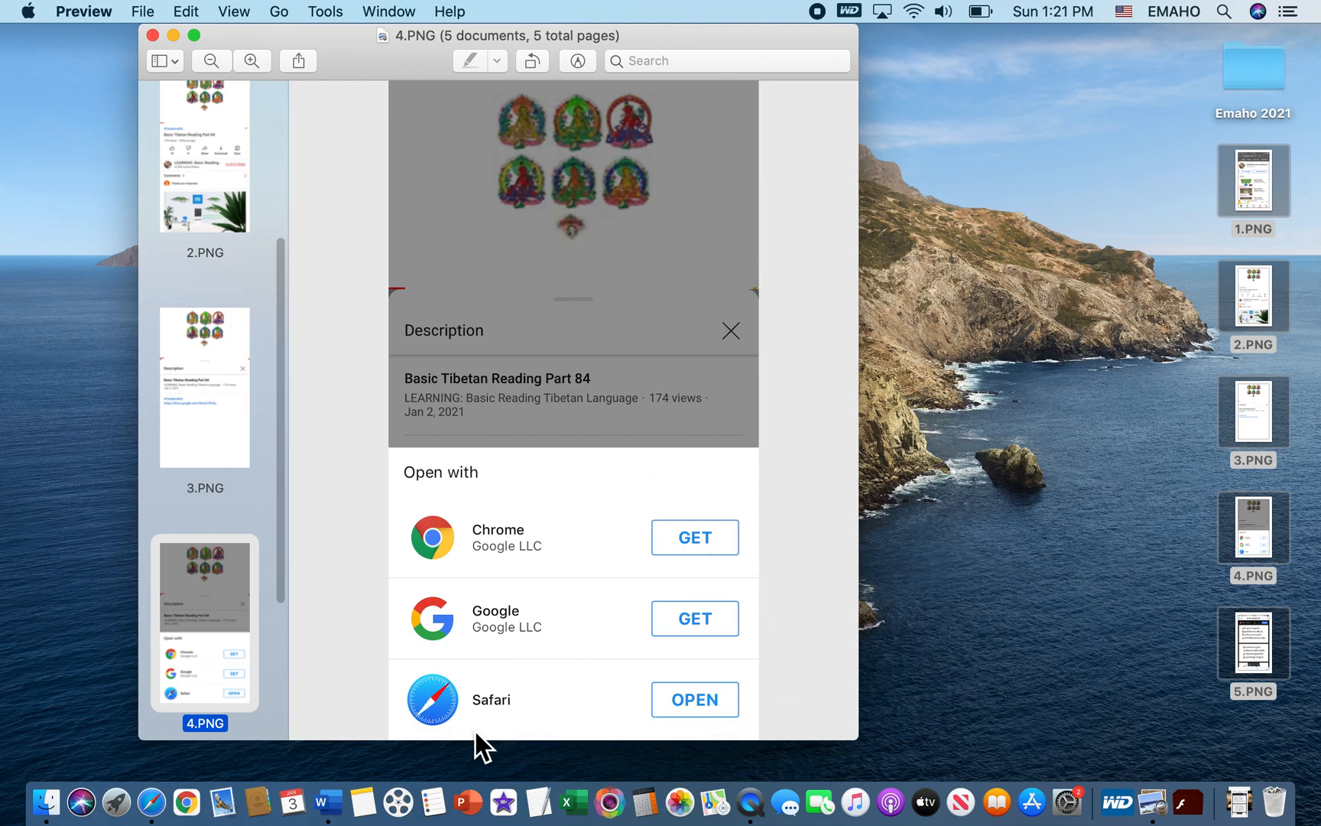
mouse_move(510, 657)
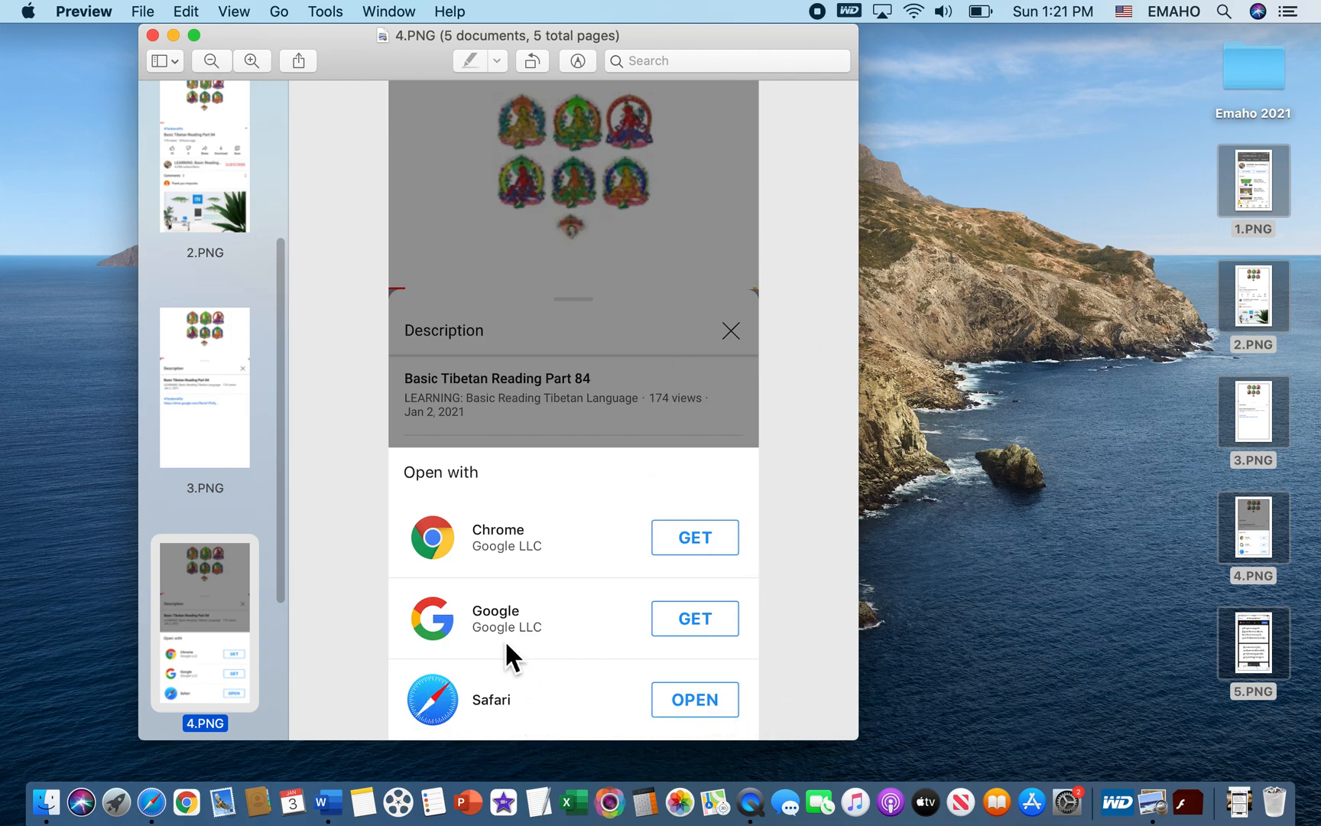
mouse_move(723, 542)
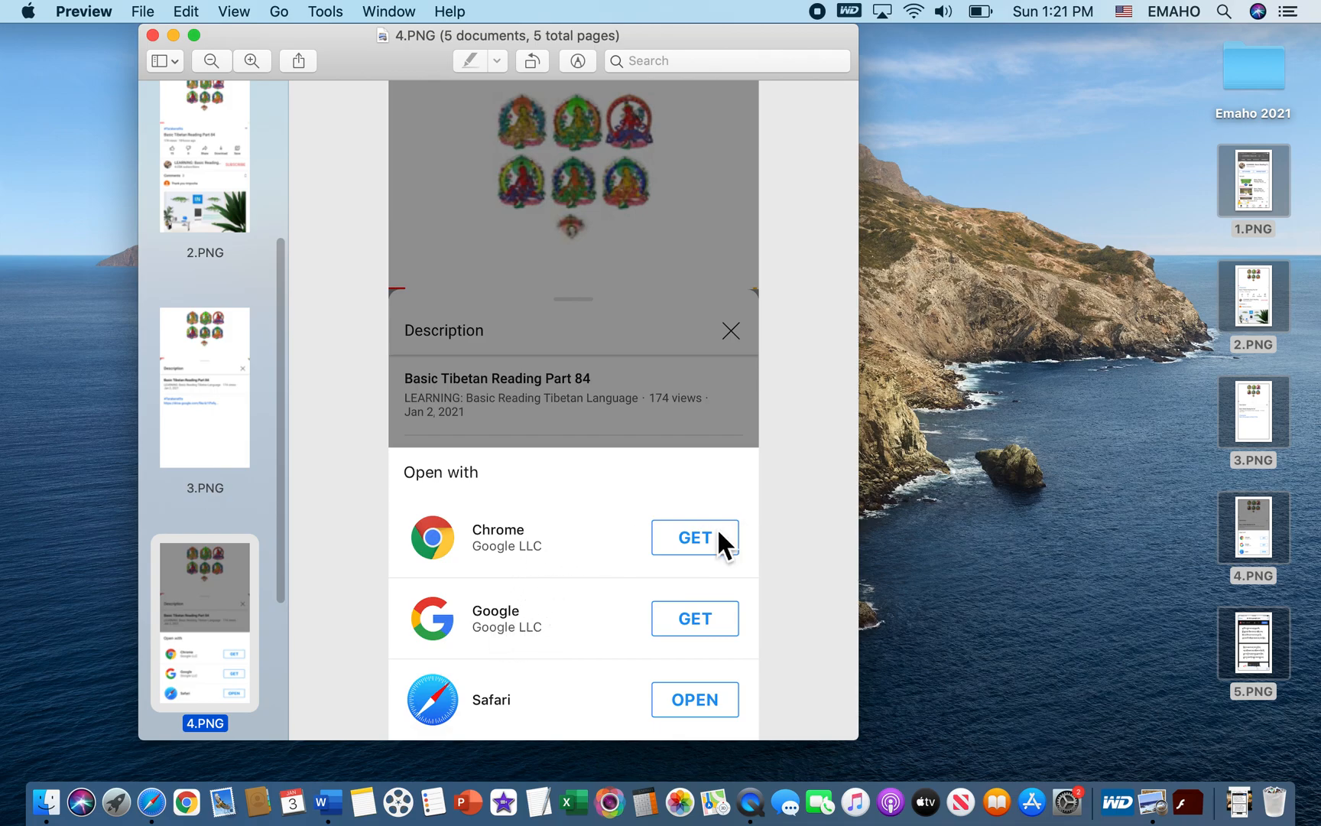
mouse_move(500, 567)
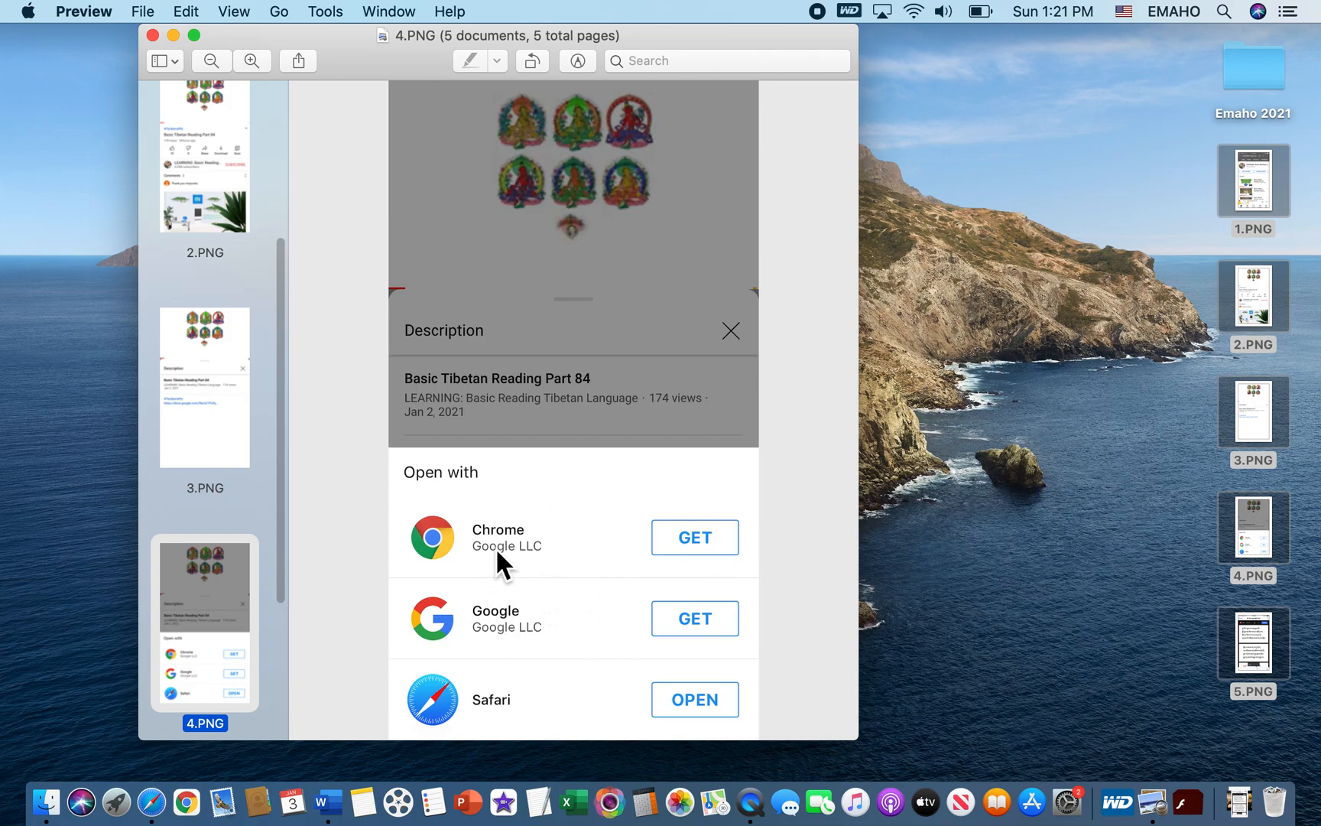
mouse_move(529, 581)
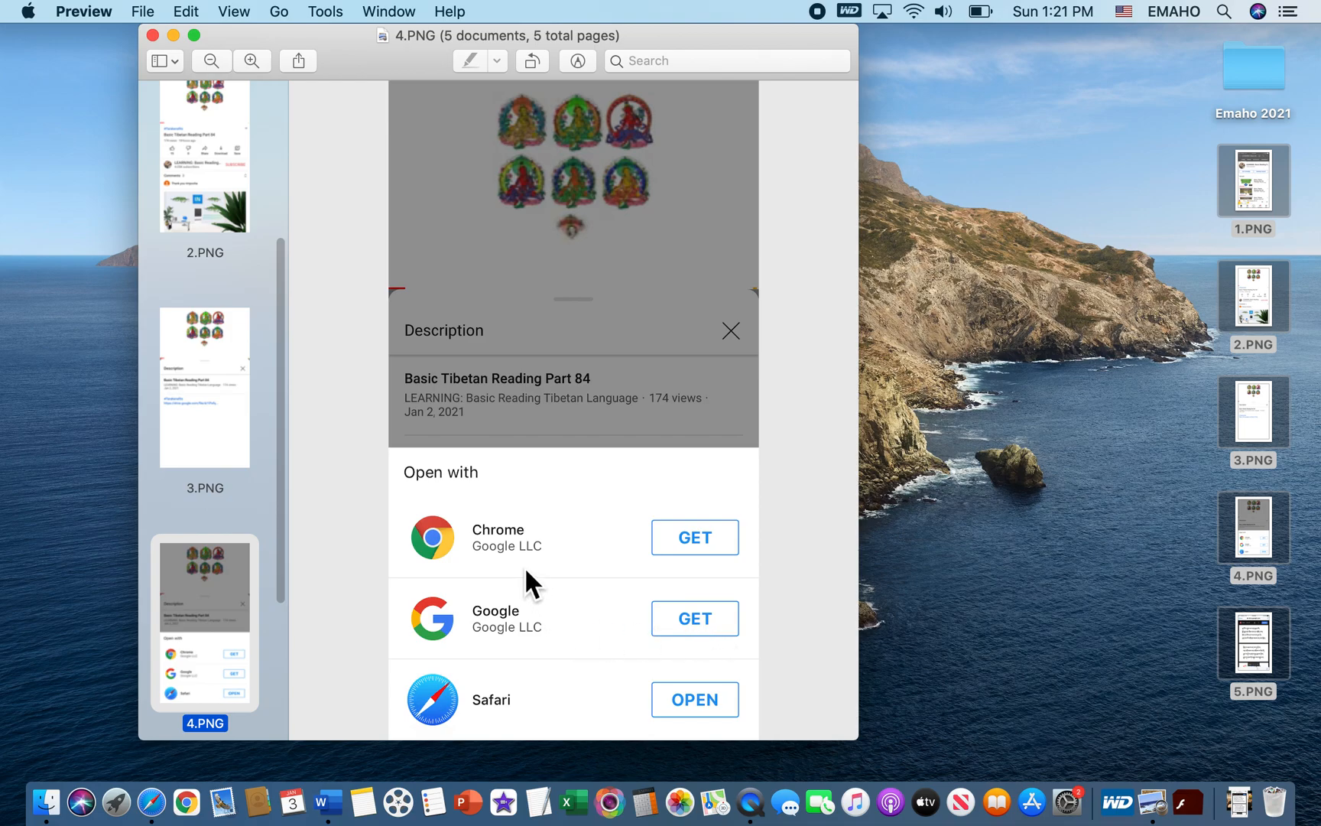
mouse_move(548, 726)
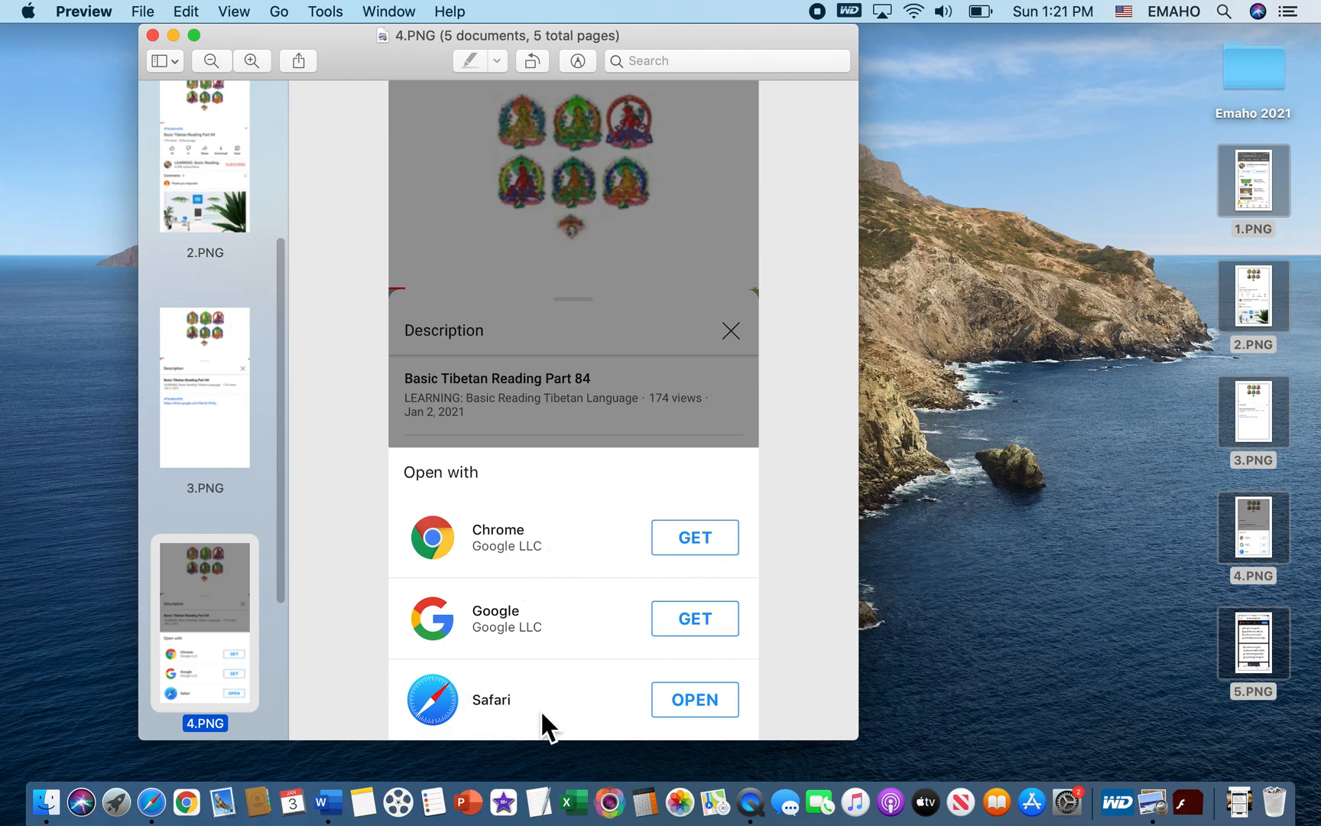
mouse_move(483, 725)
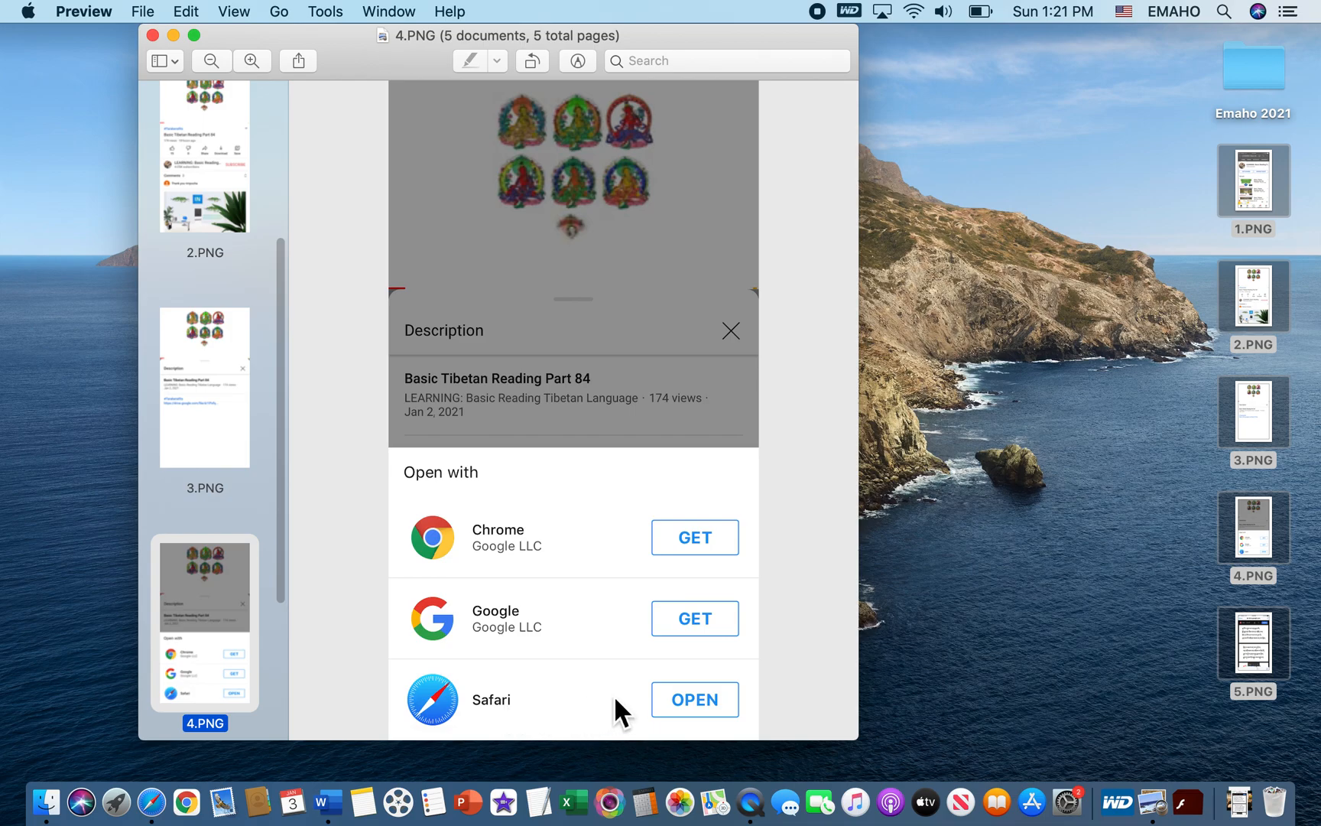
mouse_move(216, 663)
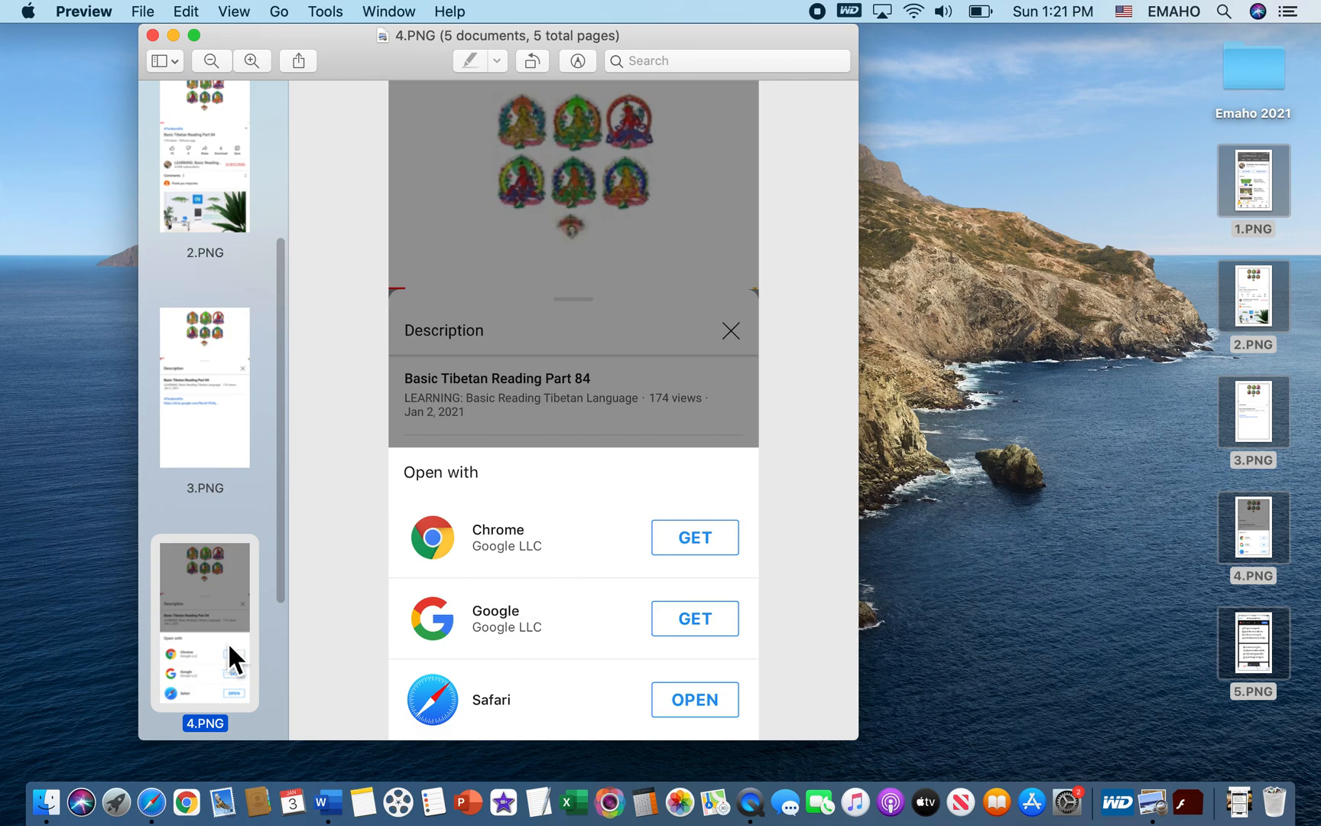
left_click(203, 624)
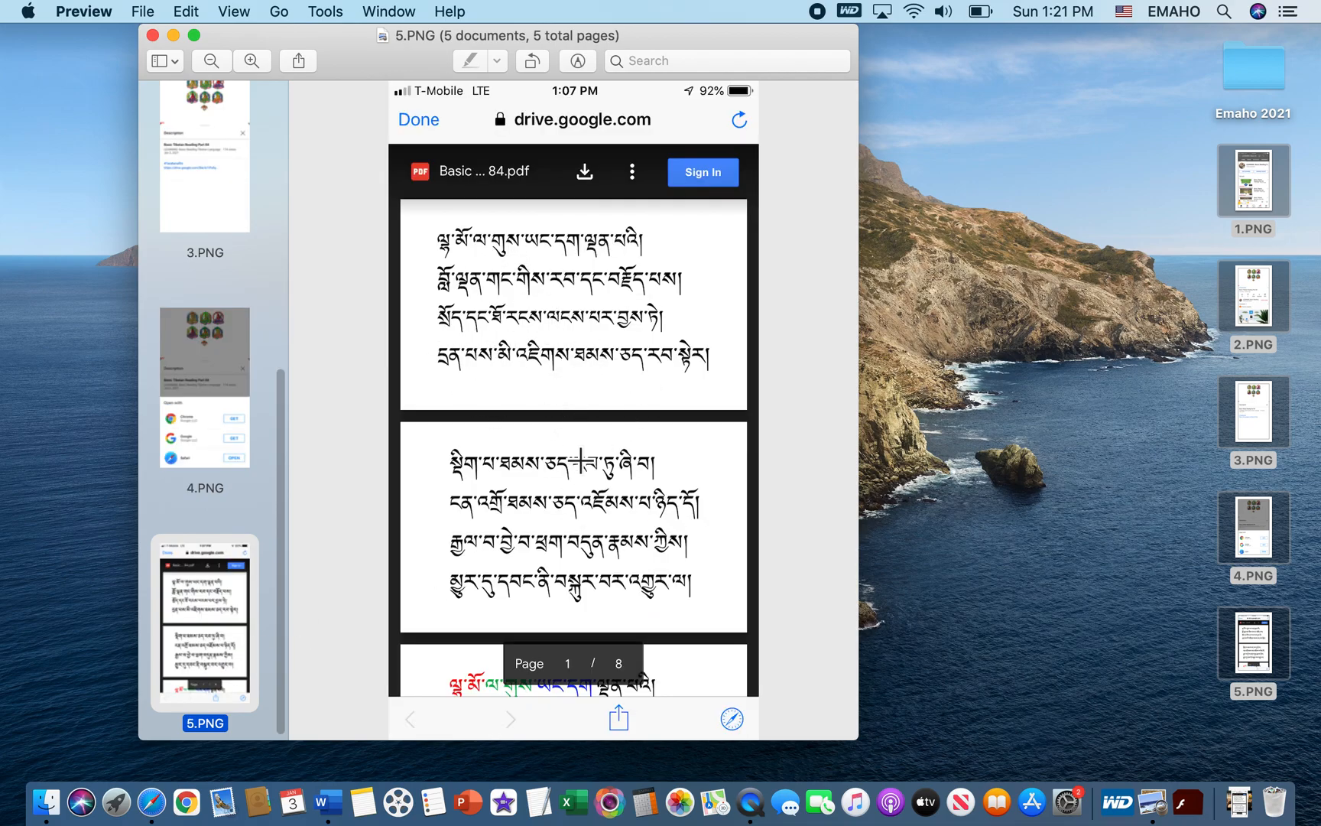
mouse_move(691, 573)
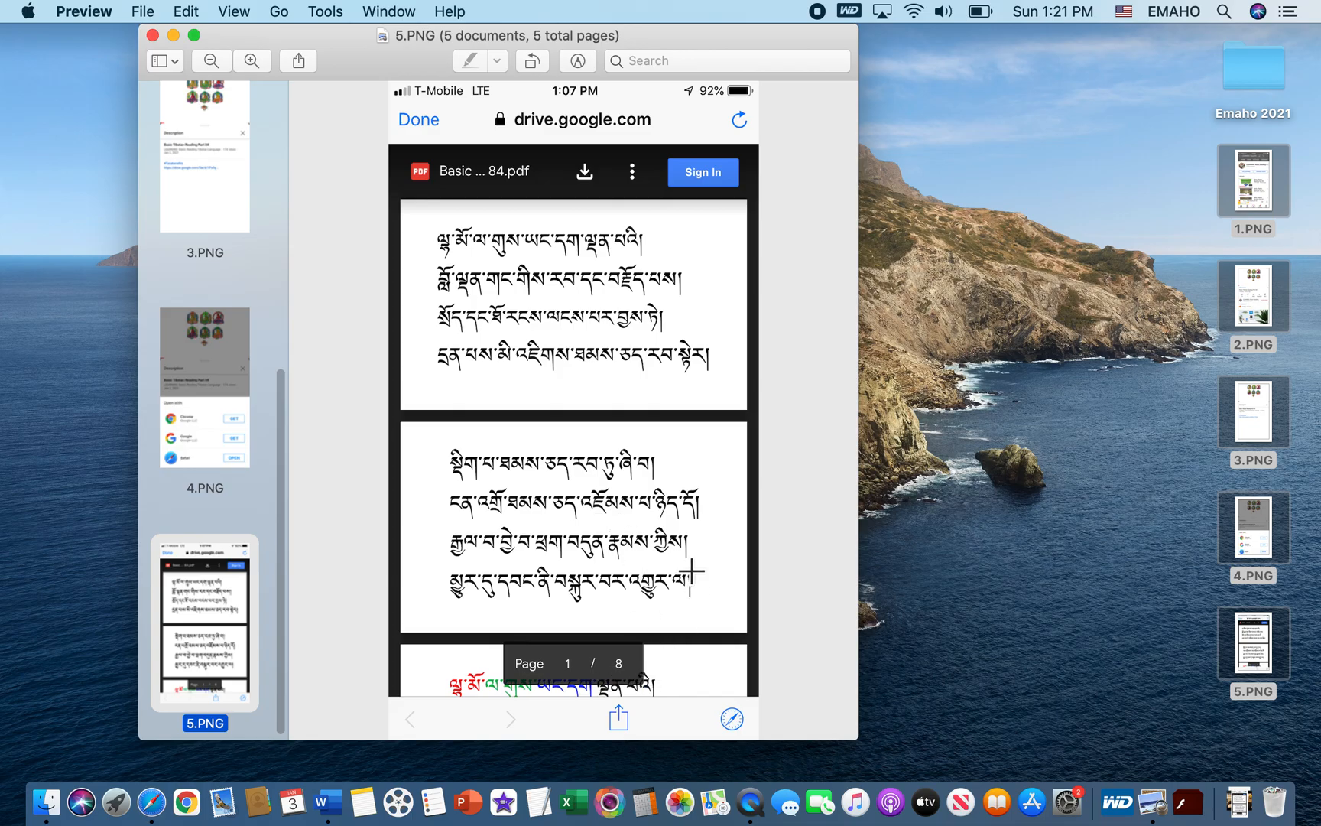
mouse_move(438, 452)
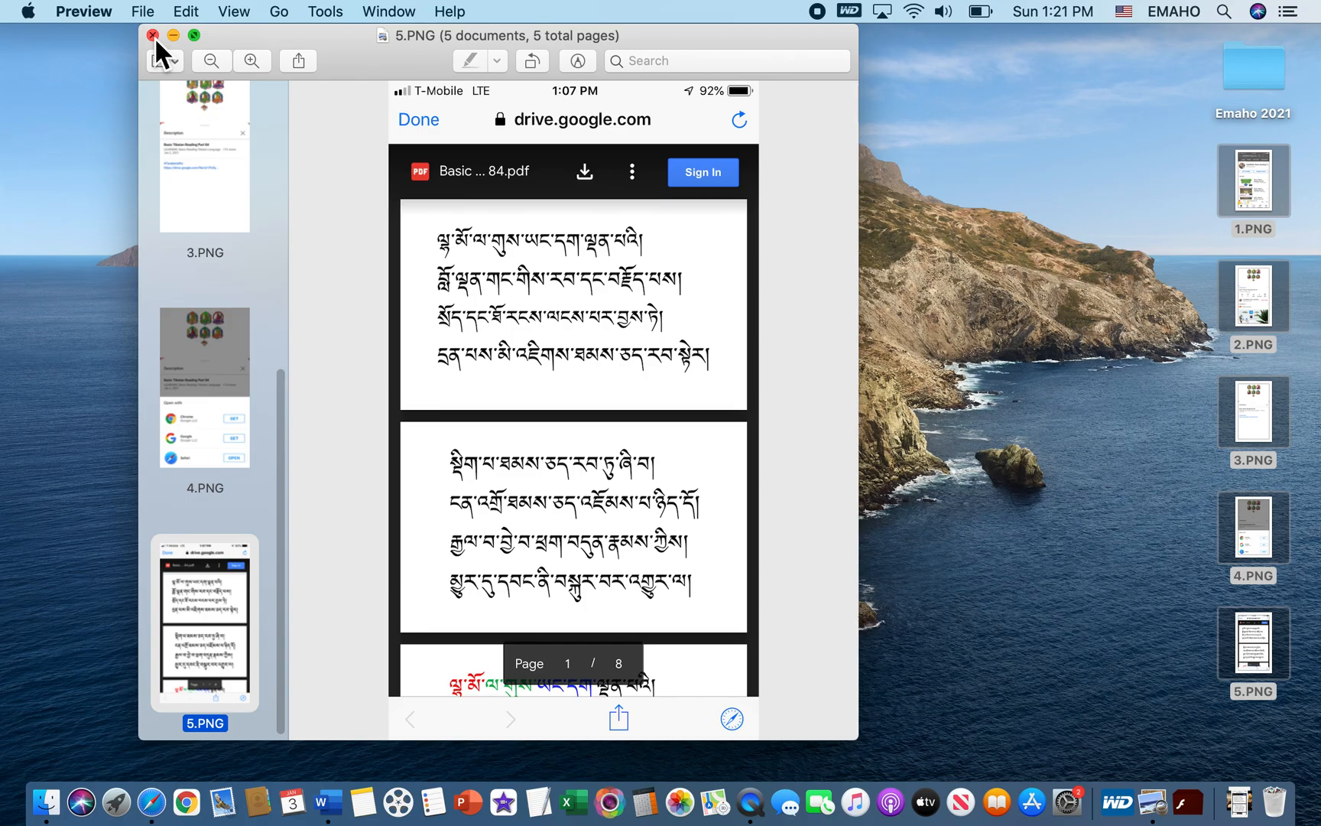
Step: Close the Preview window holding the five screenshots
left_click(153, 35)
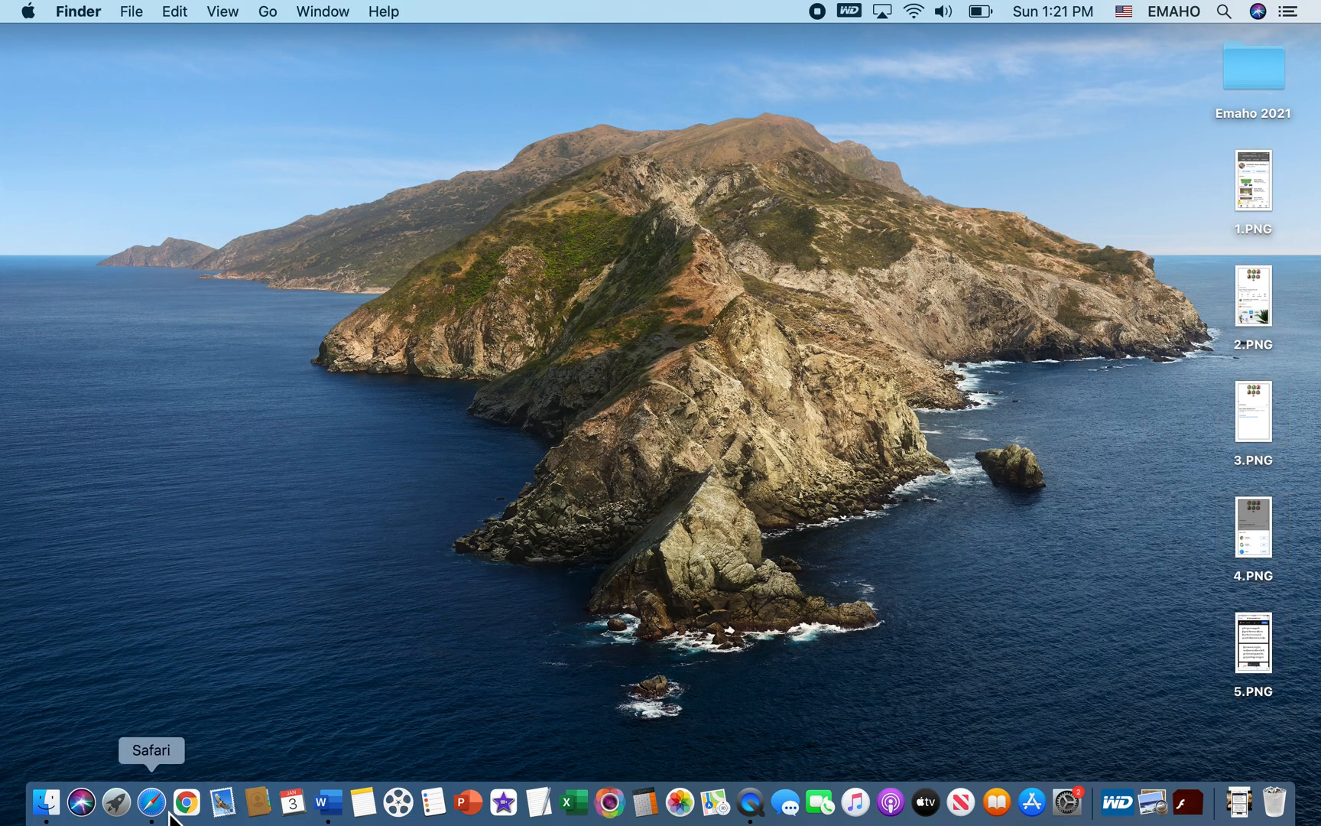
Step: Launch Safari from the Dock and go to the Google home page from Favorites
left_click(151, 797)
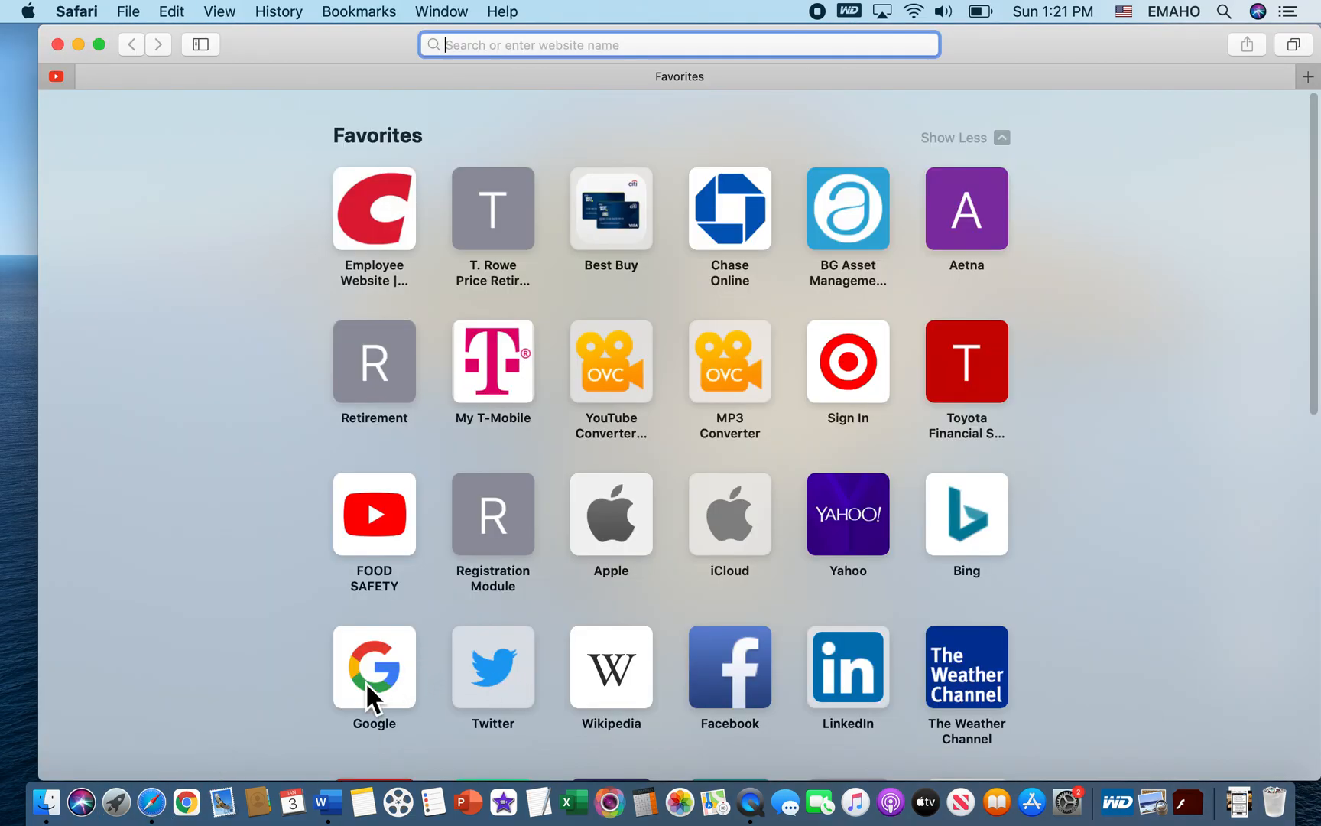
left_click(373, 667)
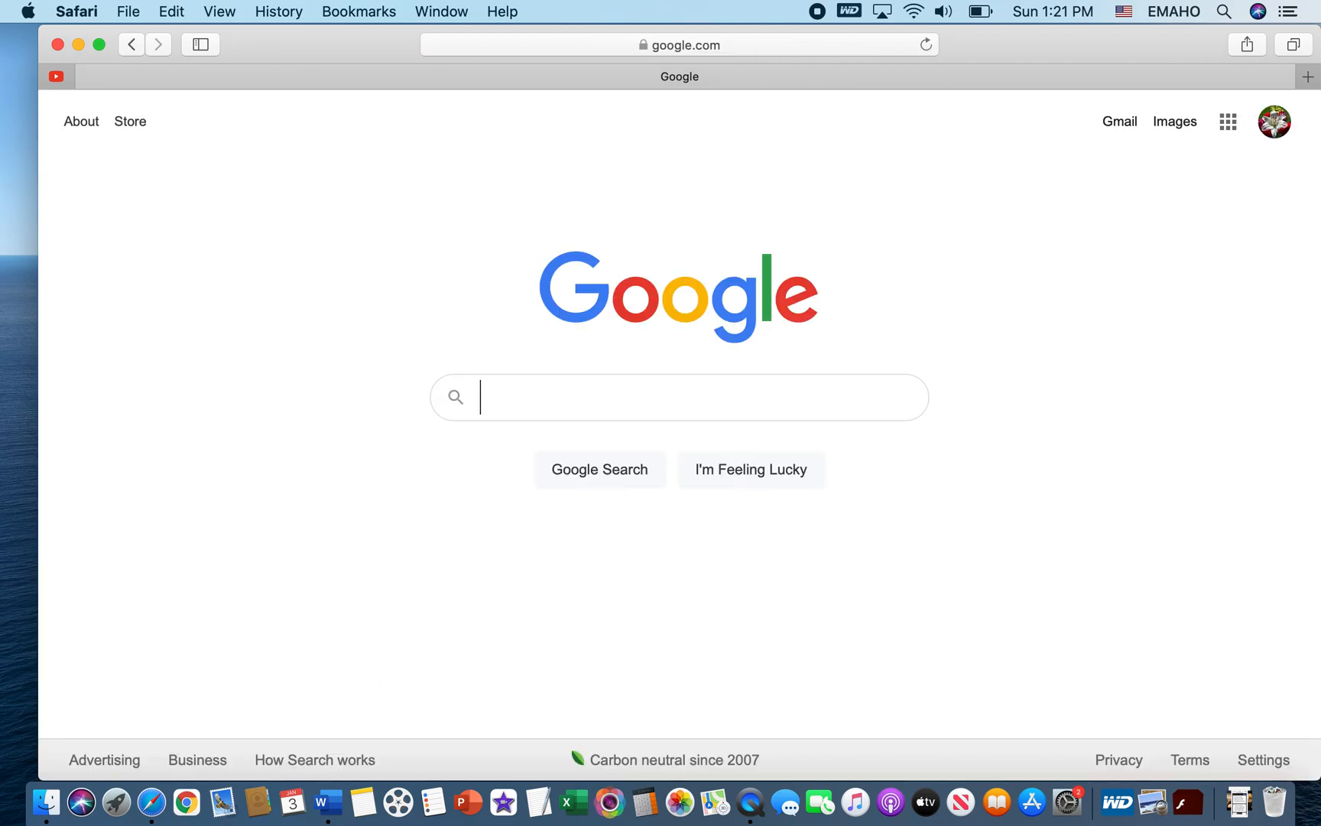
Step: Reach YouTube through the Google apps grid to the channel's home page
left_click(1274, 121)
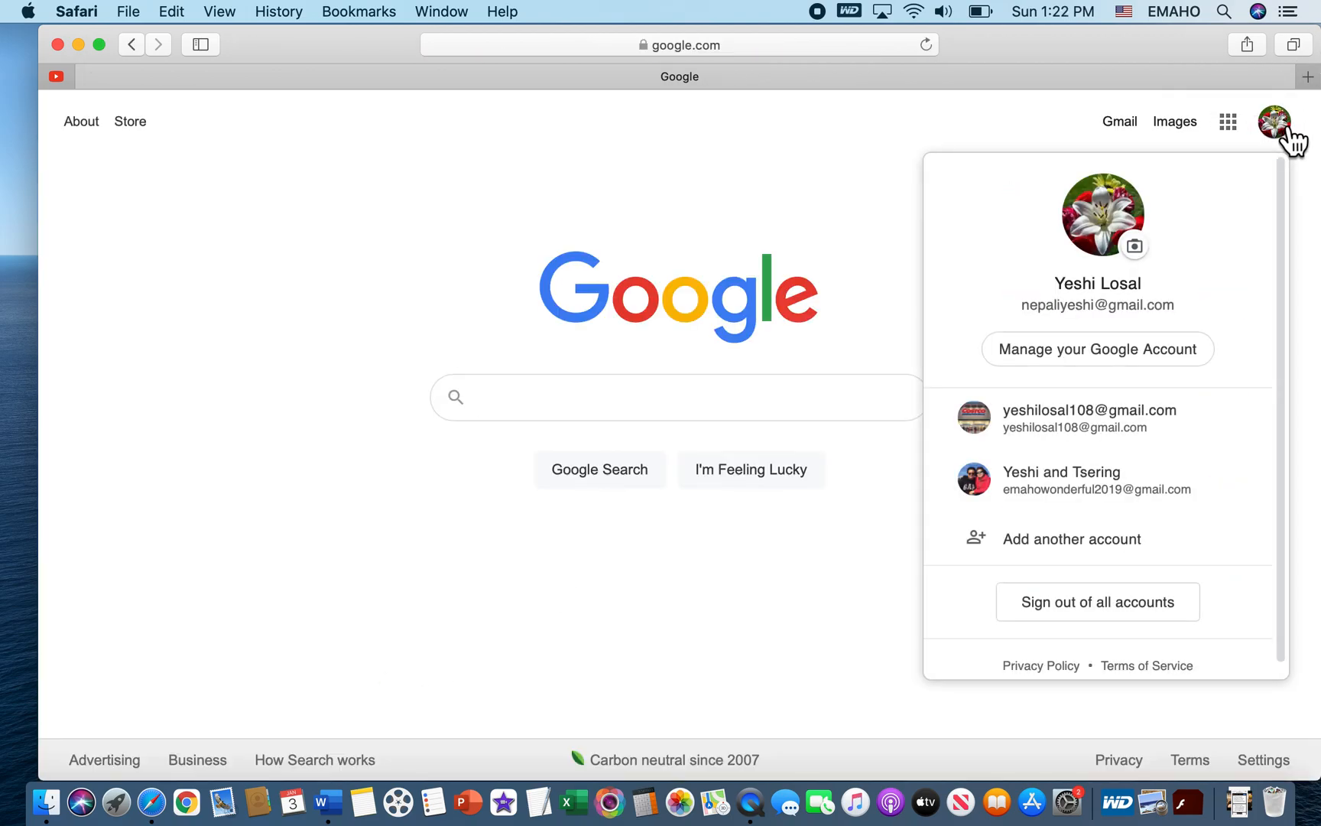
left_click(1227, 121)
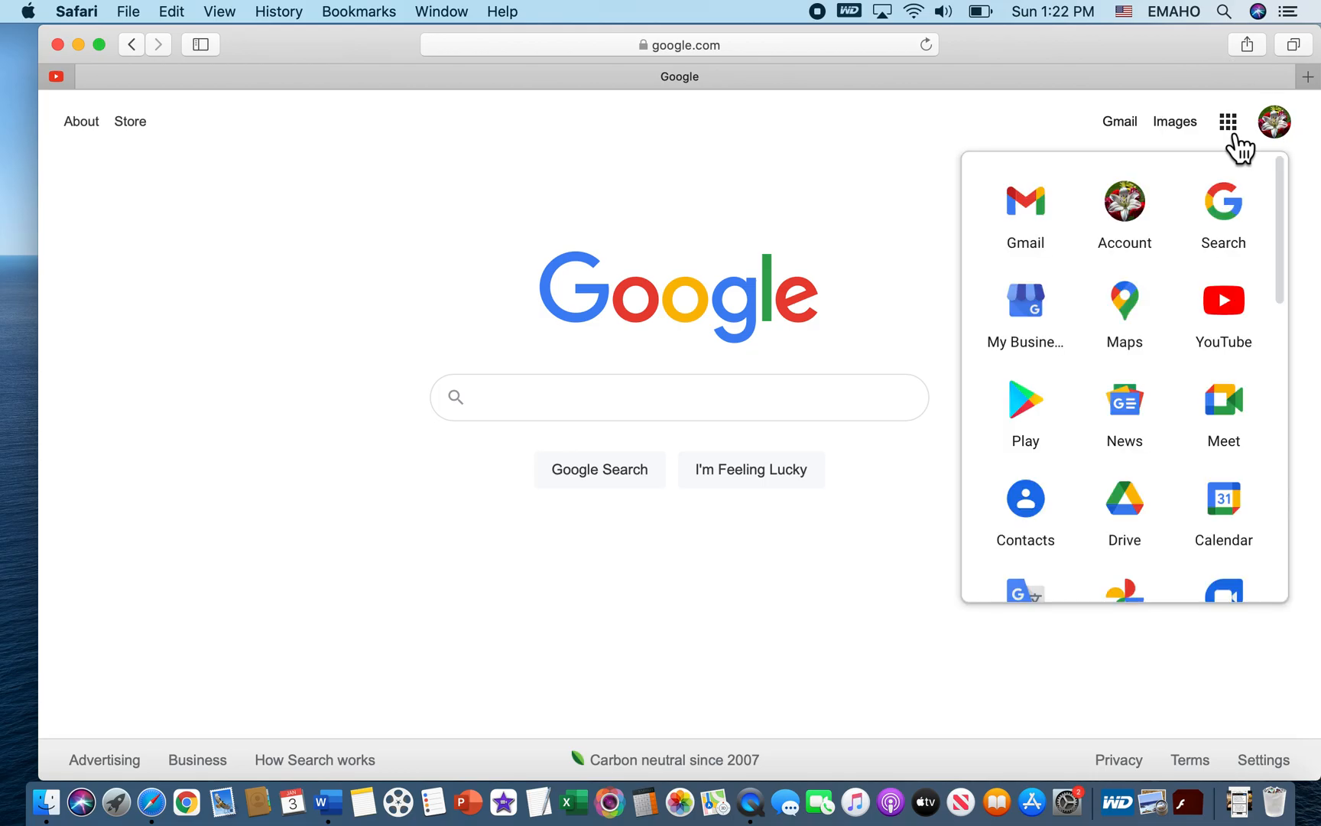
left_click(1223, 305)
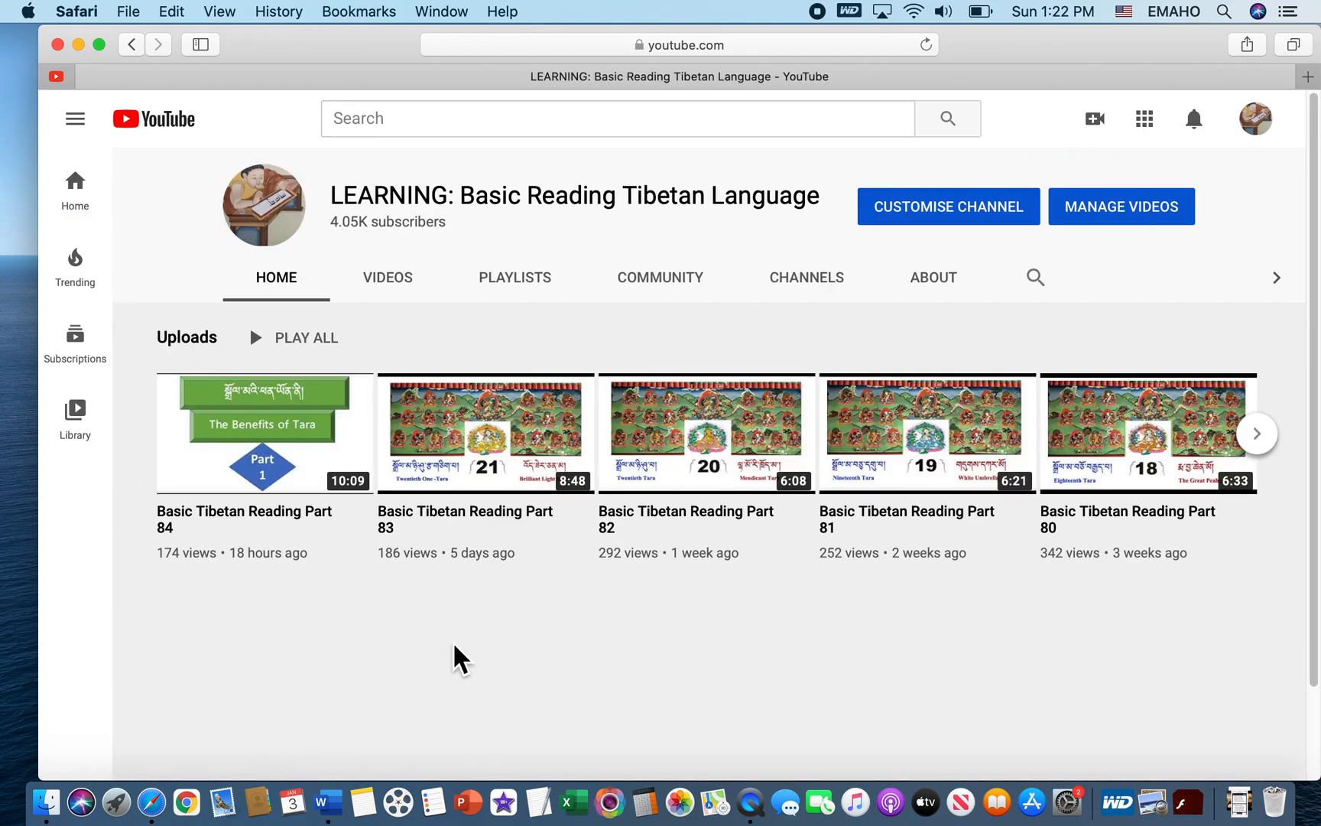
mouse_move(531, 324)
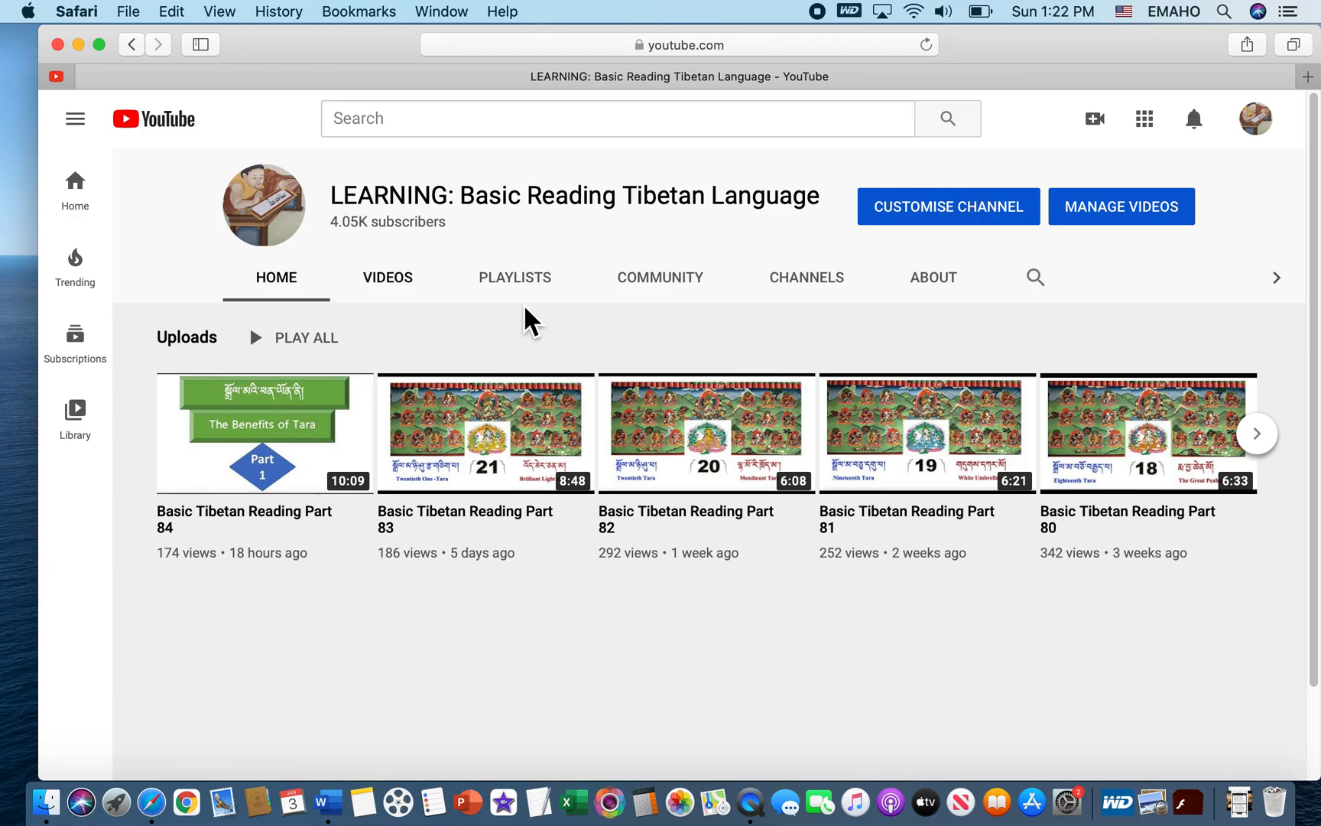
Step: Open Basic Tibetan Reading Part 84 and scroll to its description's Google Drive link
left_click(264, 433)
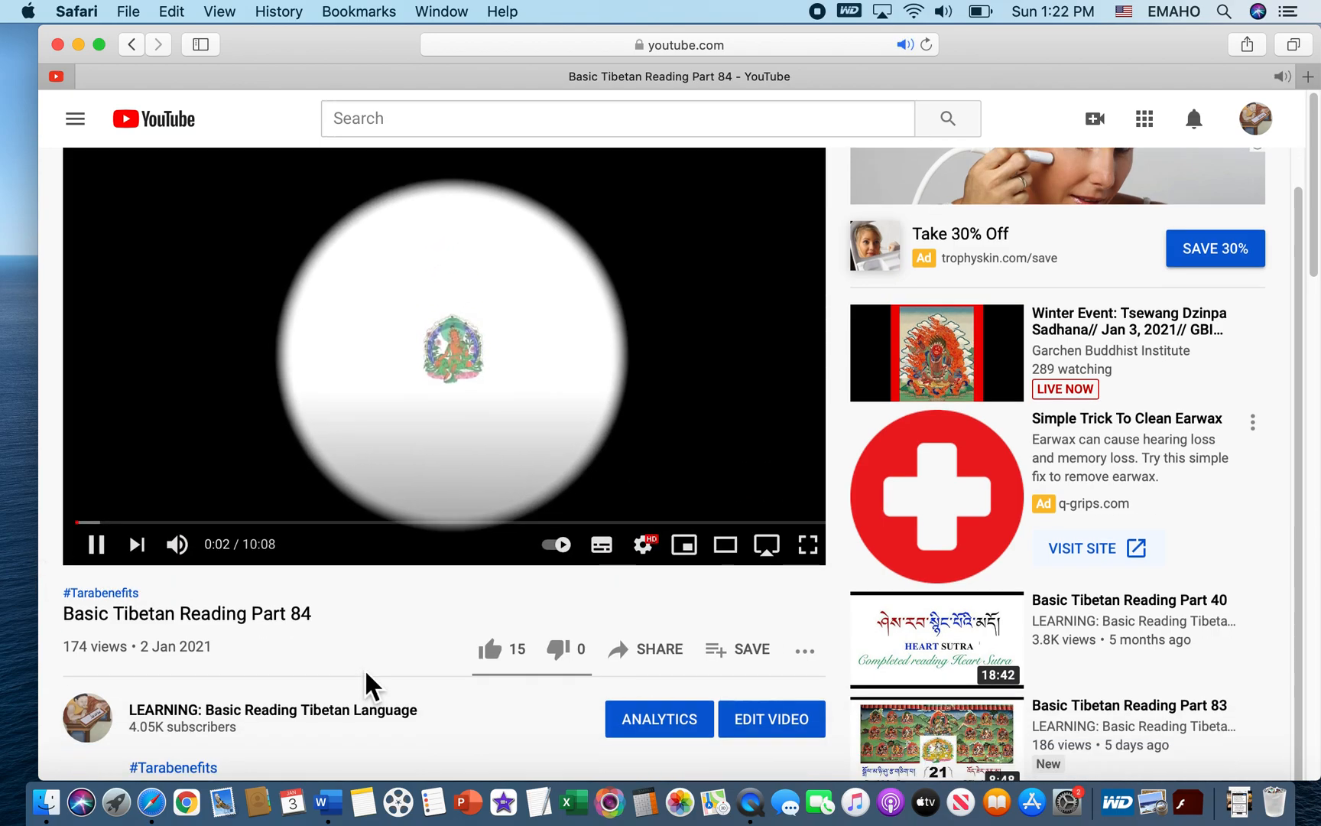
scroll("down", 3)
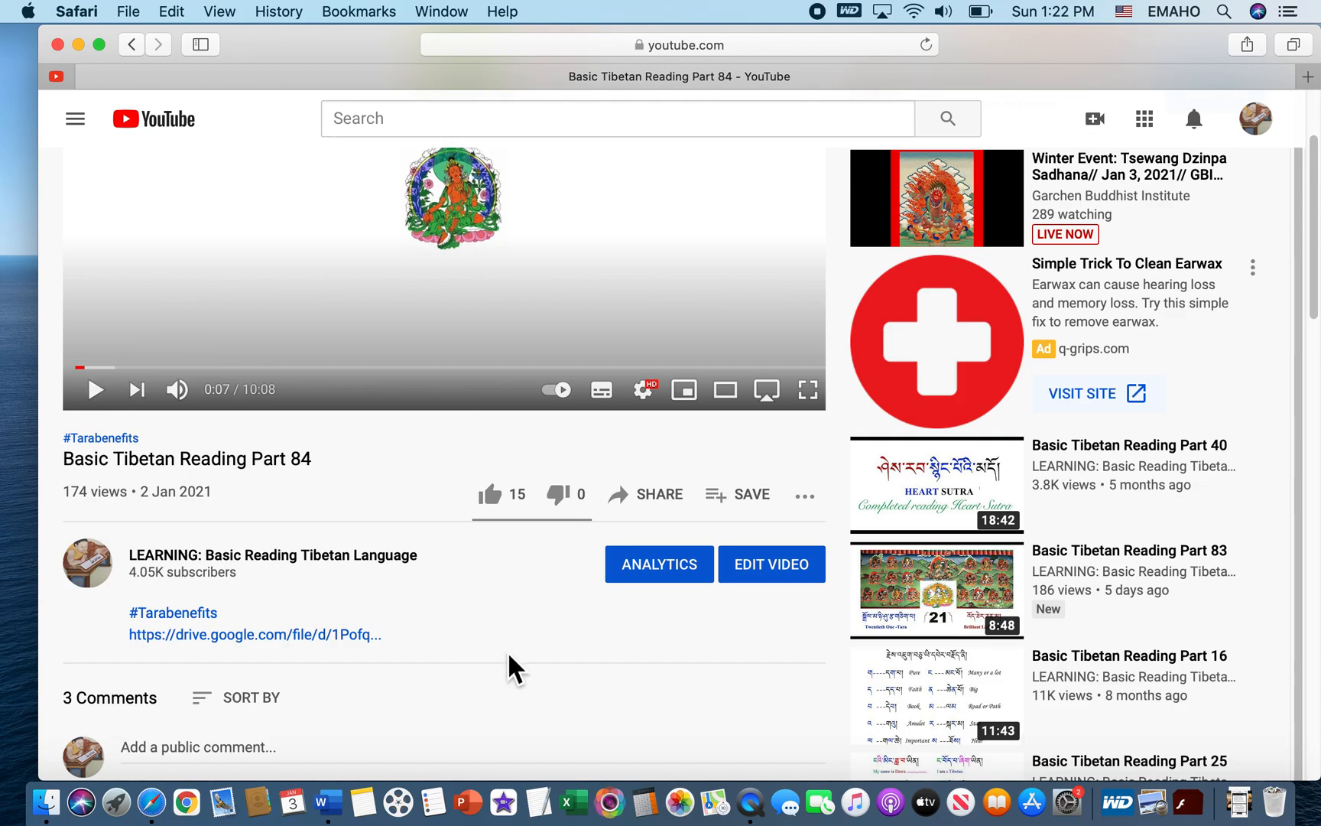
mouse_move(585, 665)
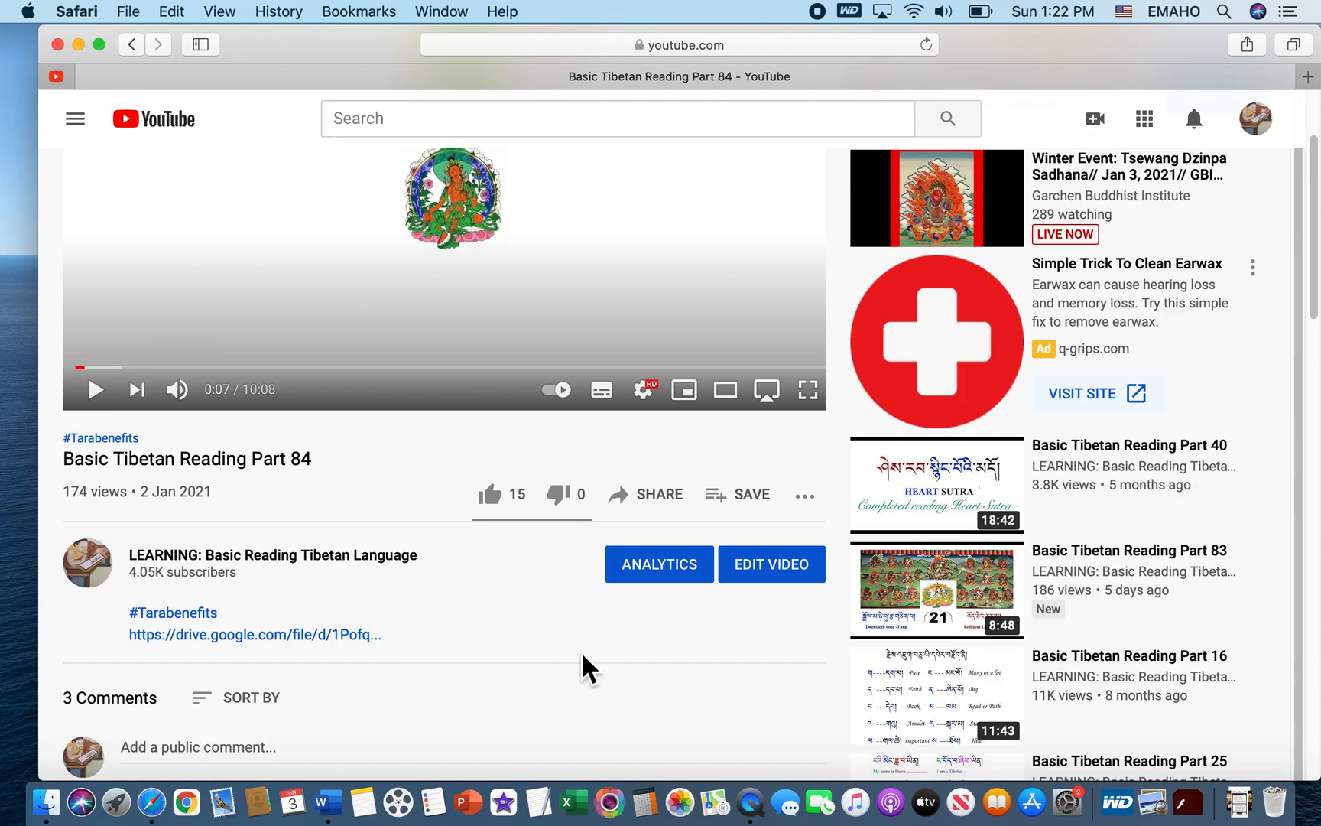
scroll("down", 3)
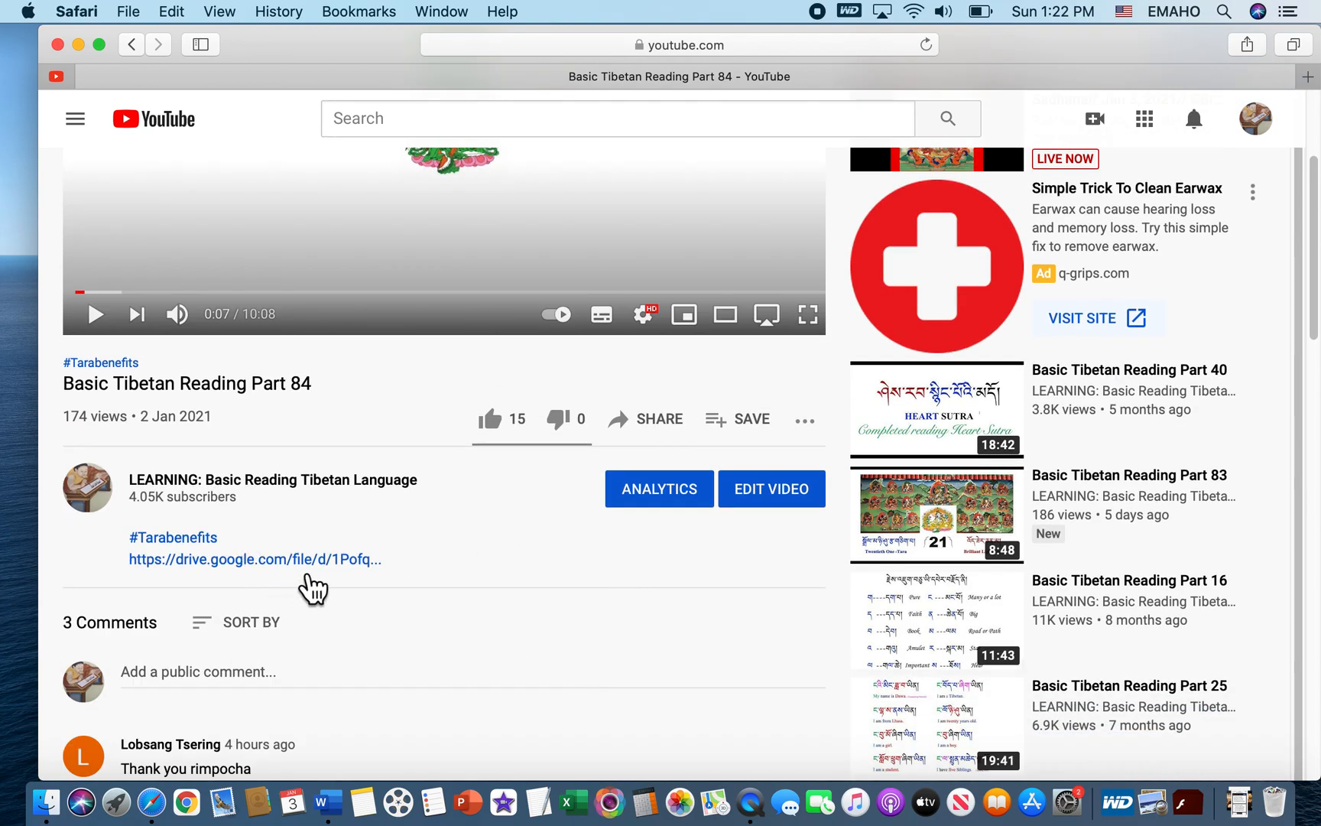
mouse_move(457, 579)
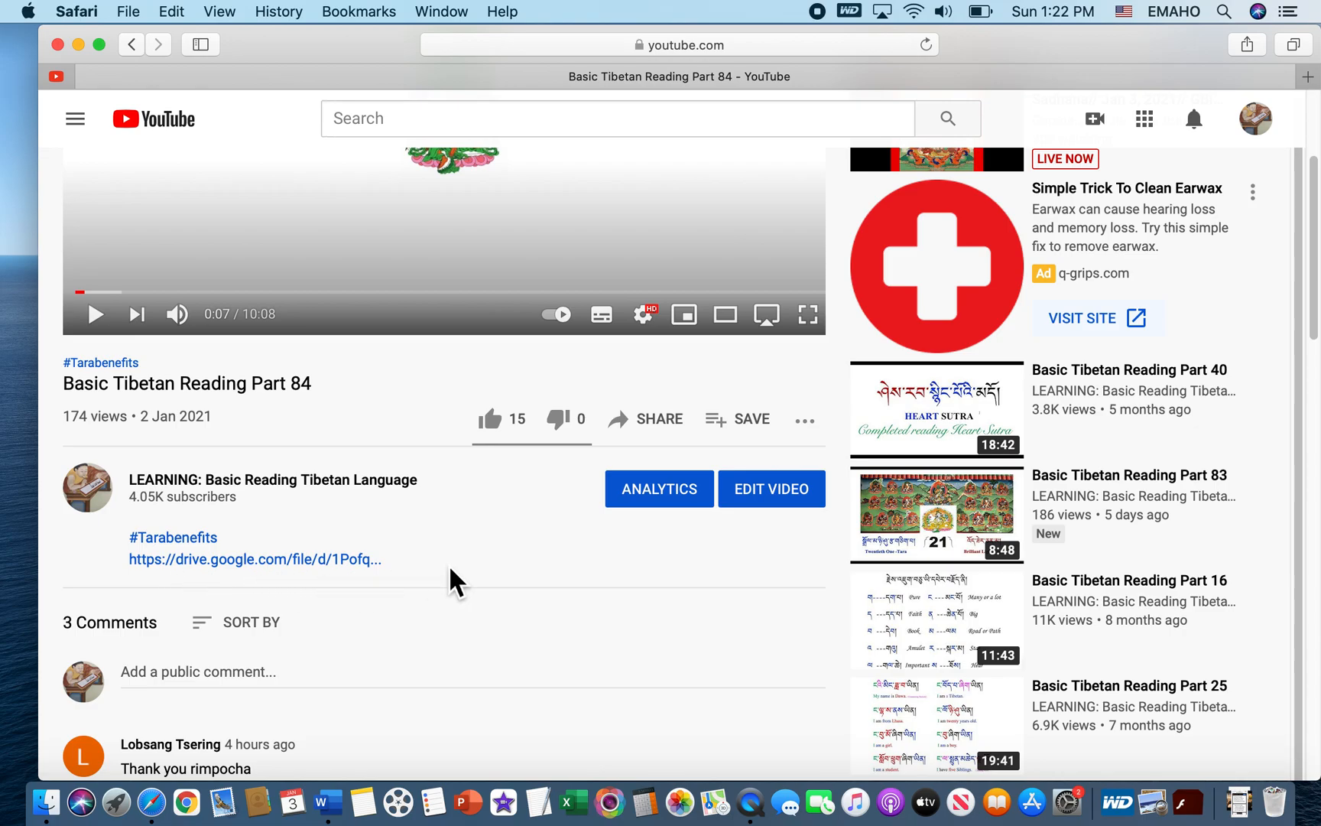
Step: Follow the drive.google.com link and scroll through Basic Tibetan Reading Part 84.pdf
left_click(1308, 77)
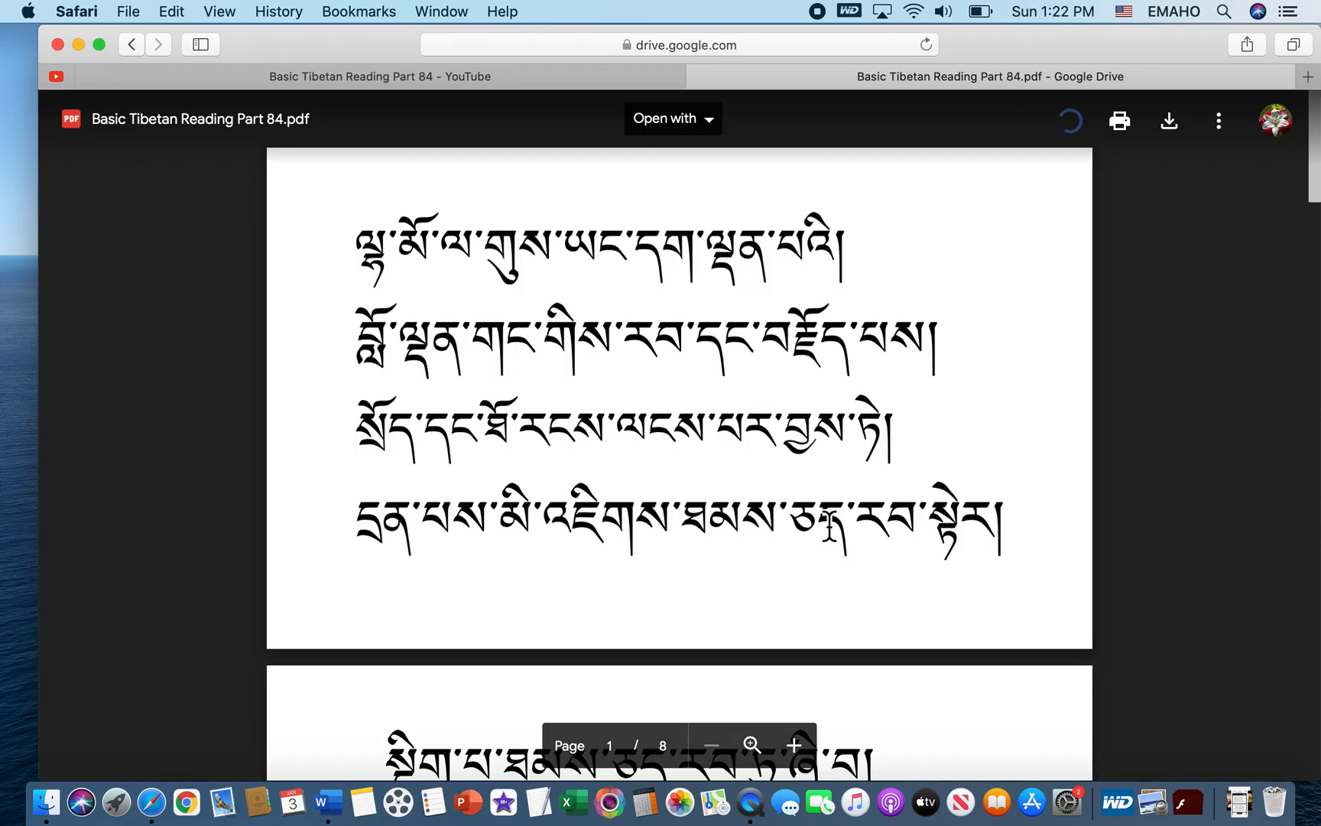
scroll("down", 3)
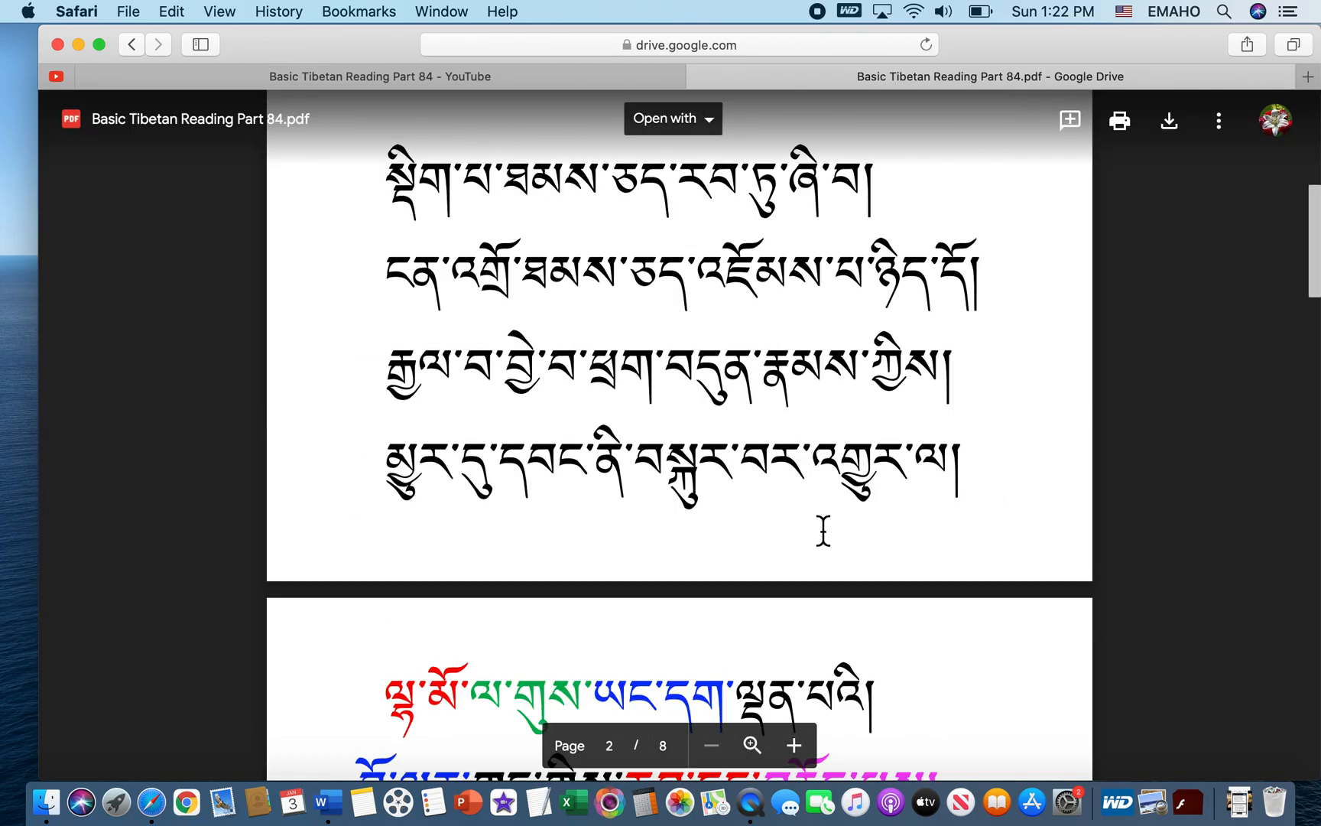
scroll("down", 3)
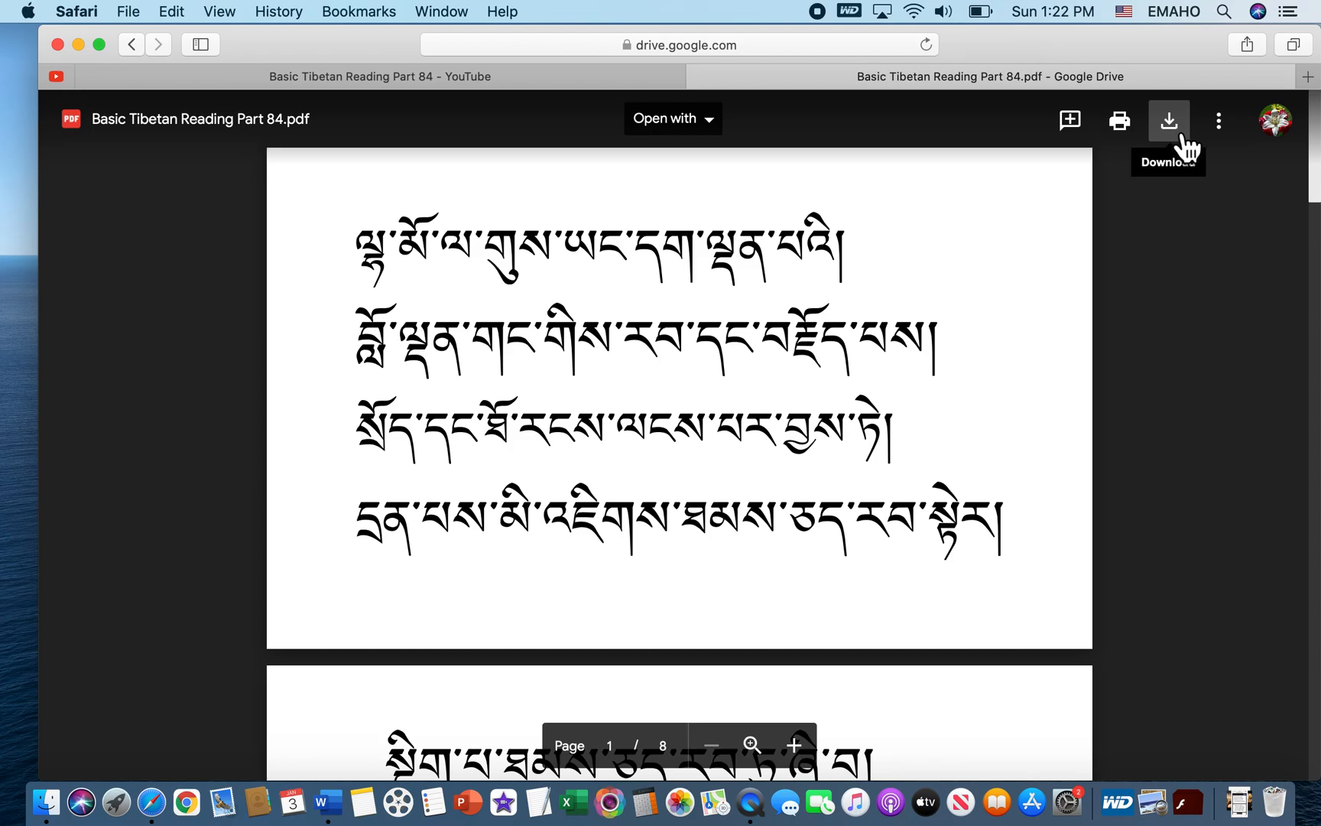
Step: Download Basic Tibetan Reading Part 84.pdf and view it at page 1 of 8
left_click(1169, 120)
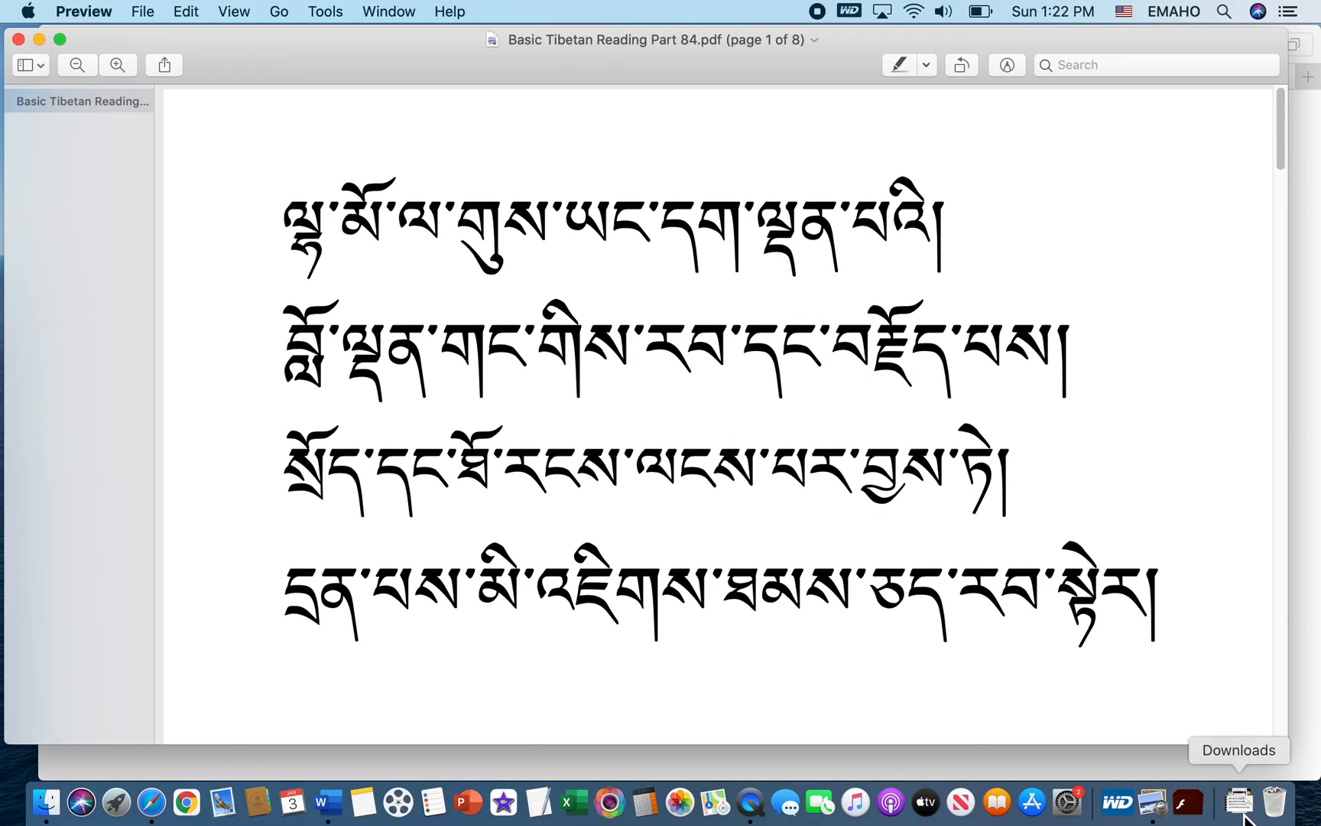
mouse_move(721, 540)
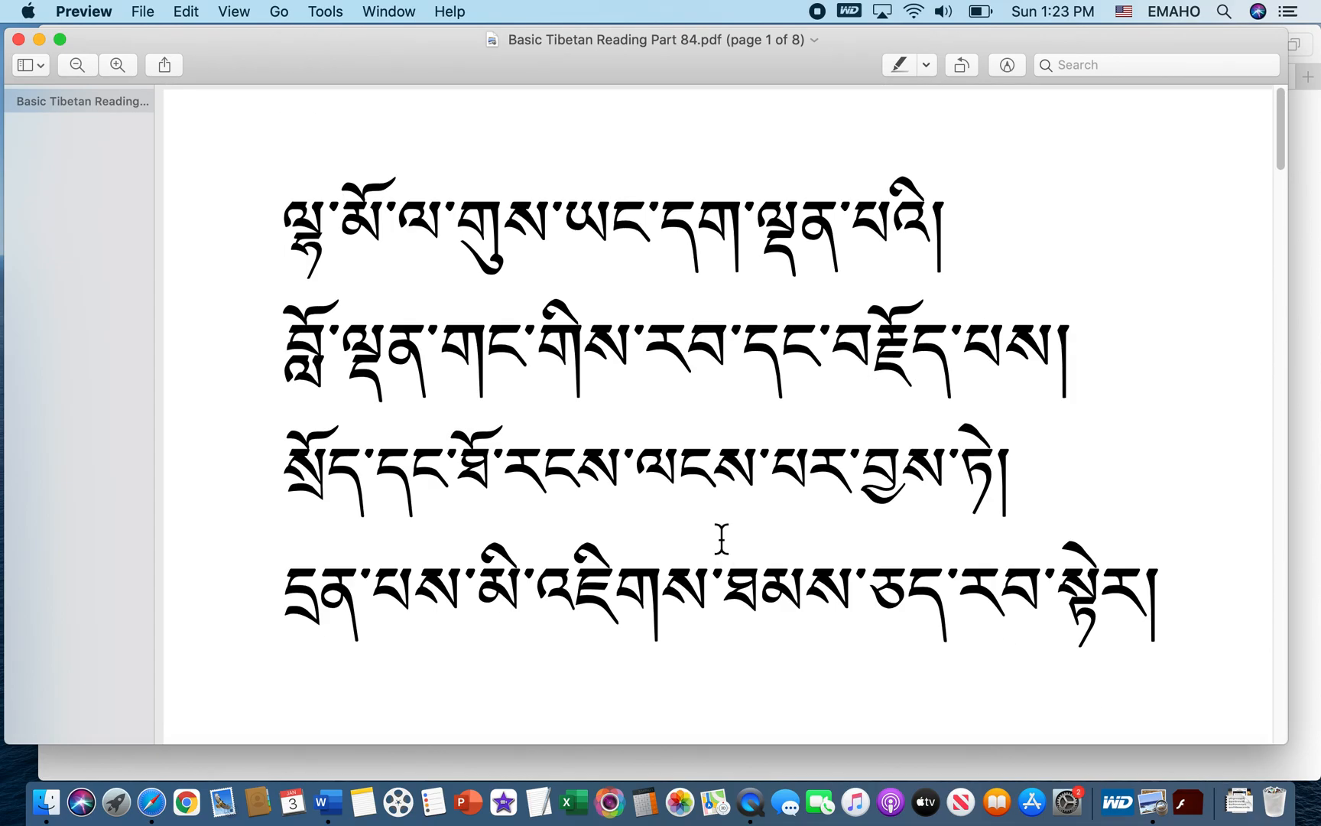
scroll("down", 3)
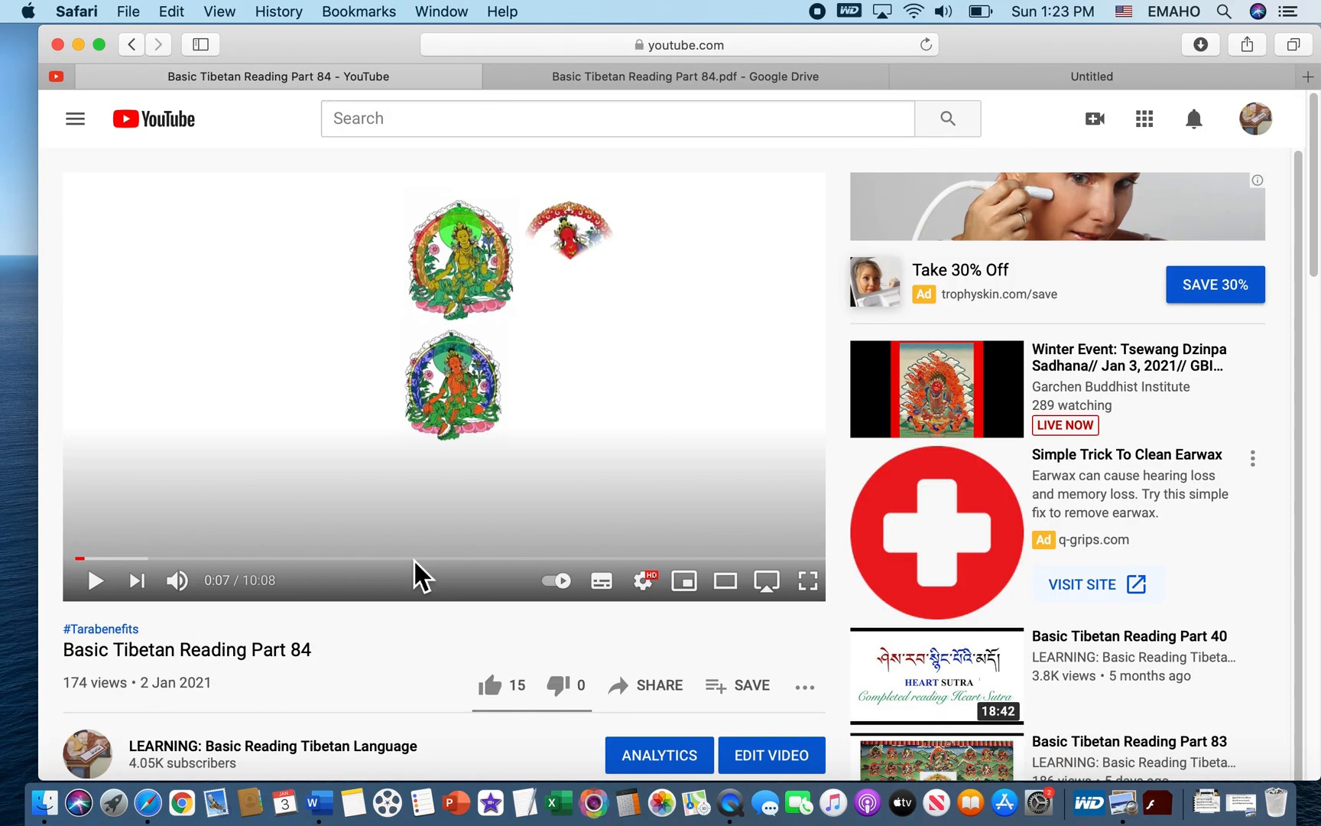
Step: Review the Part 84 video page in Safari, then minimize the window
scroll("down", 3)
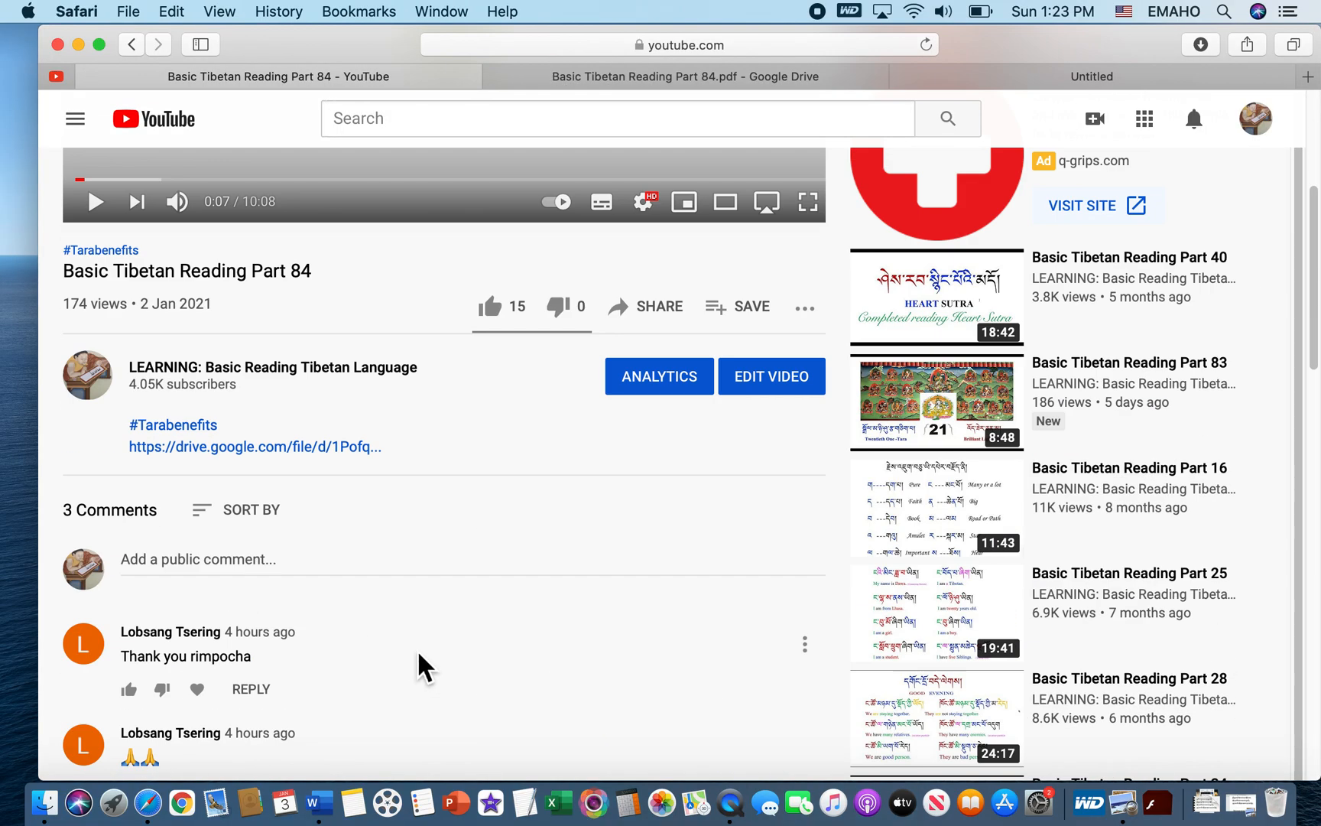
mouse_move(556, 664)
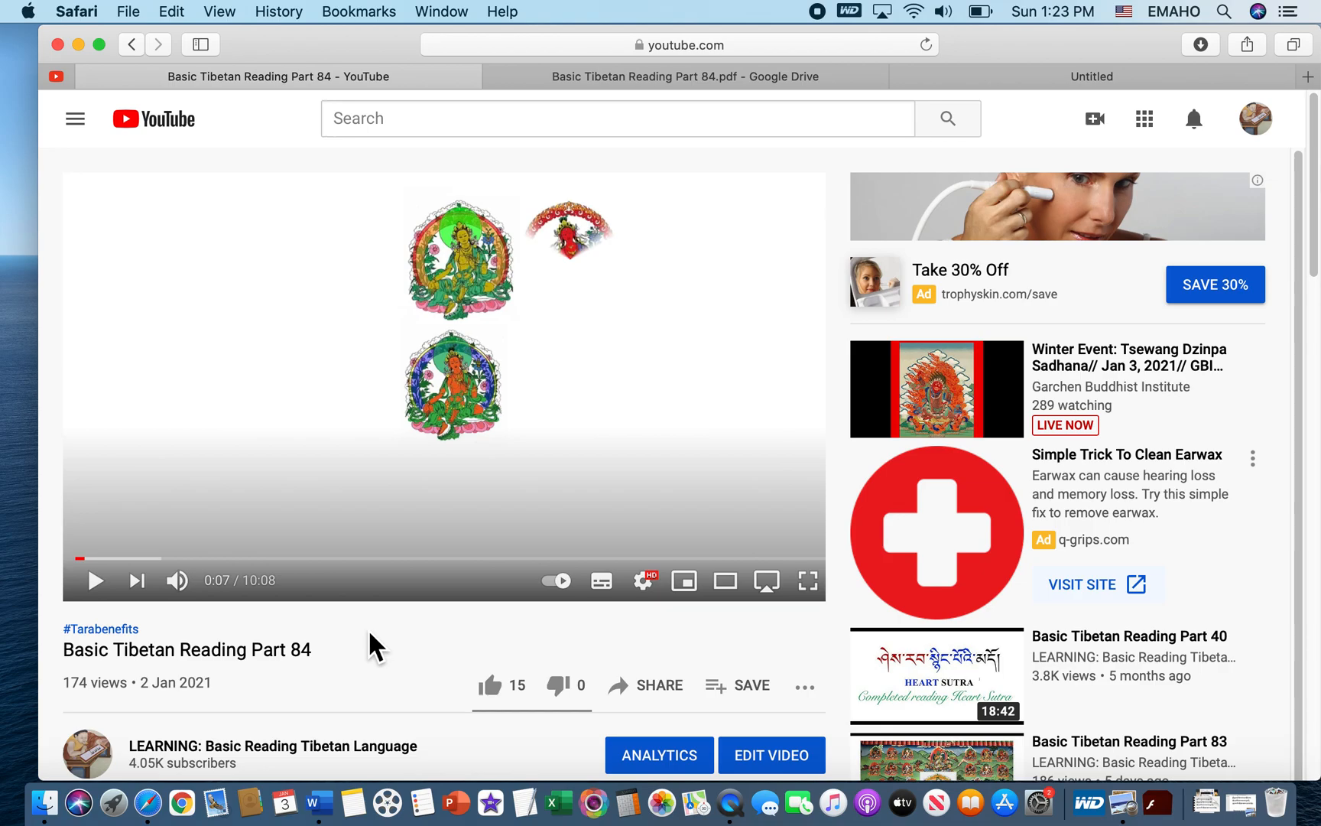
mouse_move(390, 682)
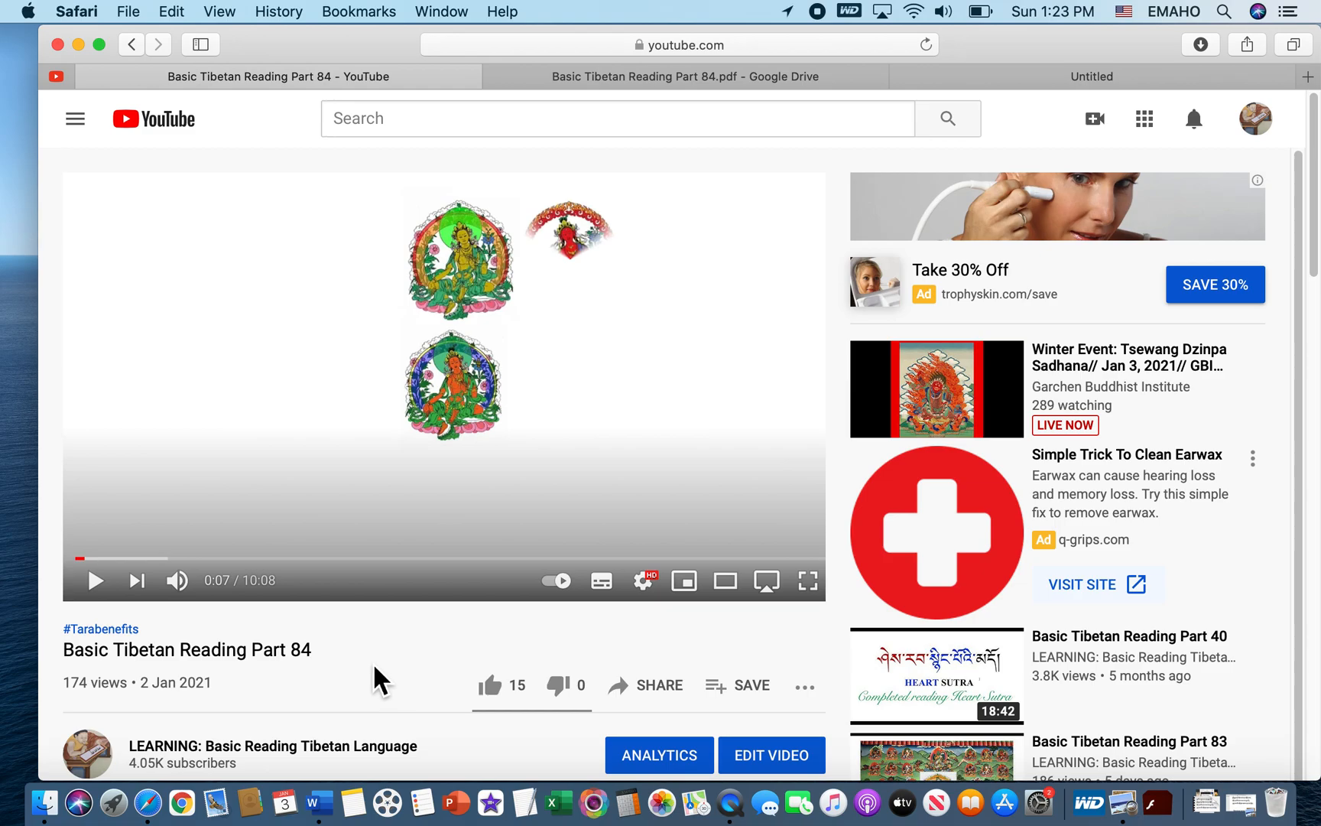
mouse_move(80, 44)
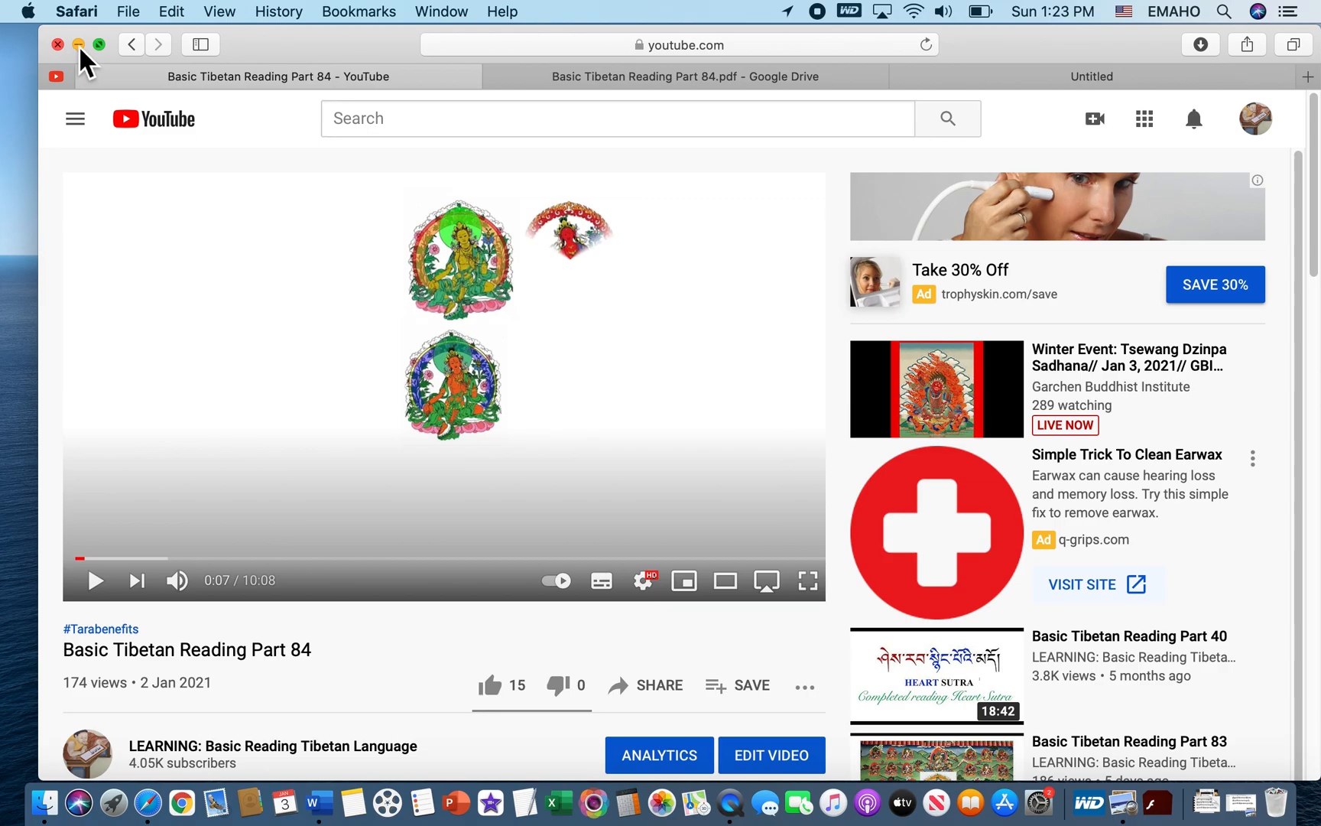
left_click(78, 45)
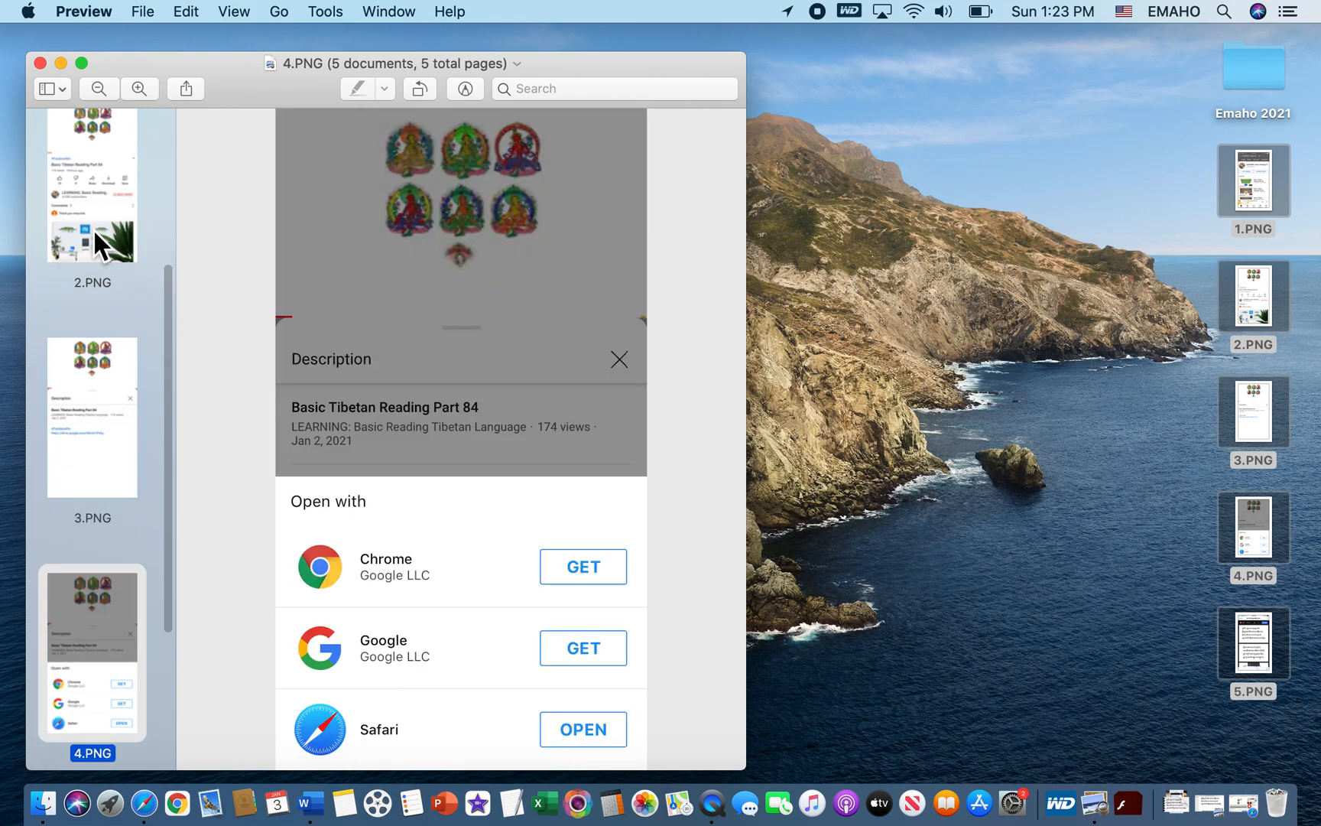
Step: Show 5.PNG, the phone screenshot of the Part 84 PDF open in Google Drive
left_click(92, 653)
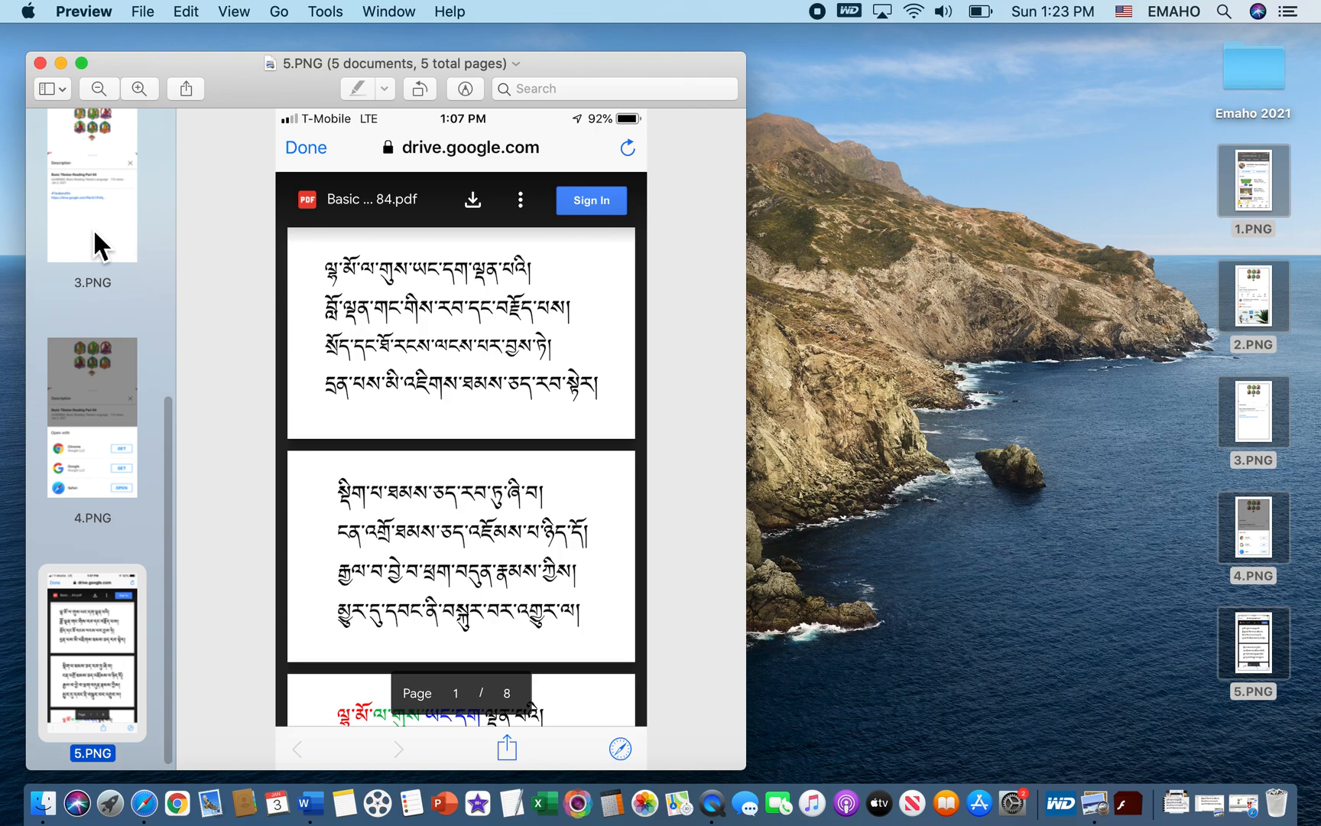
mouse_move(26, 177)
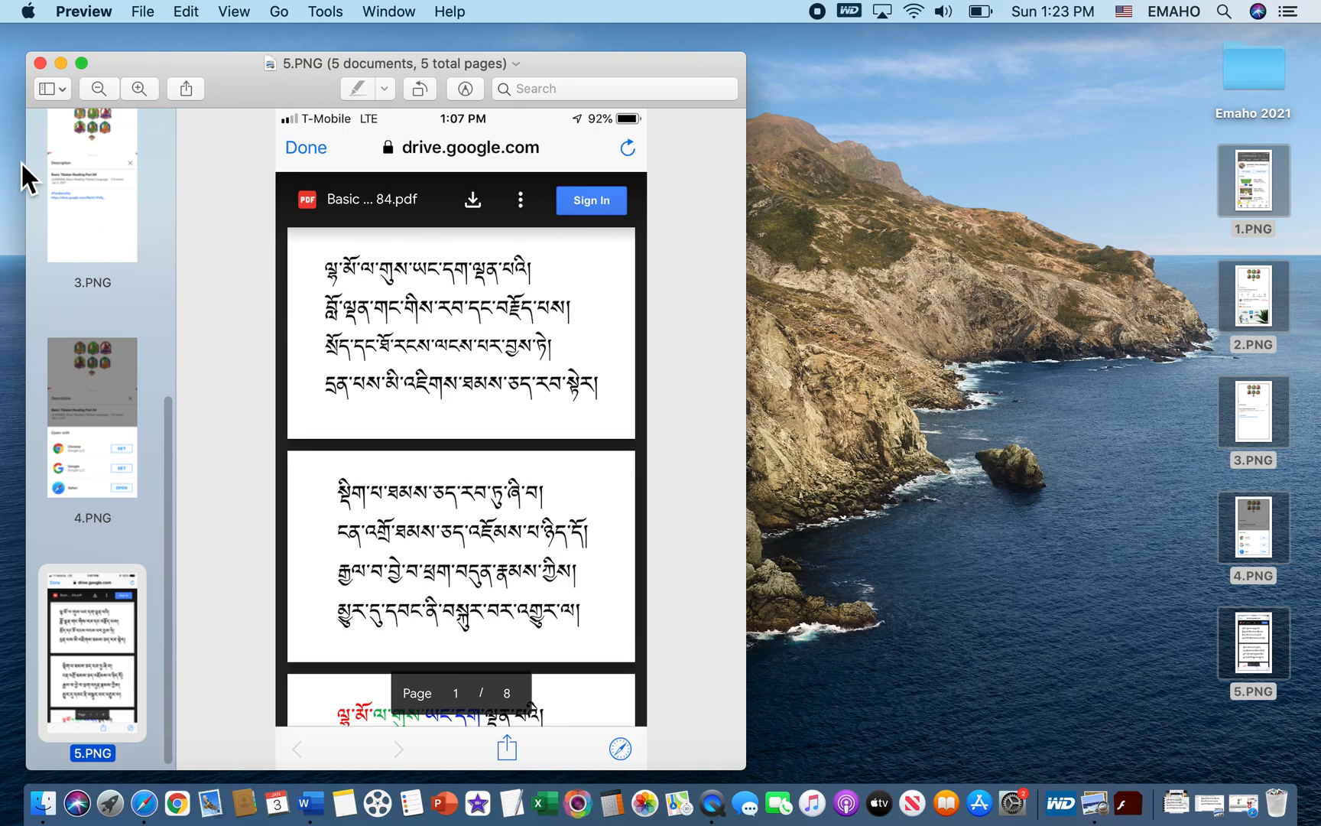
mouse_move(213, 84)
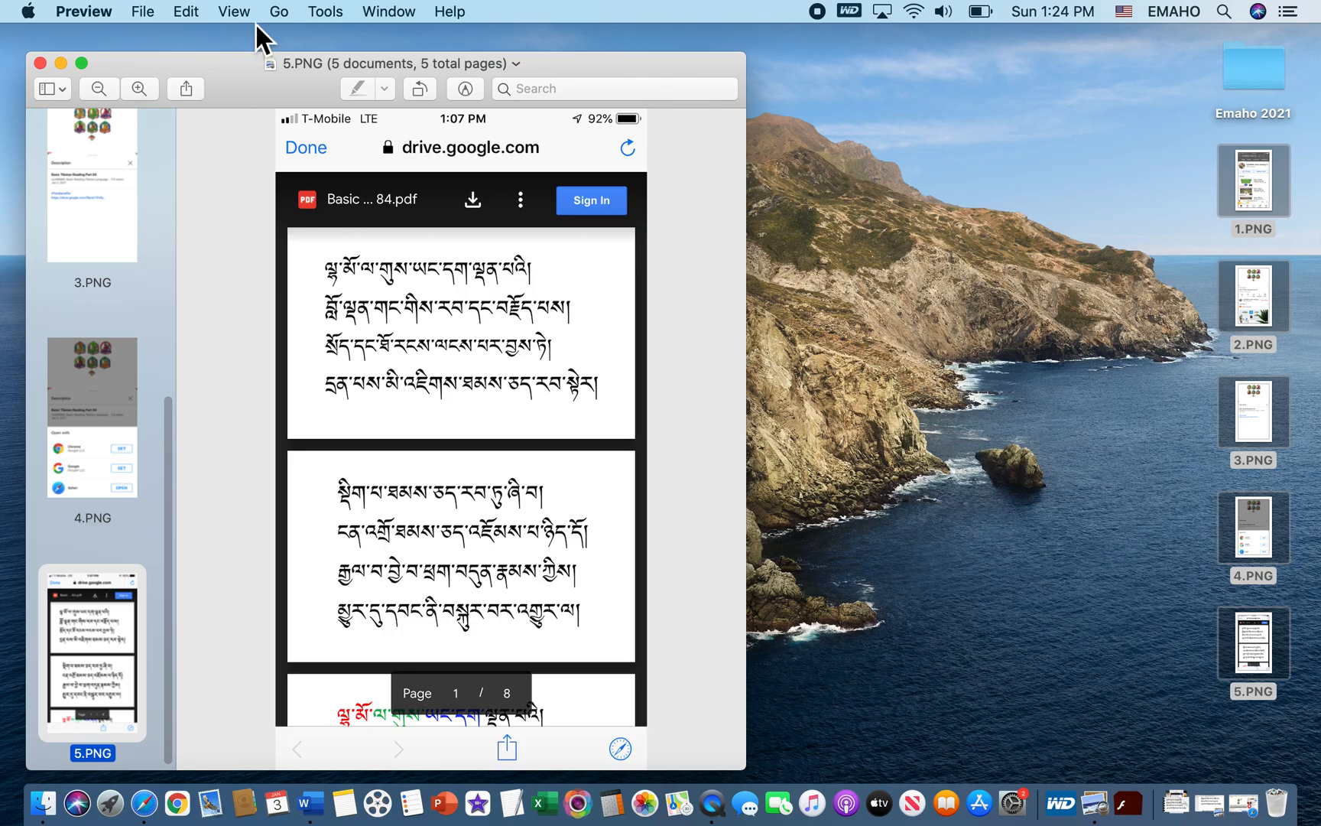
mouse_move(830, 26)
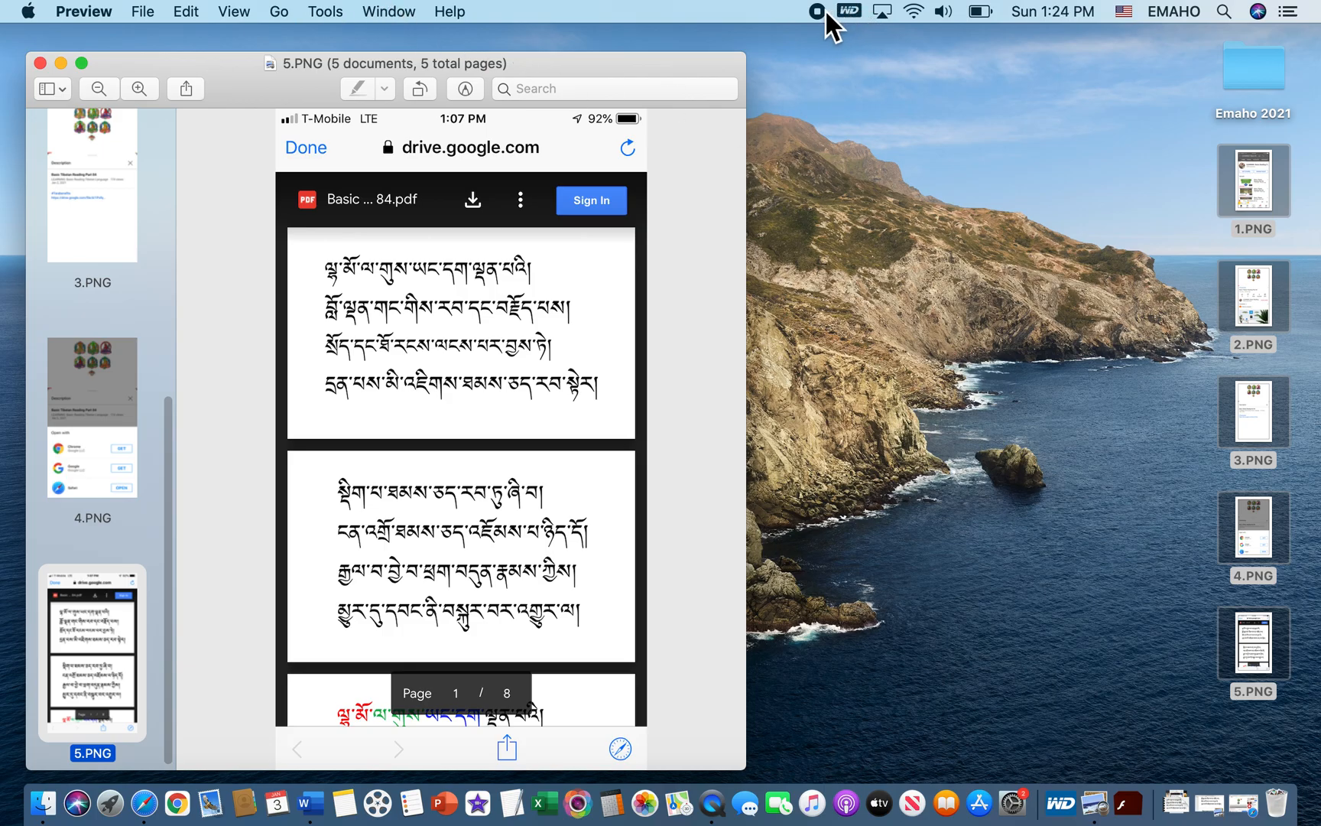